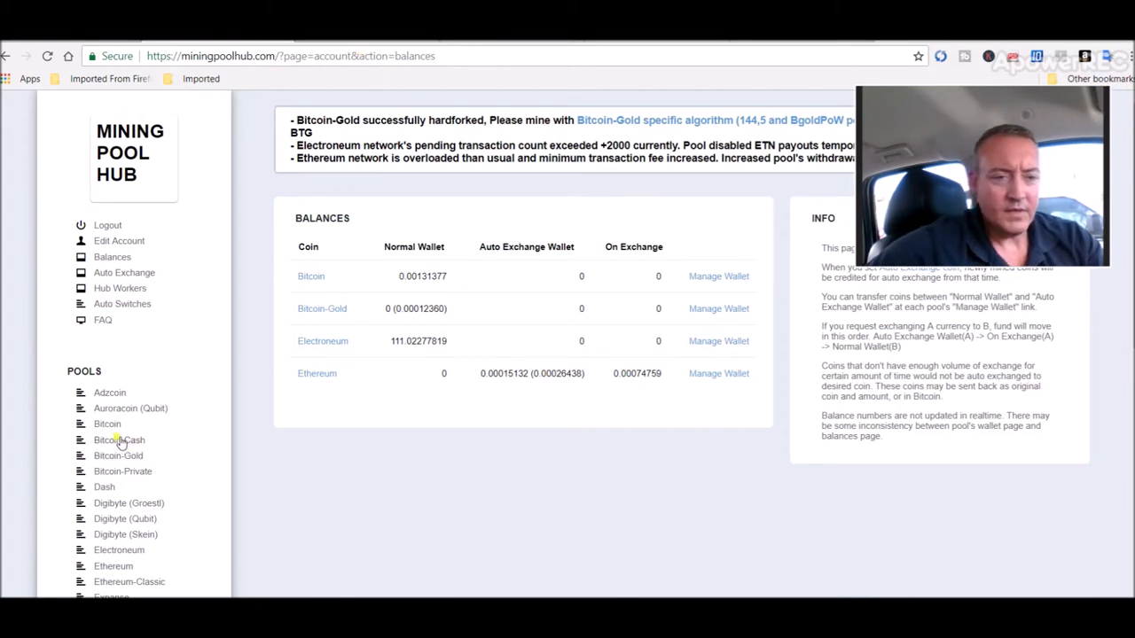
Open the Bitcoin-Gold pool page and scroll to its EWBF miner configuration example
left_click(117, 456)
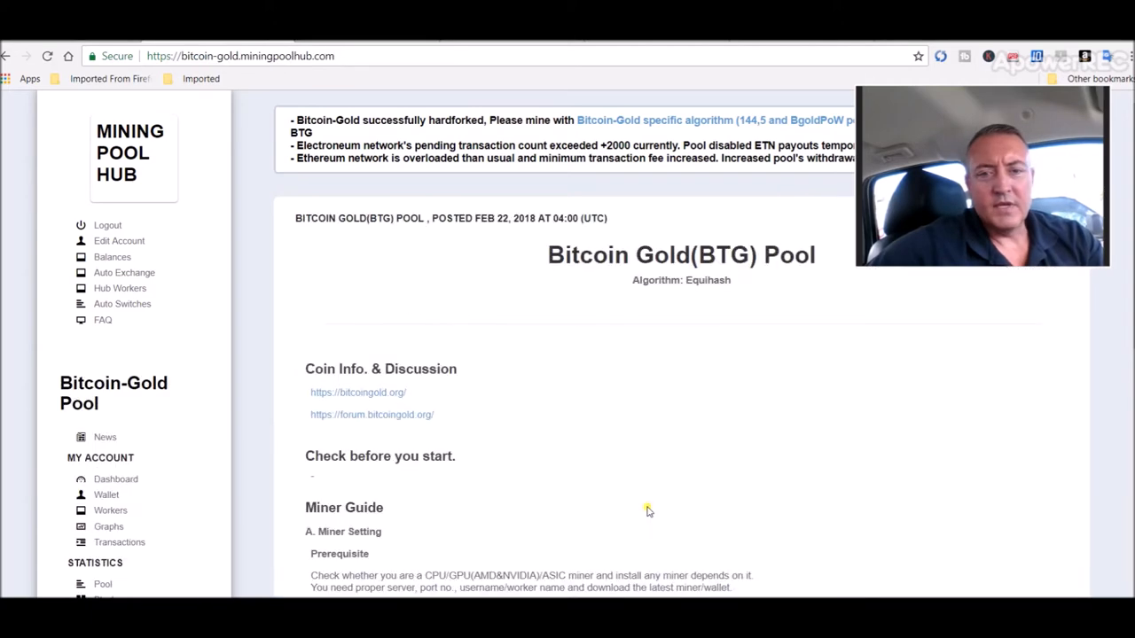
mouse_move(768, 423)
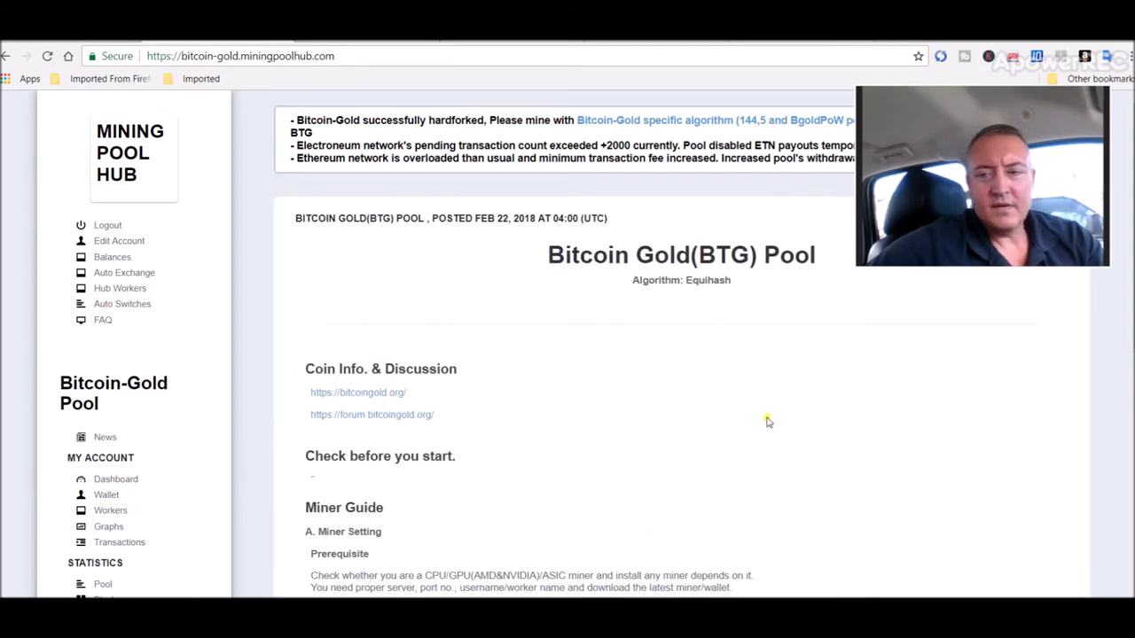
scroll("down", 3)
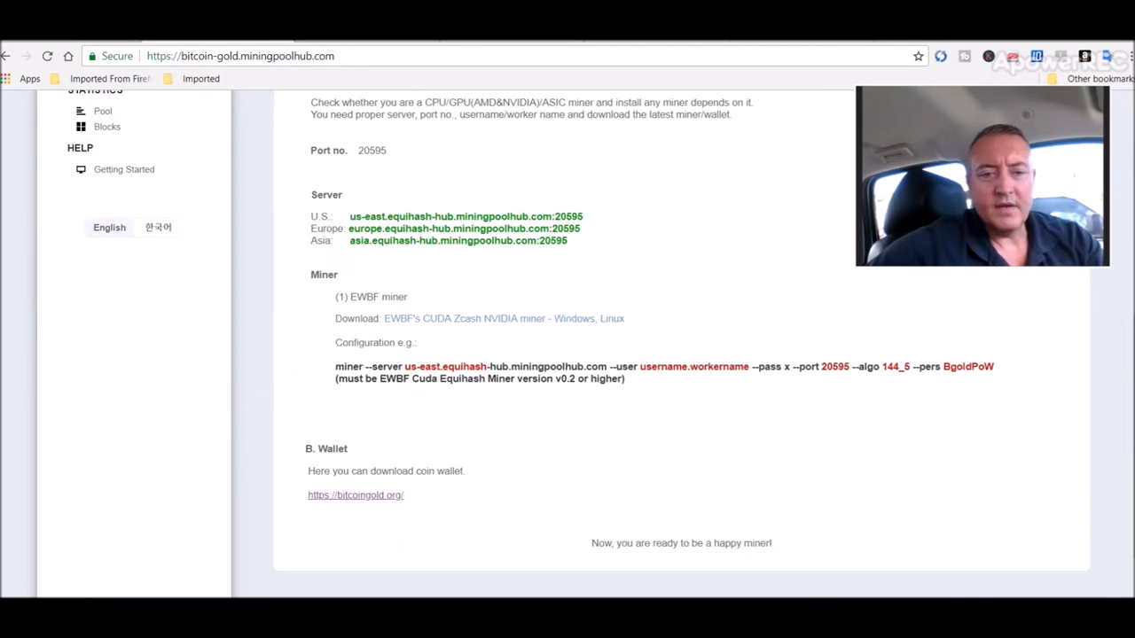
scroll("down", 3)
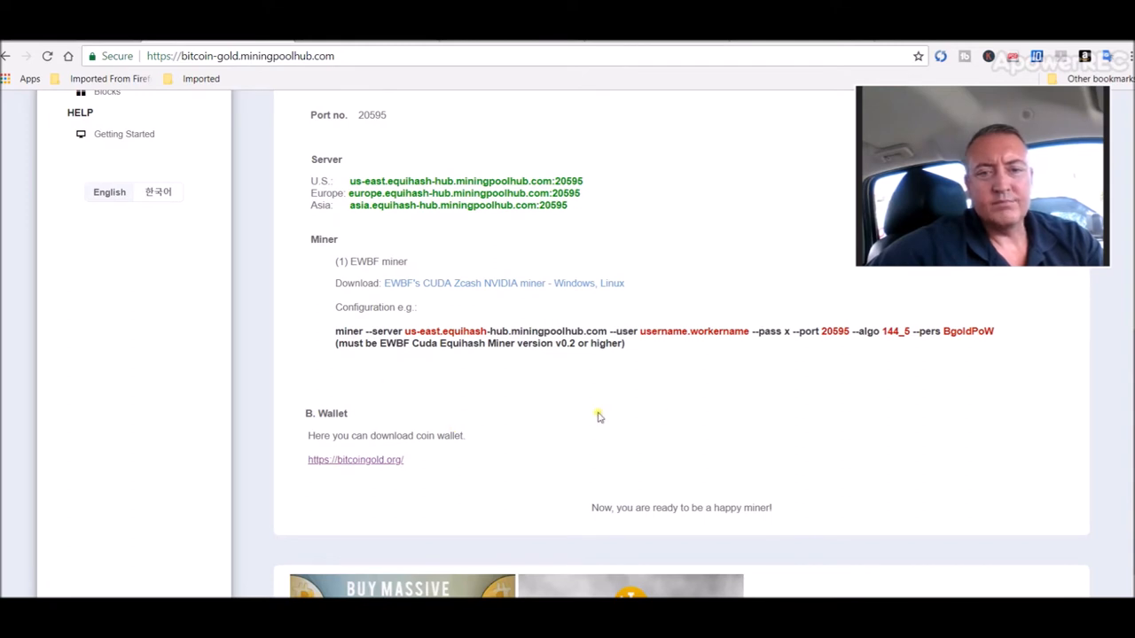
mouse_move(710, 347)
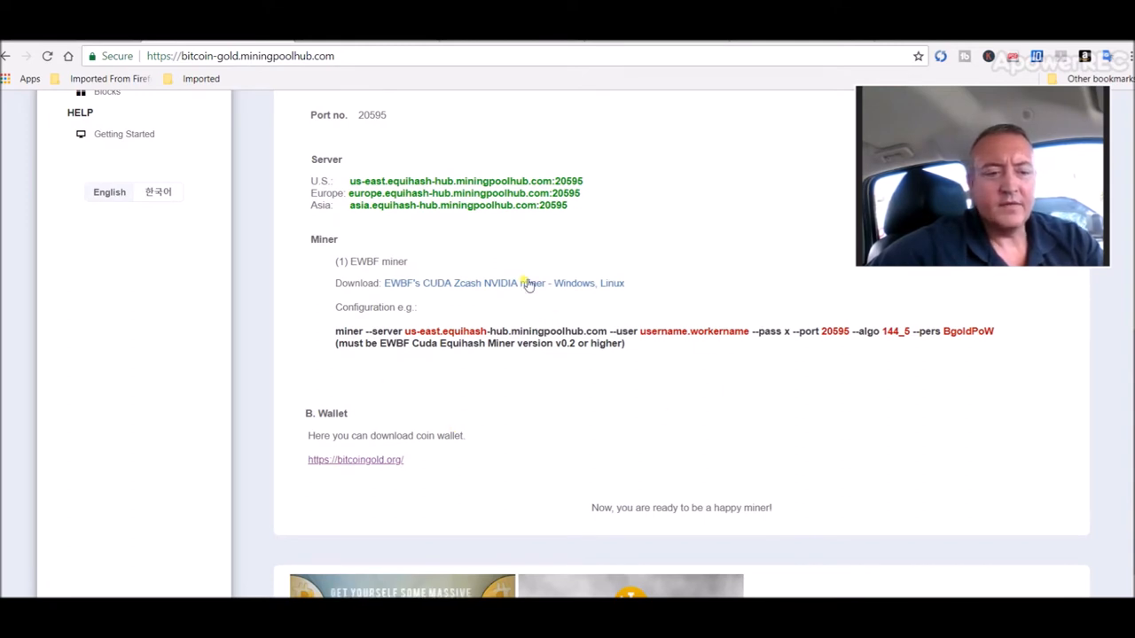
Open the EWBF's CUDA Equihash Miner forum thread and scroll to its download links
left_click(532, 283)
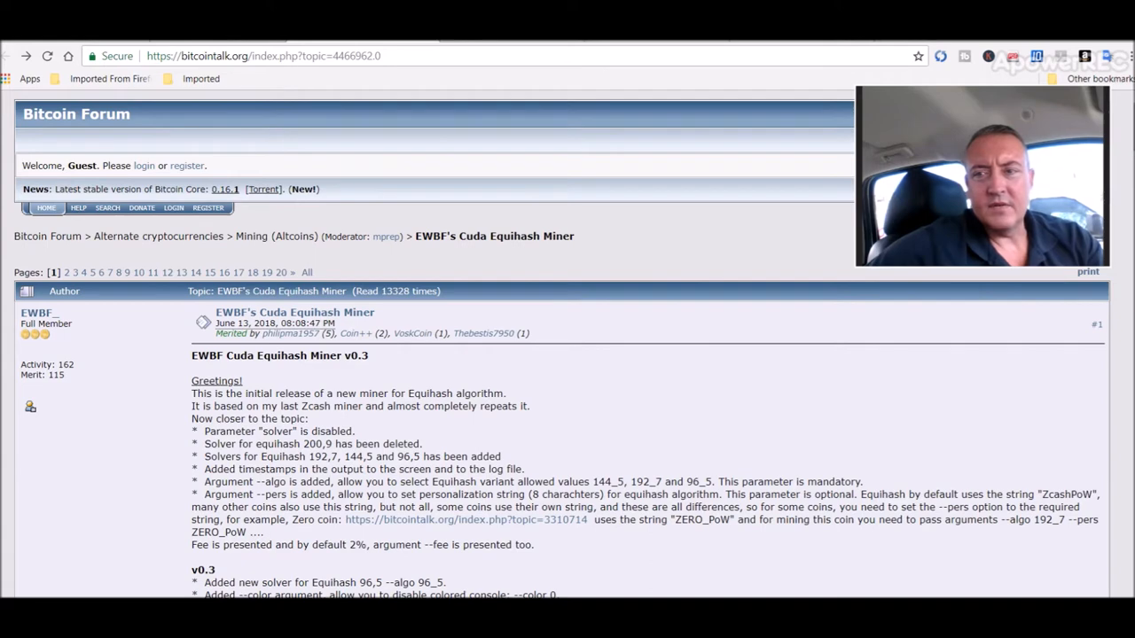
scroll("down", 3)
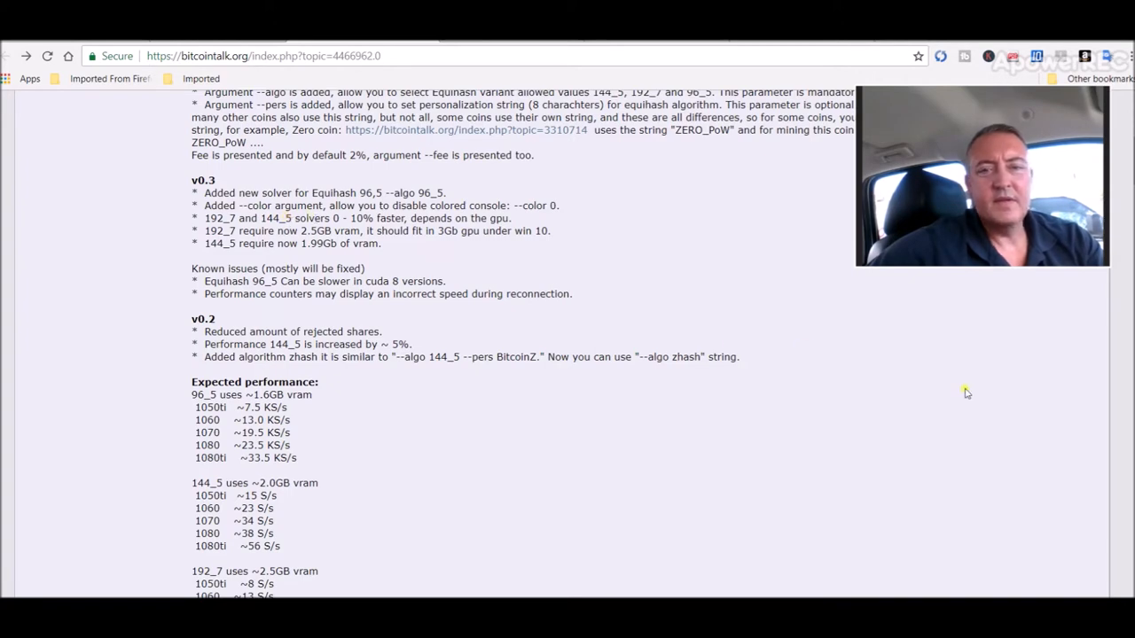
scroll("down", 3)
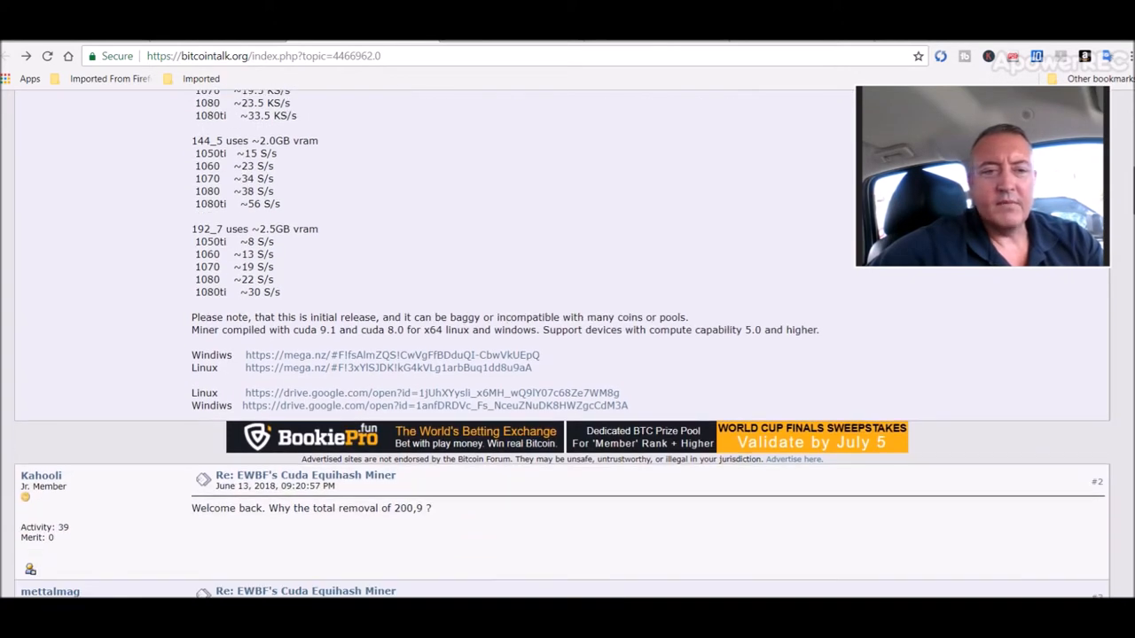
mouse_move(341, 352)
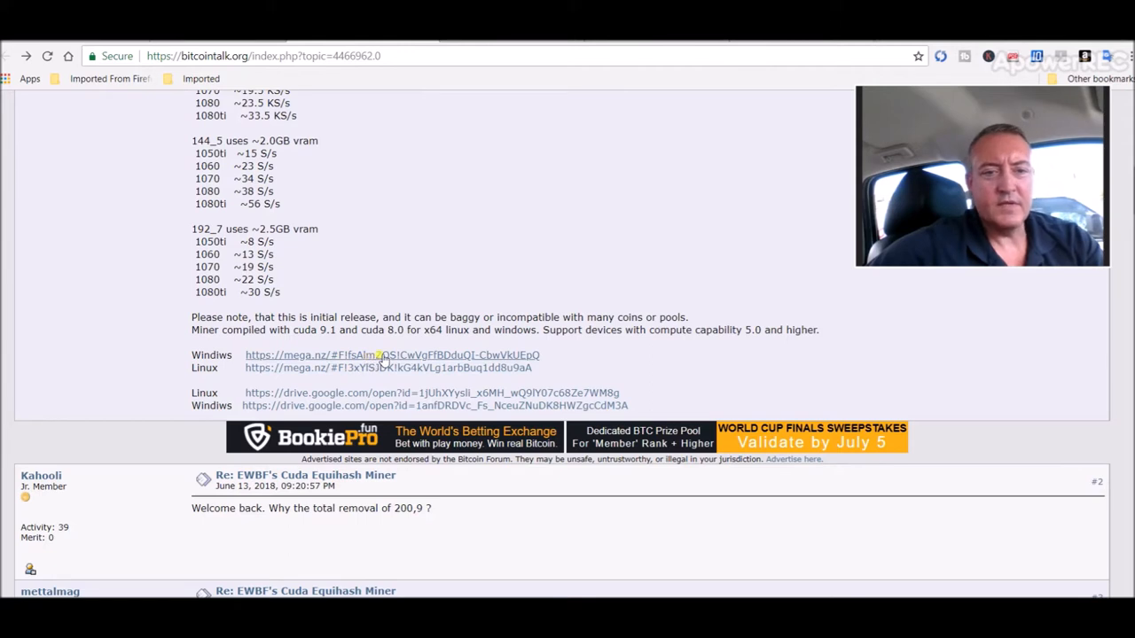
Open the Windows MEGA folder listing EWBF miner zips v0.1 to v0.3
left_click(391, 354)
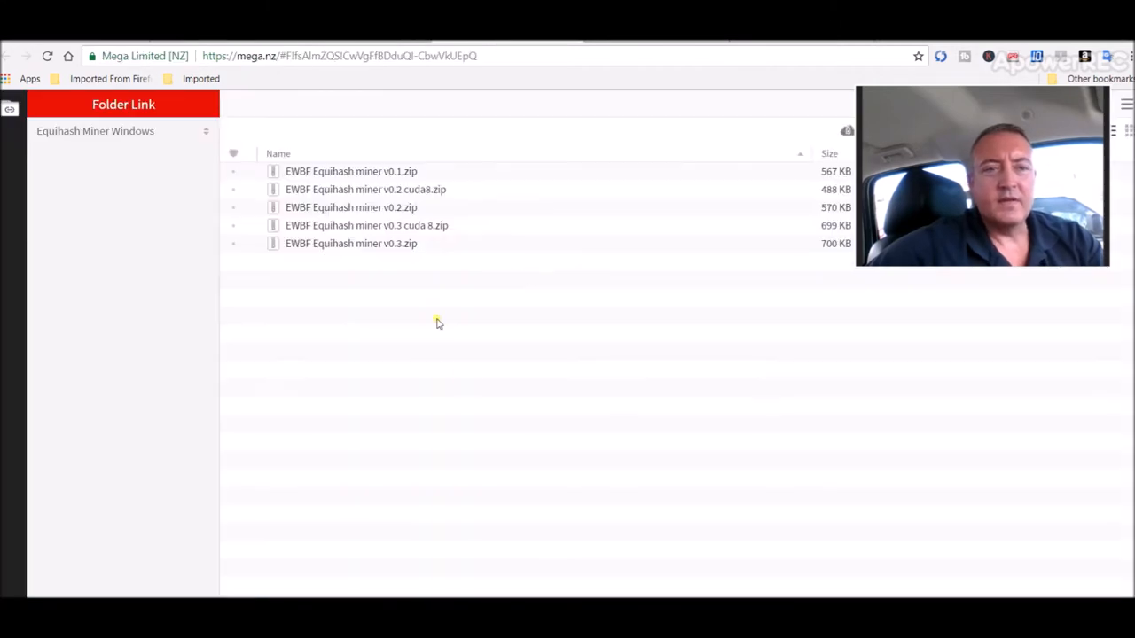
mouse_move(494, 328)
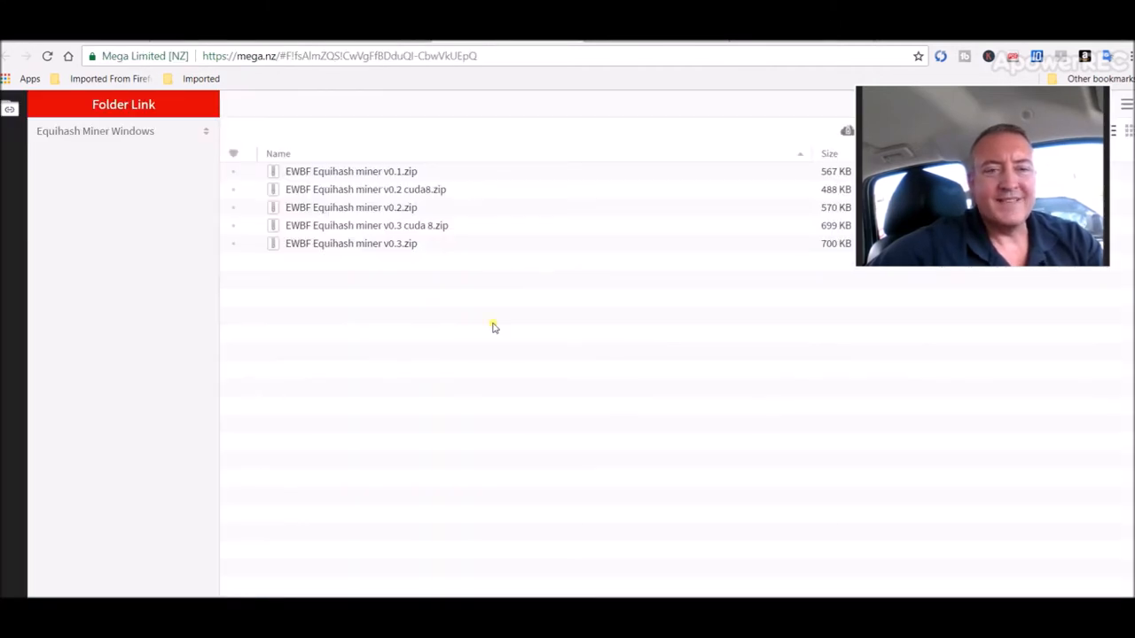
mouse_move(353, 254)
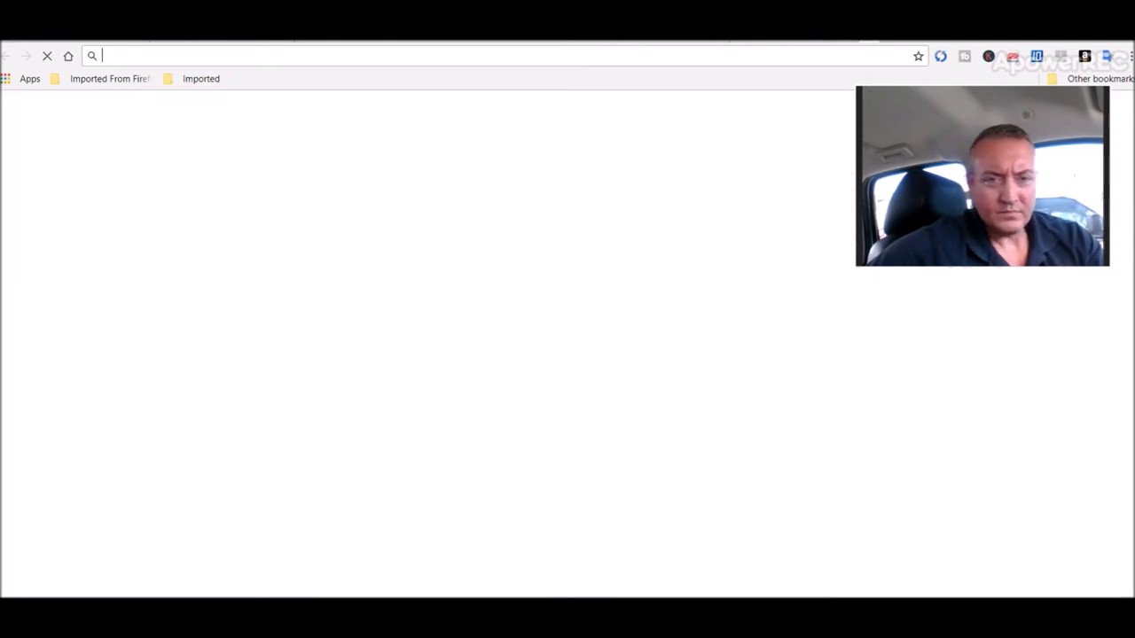
Launch Chrome Remote Desktop and select DESKTOP-HTDSHMJ to begin the PIN connection
type("currencio.co/eth/usd/")
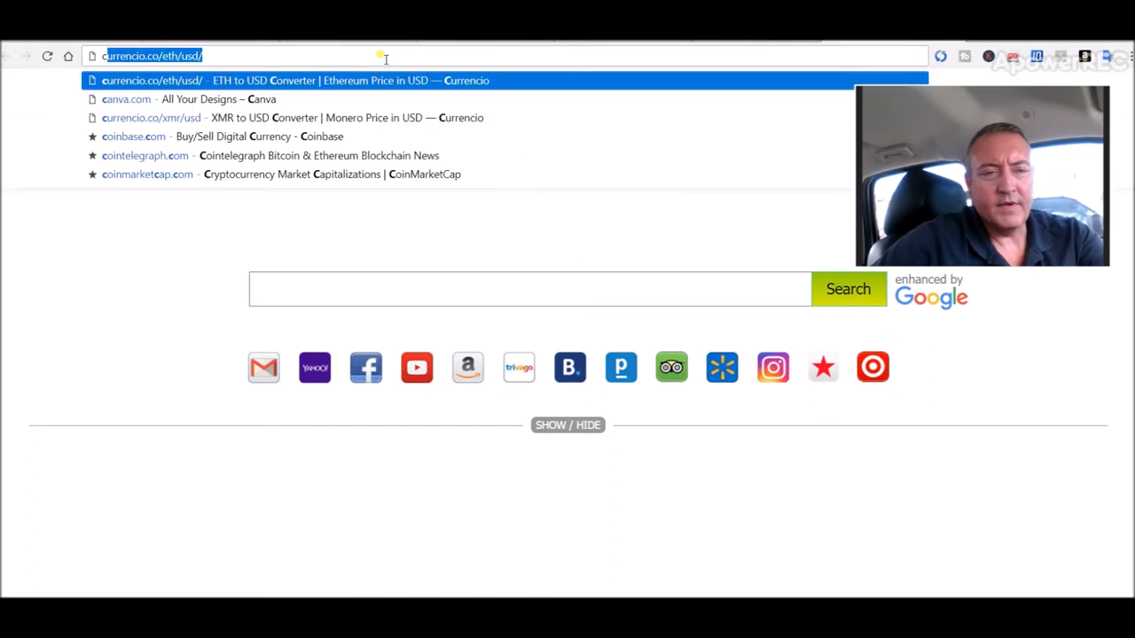
type("chrome")
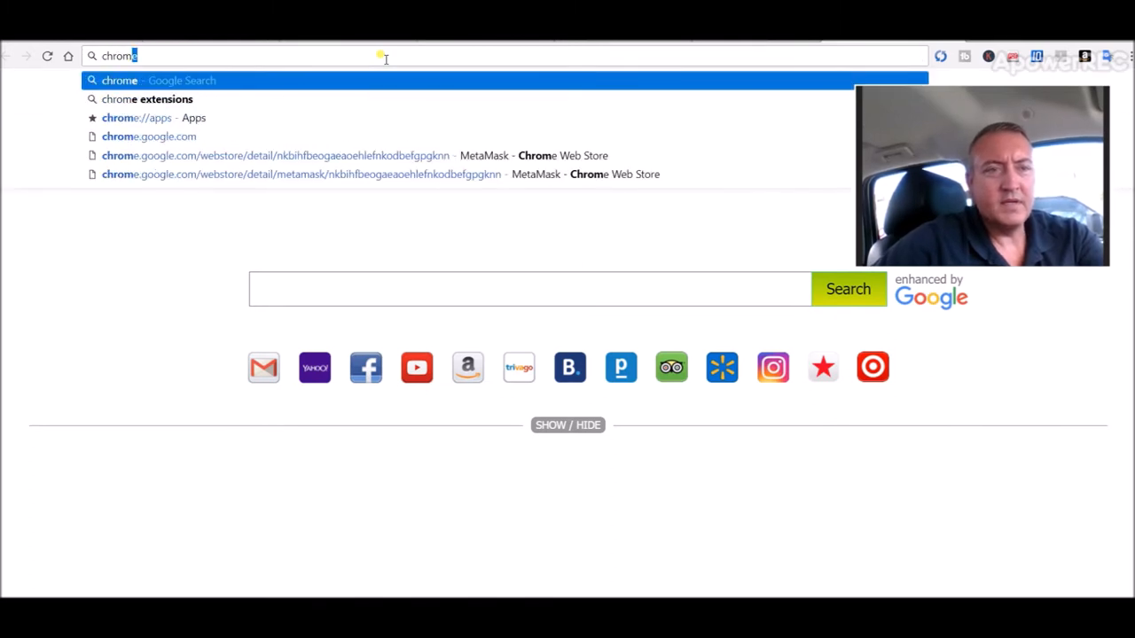
left_click(136, 118)
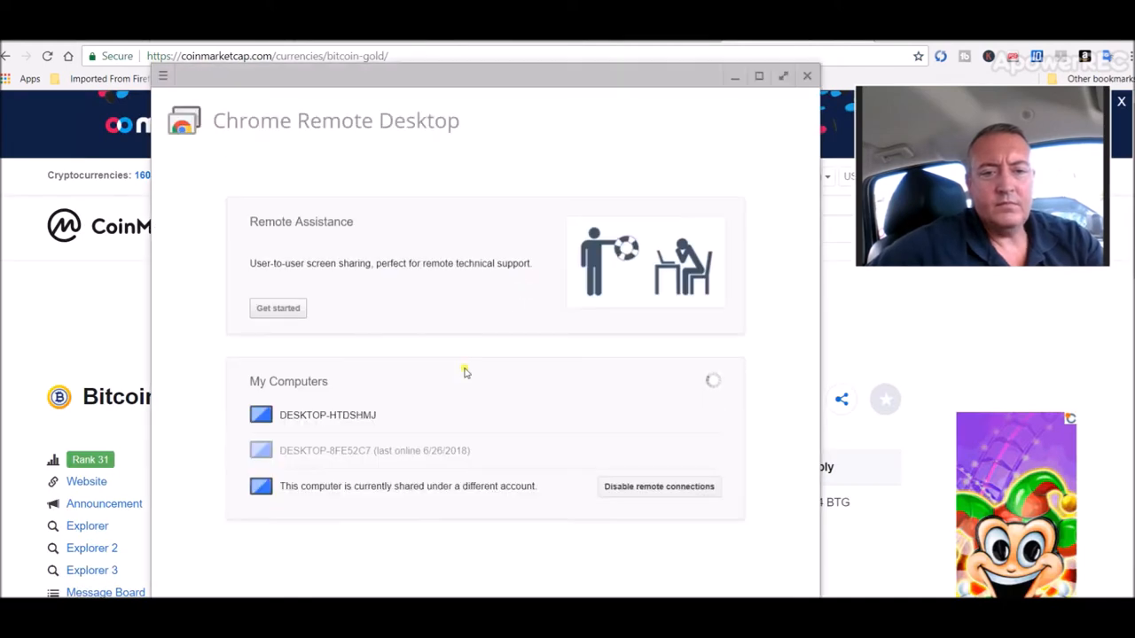
left_click(327, 415)
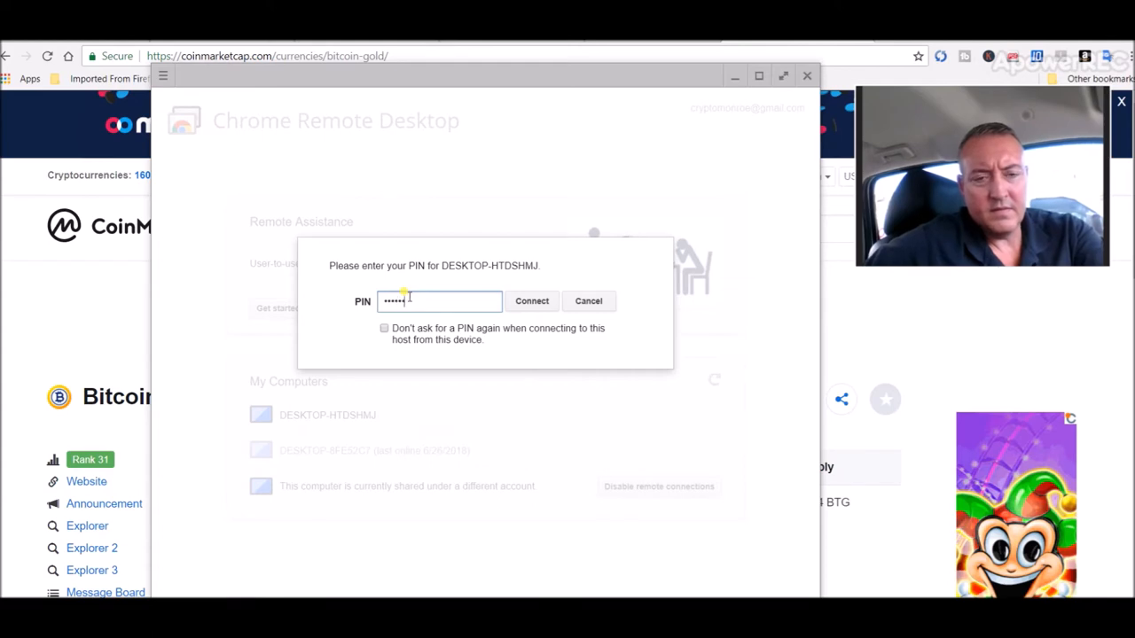
Confirm the PIN to open the remote session showing the running miner console
left_click(531, 301)
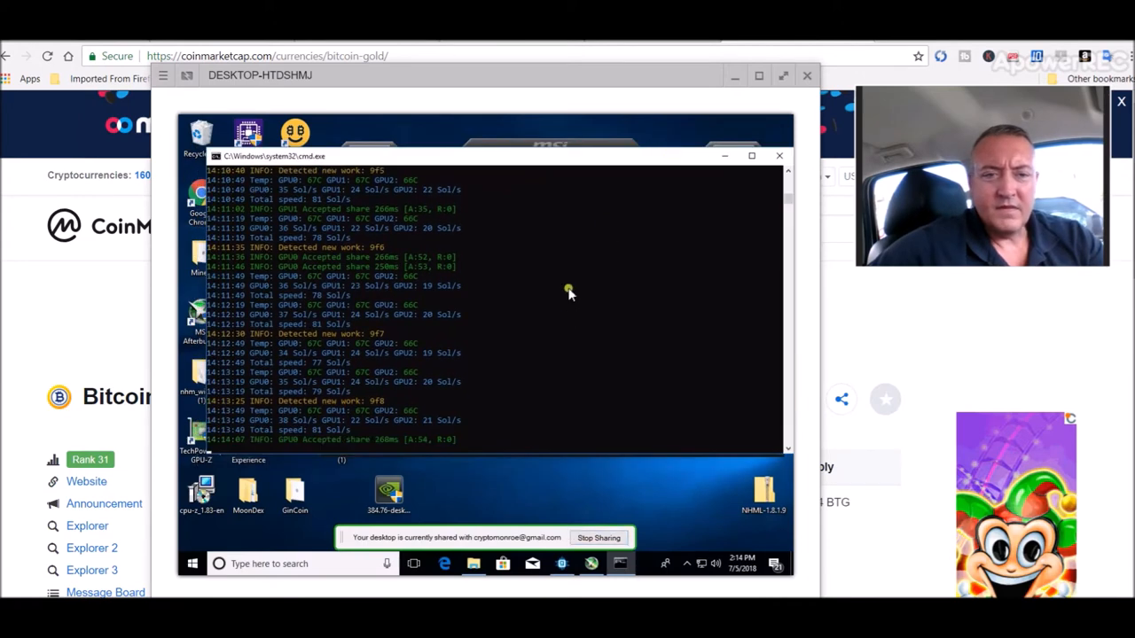
mouse_move(716, 176)
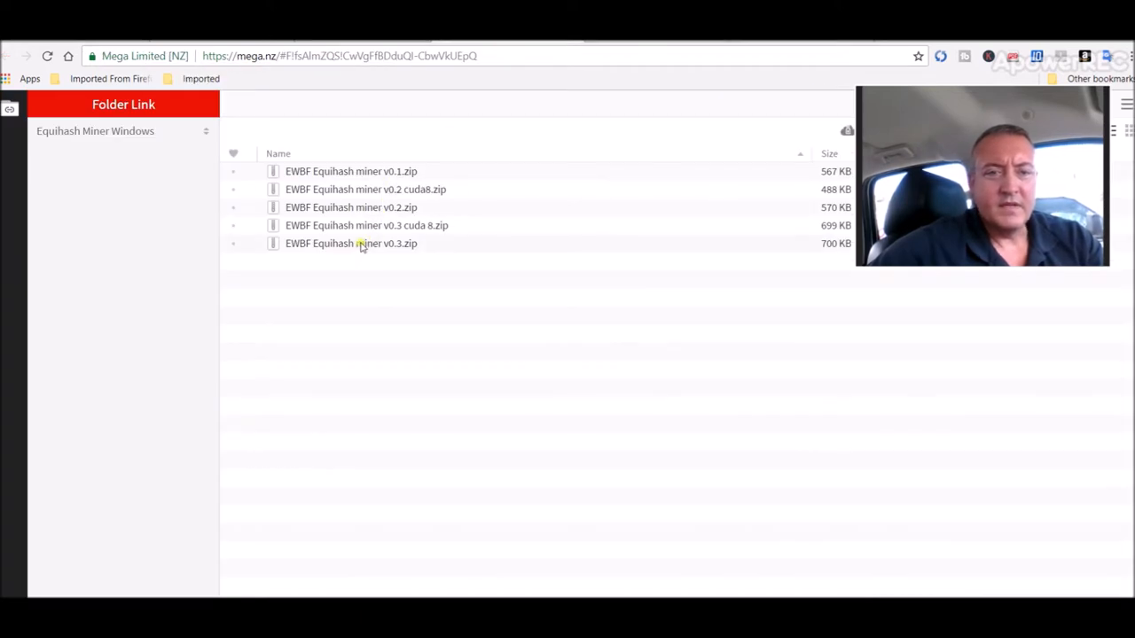
mouse_move(521, 244)
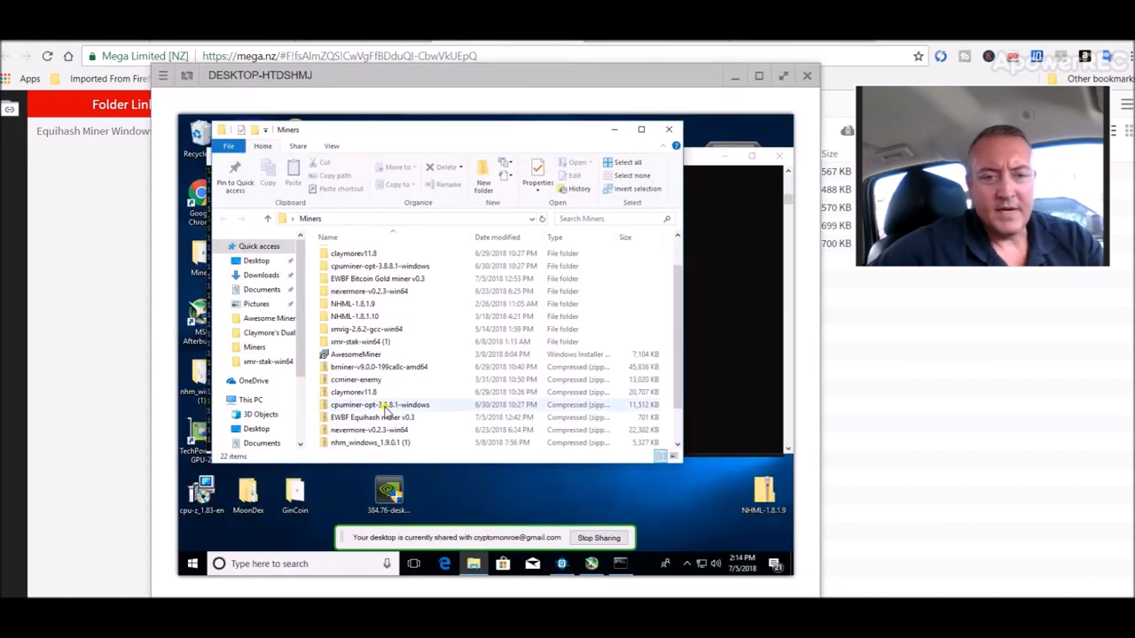
mouse_move(399, 417)
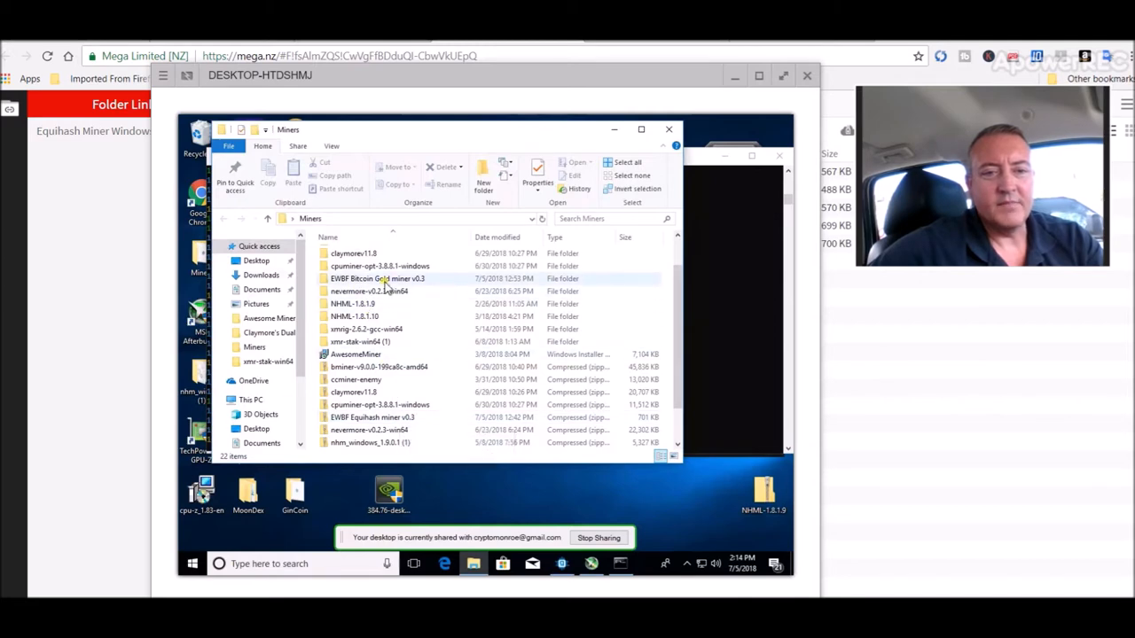
mouse_move(377, 279)
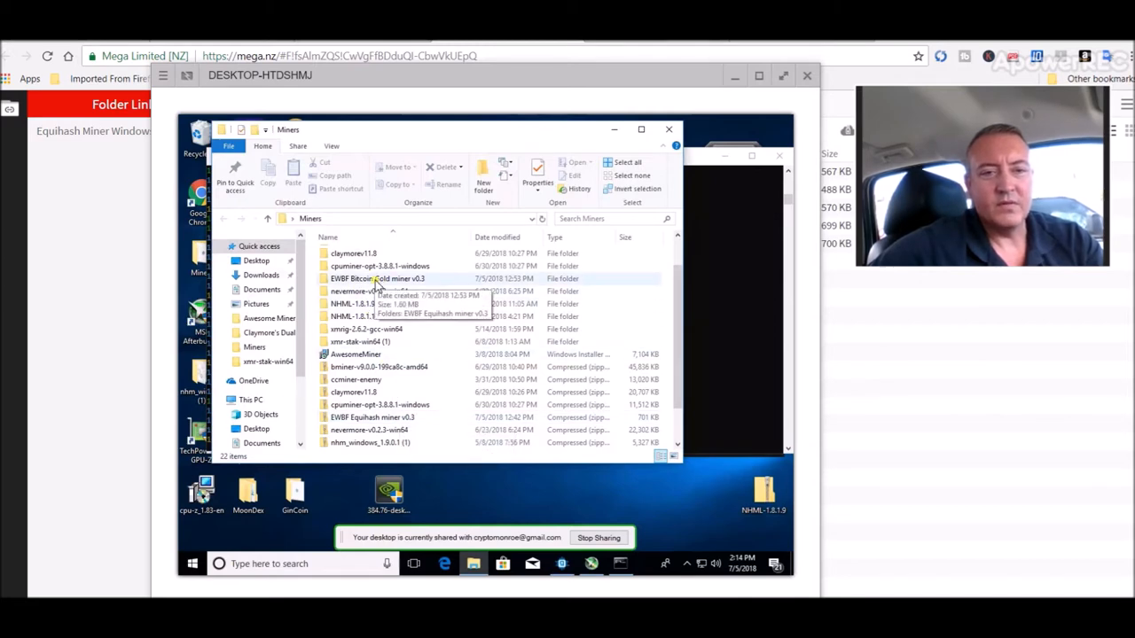
Open EWBF Bitcoin Gold miner v0.3, then its EWBF Equihash miner v0.3 subfolder
double_click(376, 278)
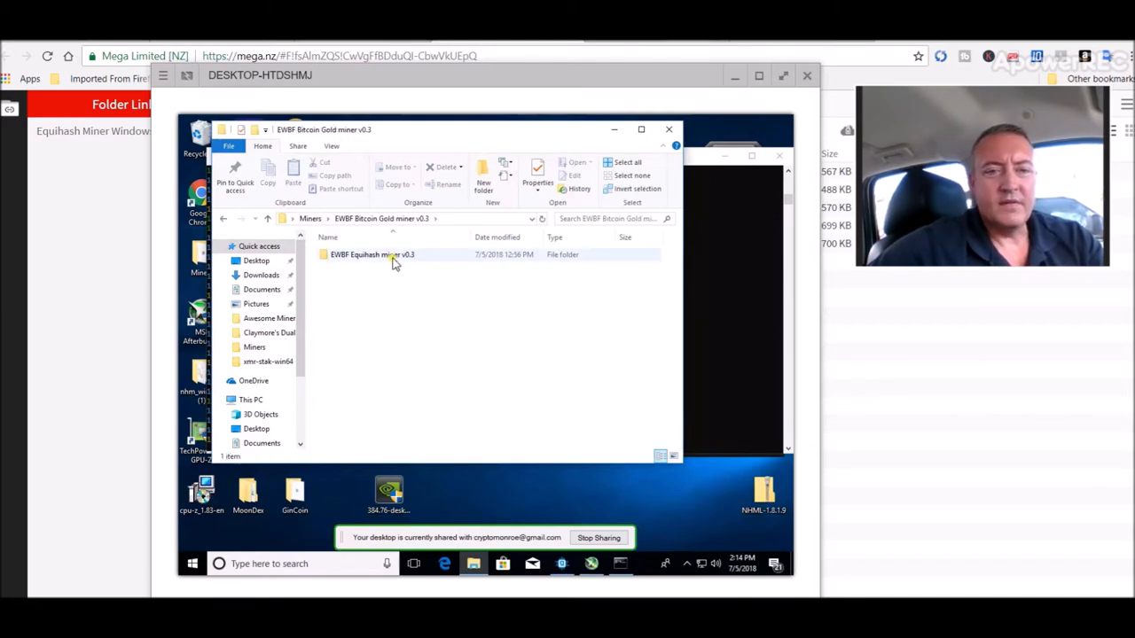
double_click(366, 255)
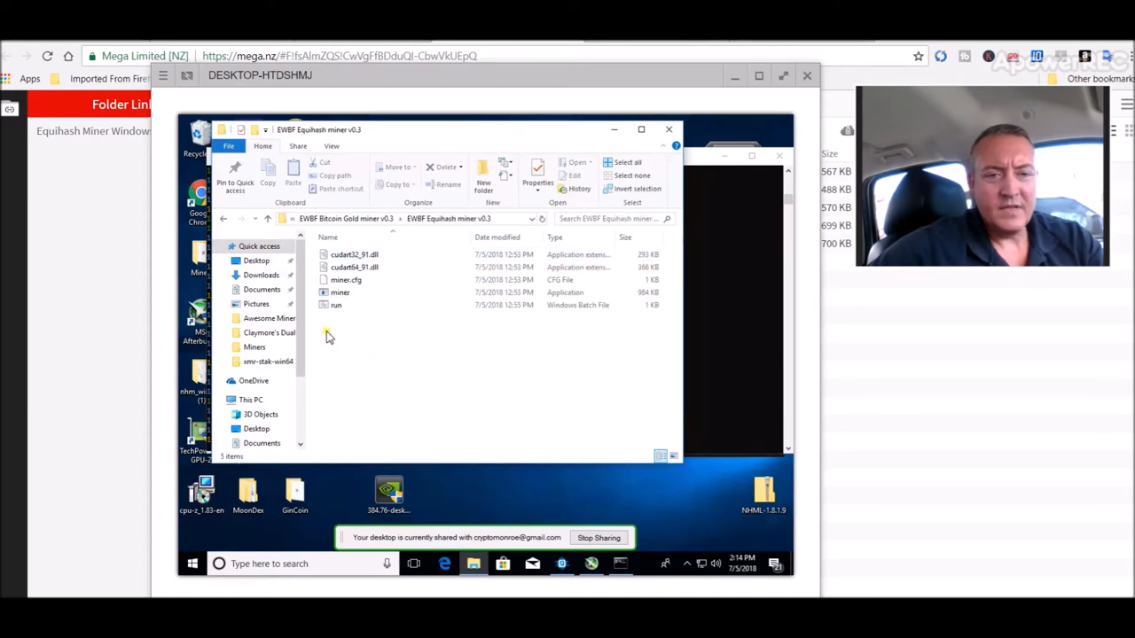
left_click(336, 305)
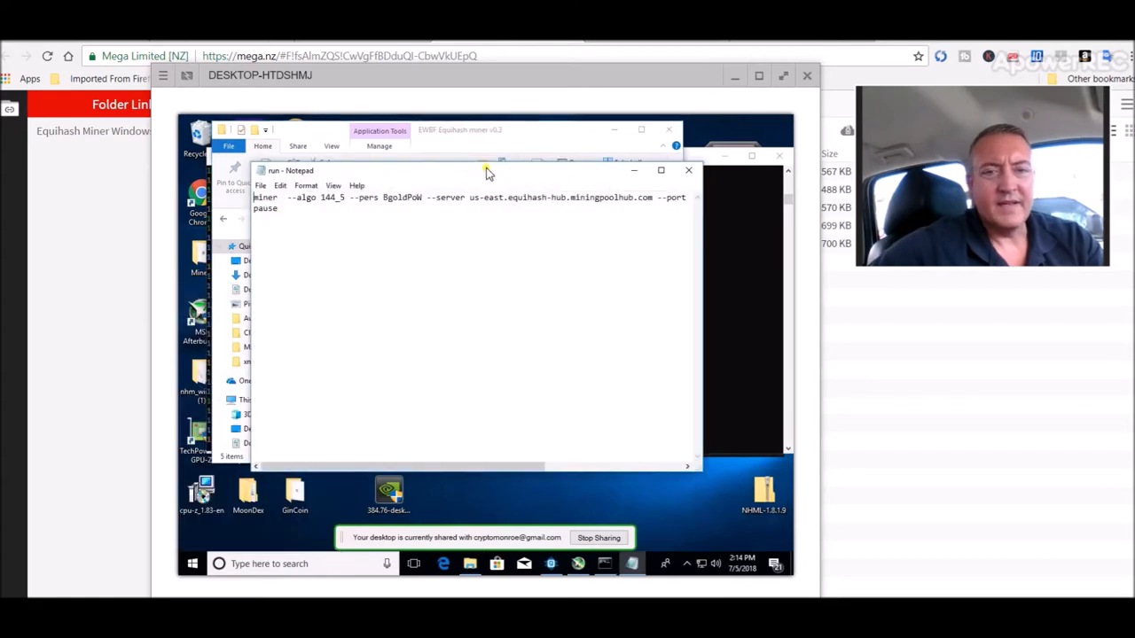
mouse_move(380, 365)
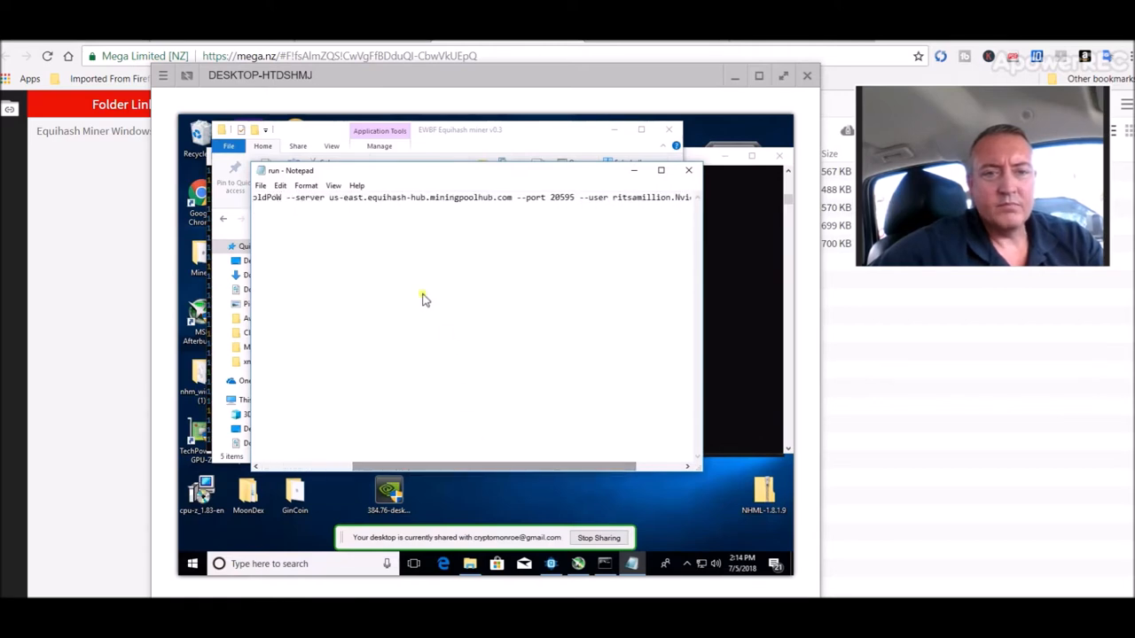
mouse_move(501, 193)
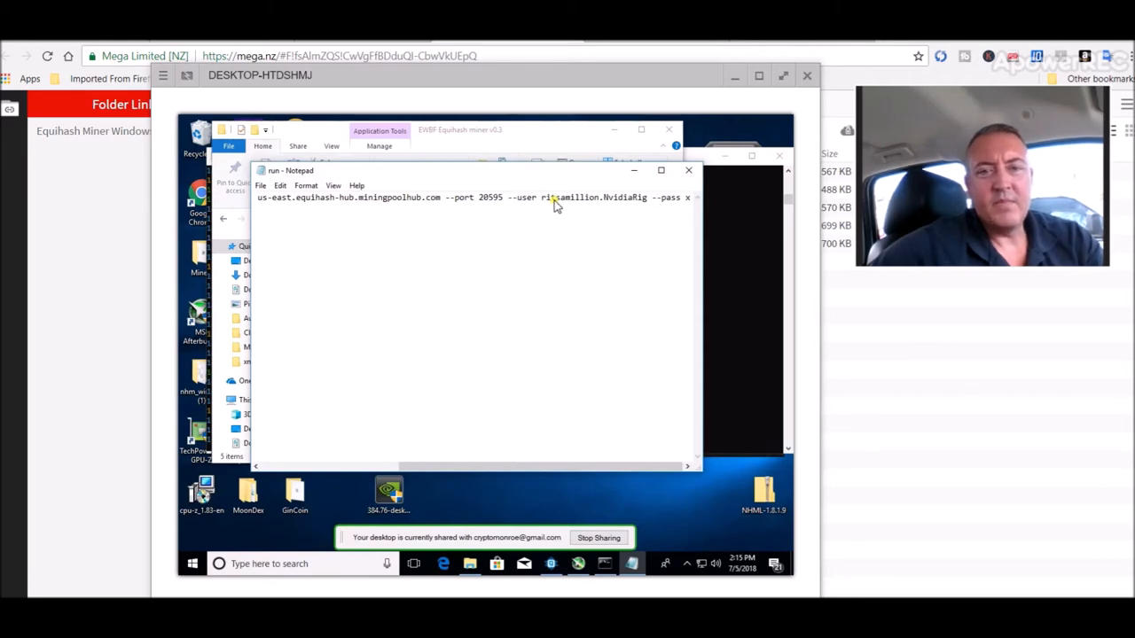
mouse_move(602, 234)
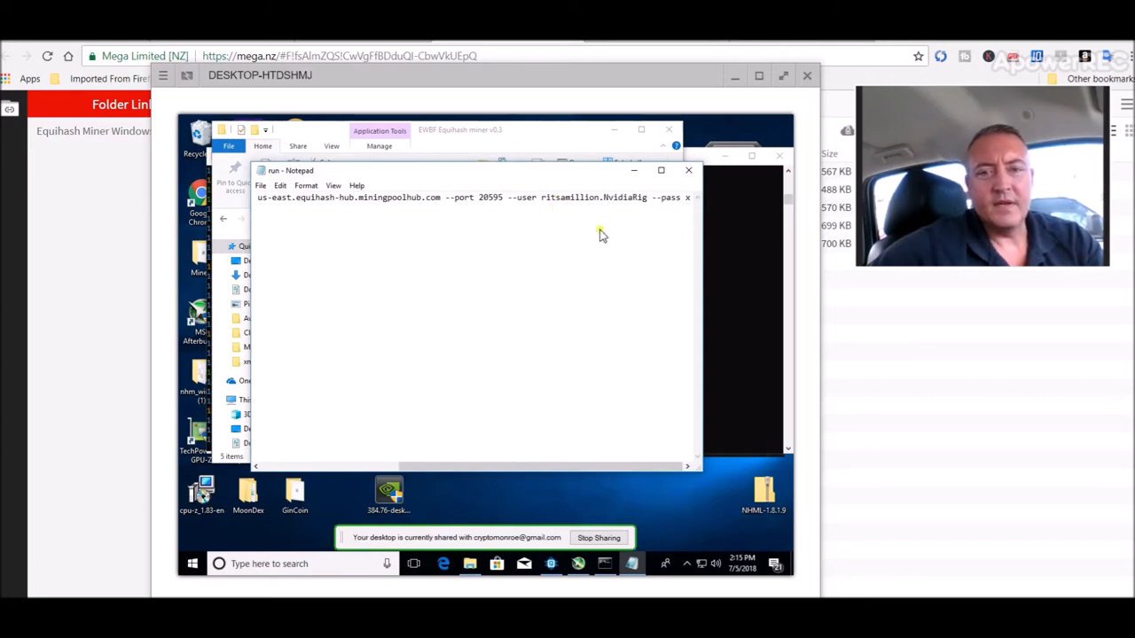
mouse_move(625, 203)
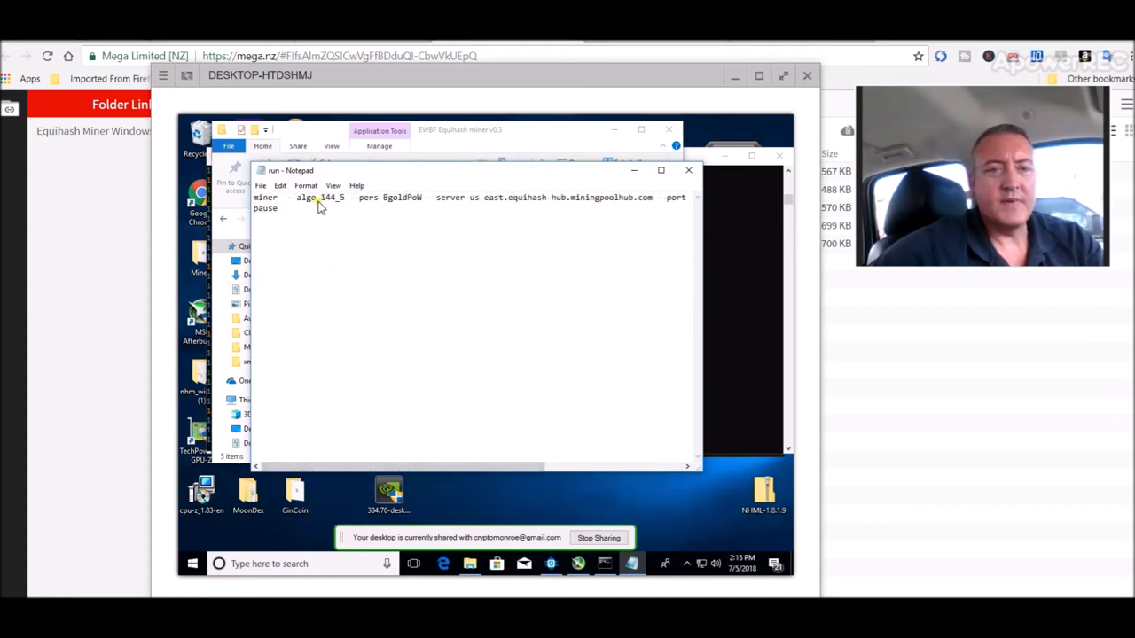
mouse_move(390, 260)
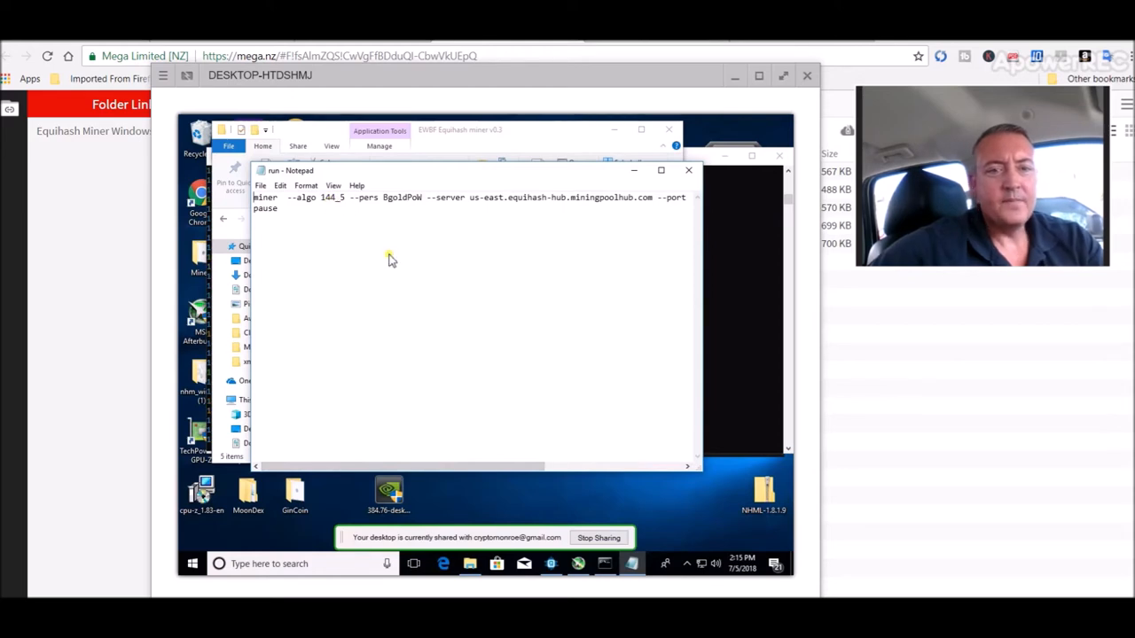
mouse_move(345, 257)
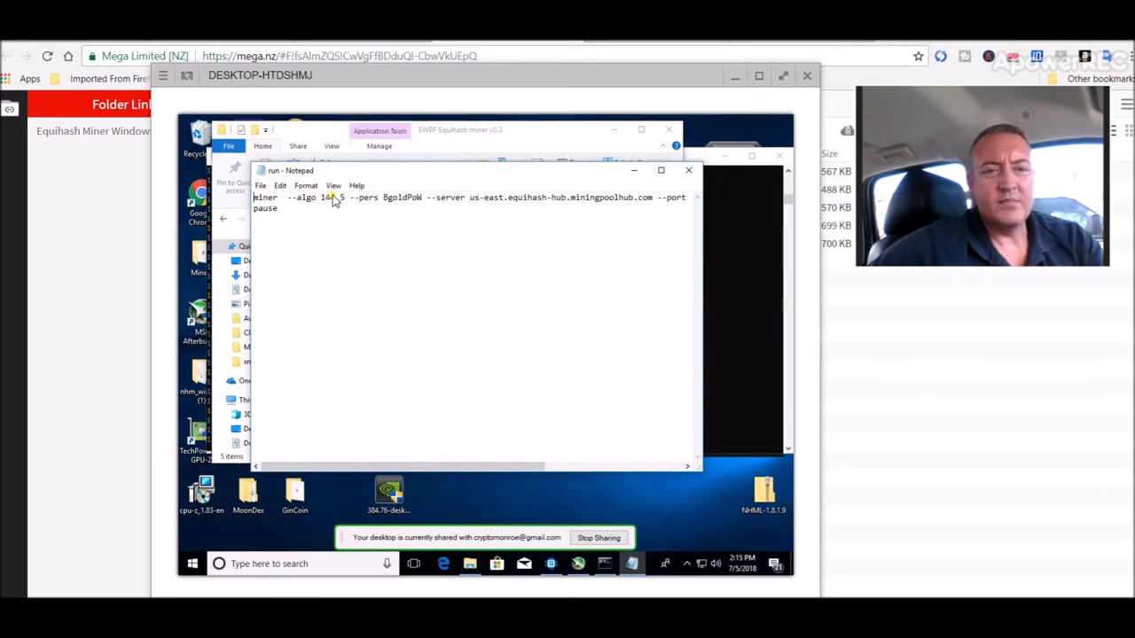
mouse_move(426, 211)
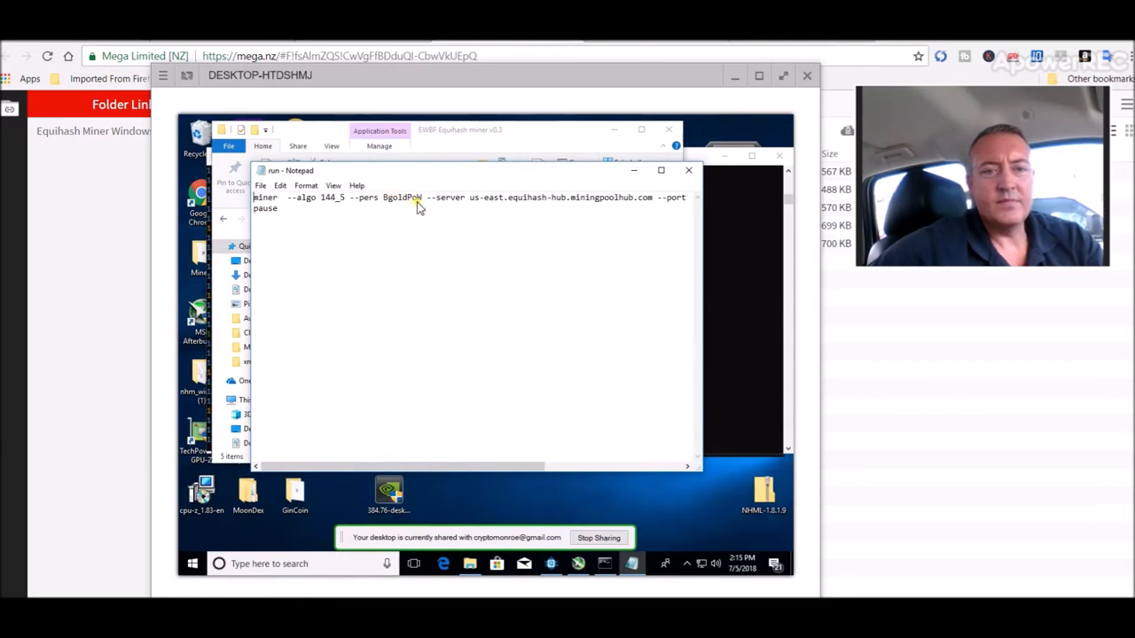
mouse_move(558, 305)
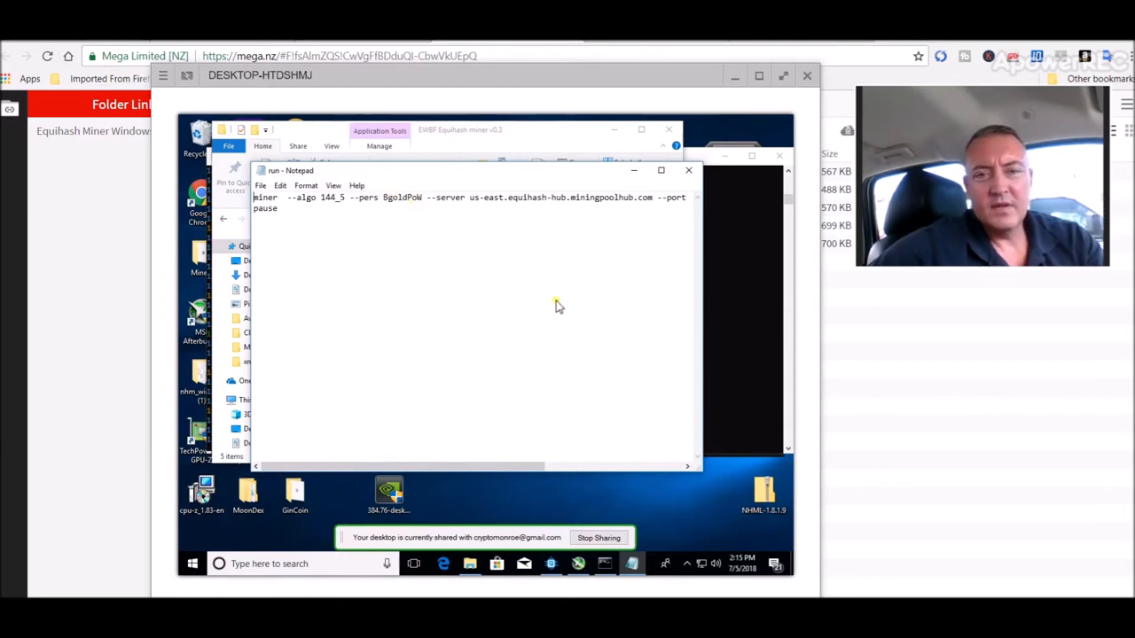
mouse_move(687, 182)
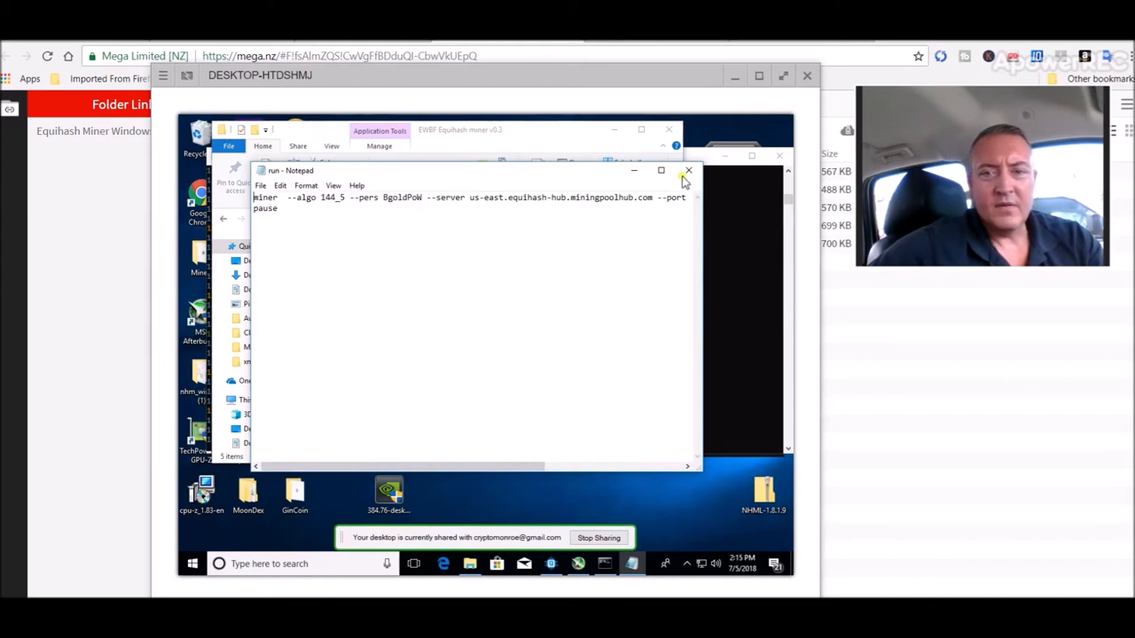
mouse_move(591, 259)
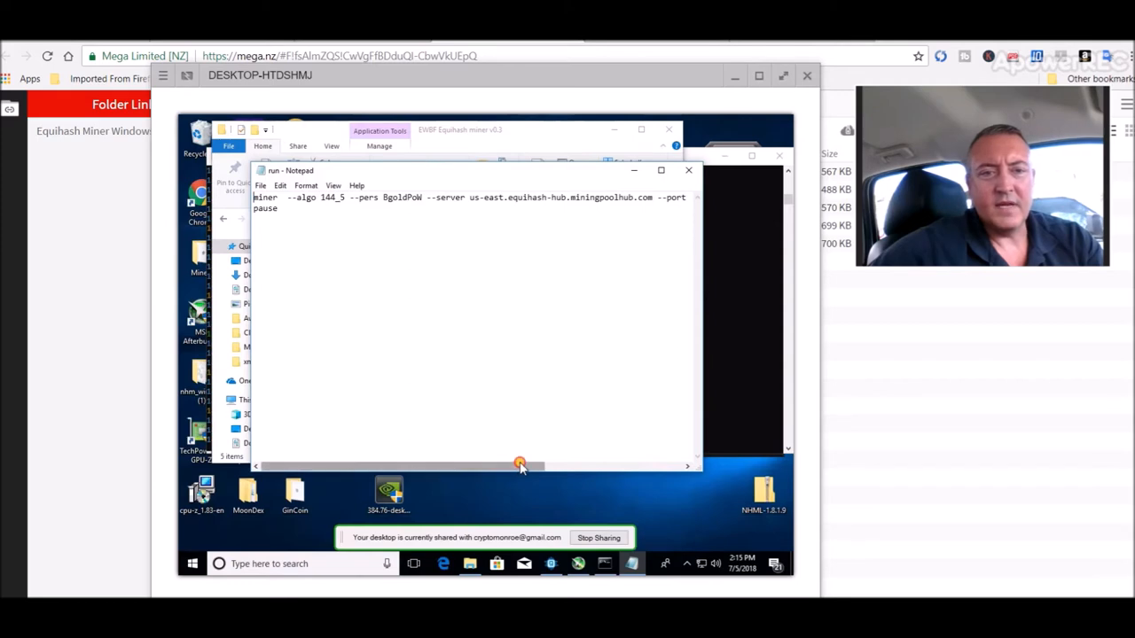
left_click_drag(519, 466, 669, 465)
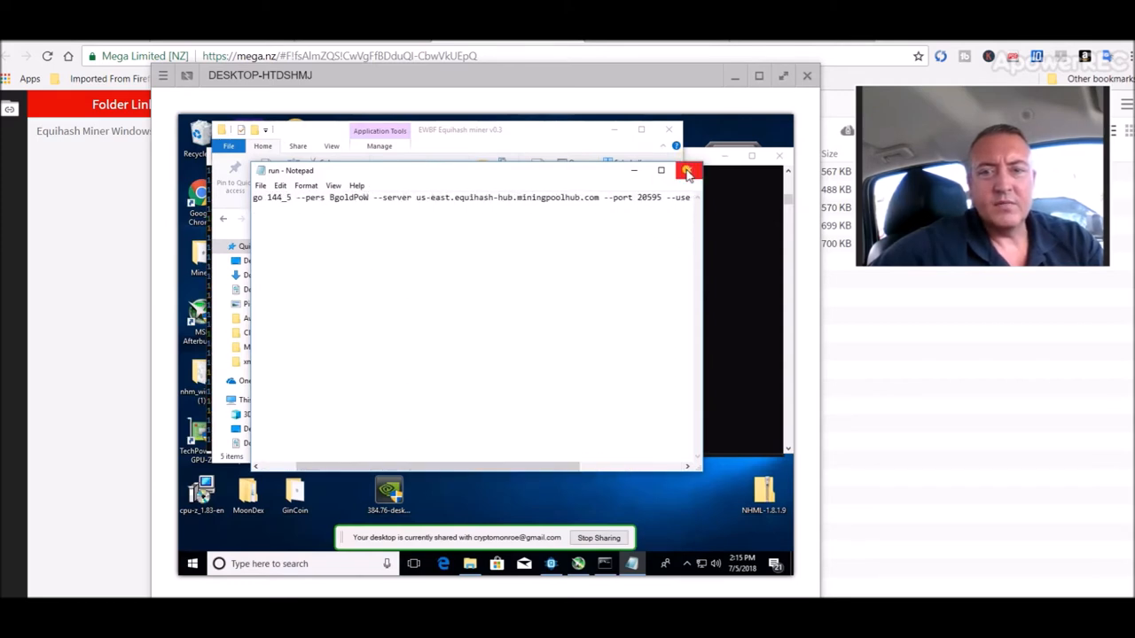
Close the Notepad run file and the cmd.exe miner window
left_click(689, 170)
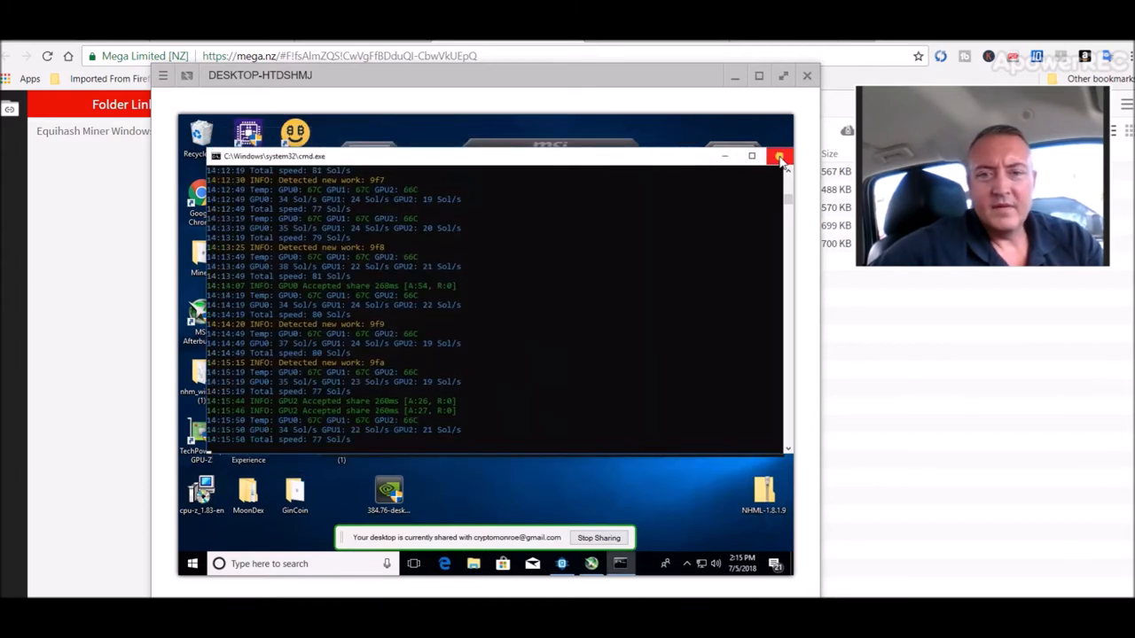
left_click(779, 156)
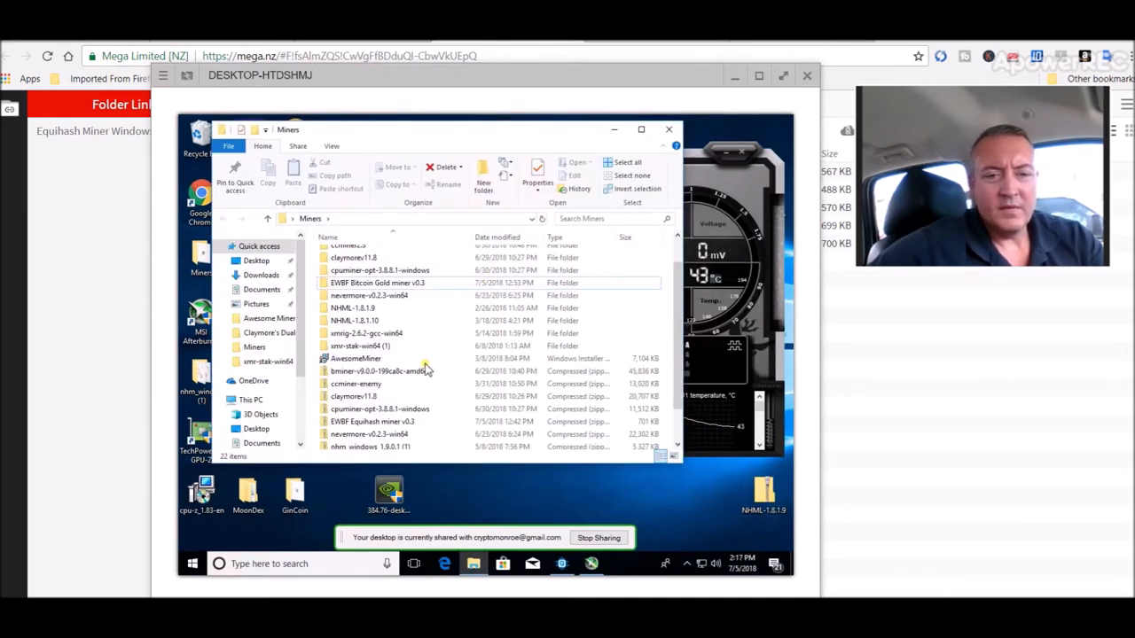
Extract the EWBF Equihash miner v0.3 zip to a folder named EWBF Bgold miner v0.3
left_click(373, 422)
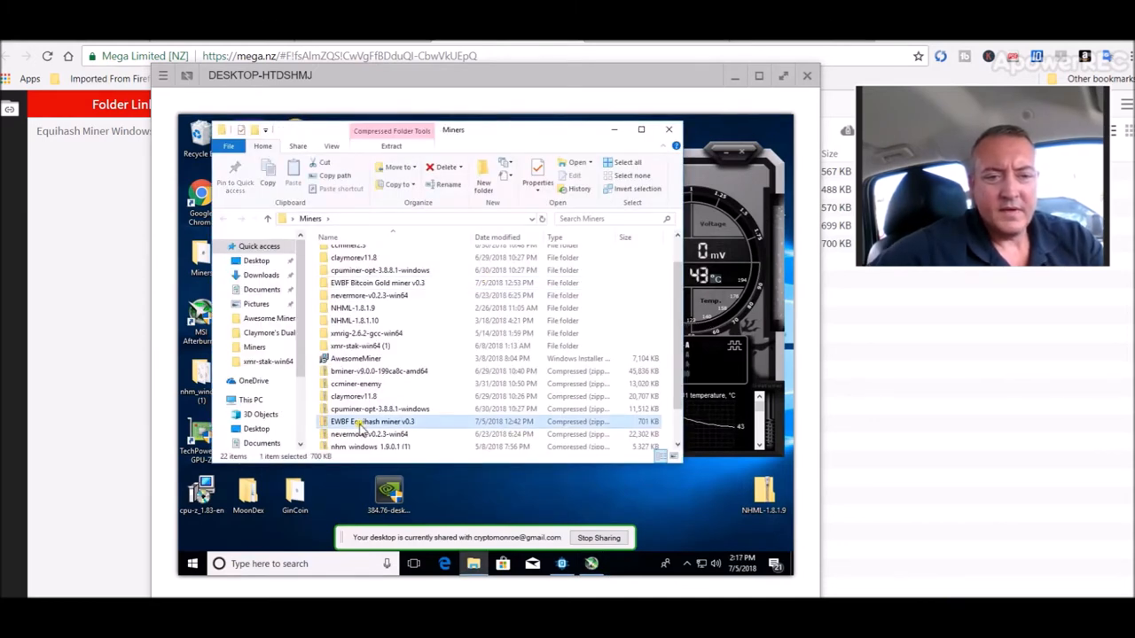
right_click(370, 421)
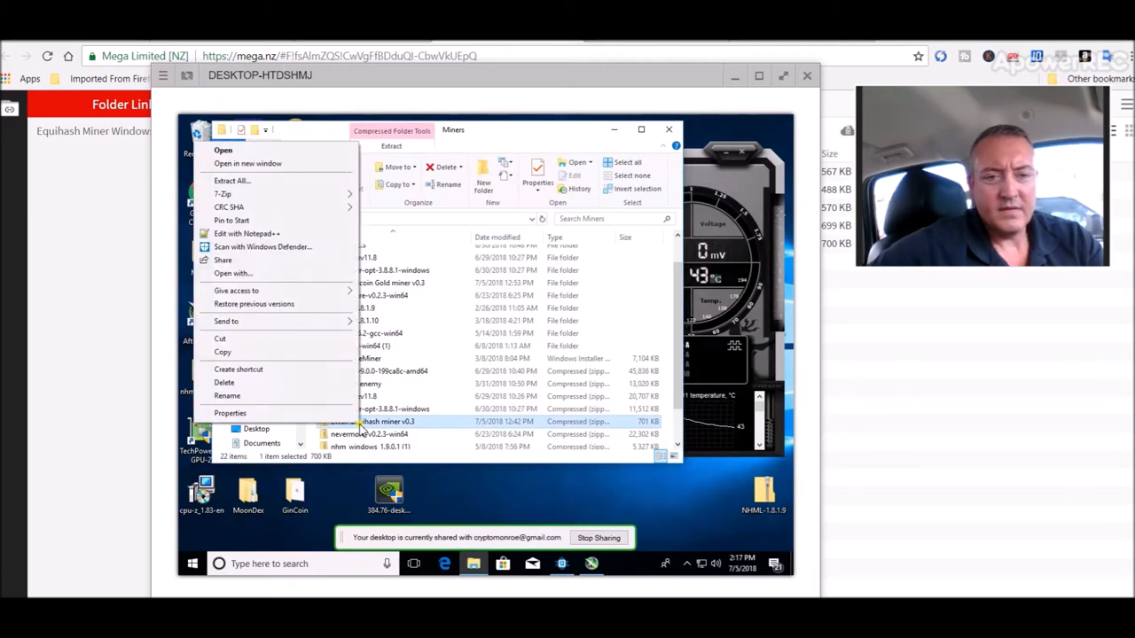
mouse_move(301, 192)
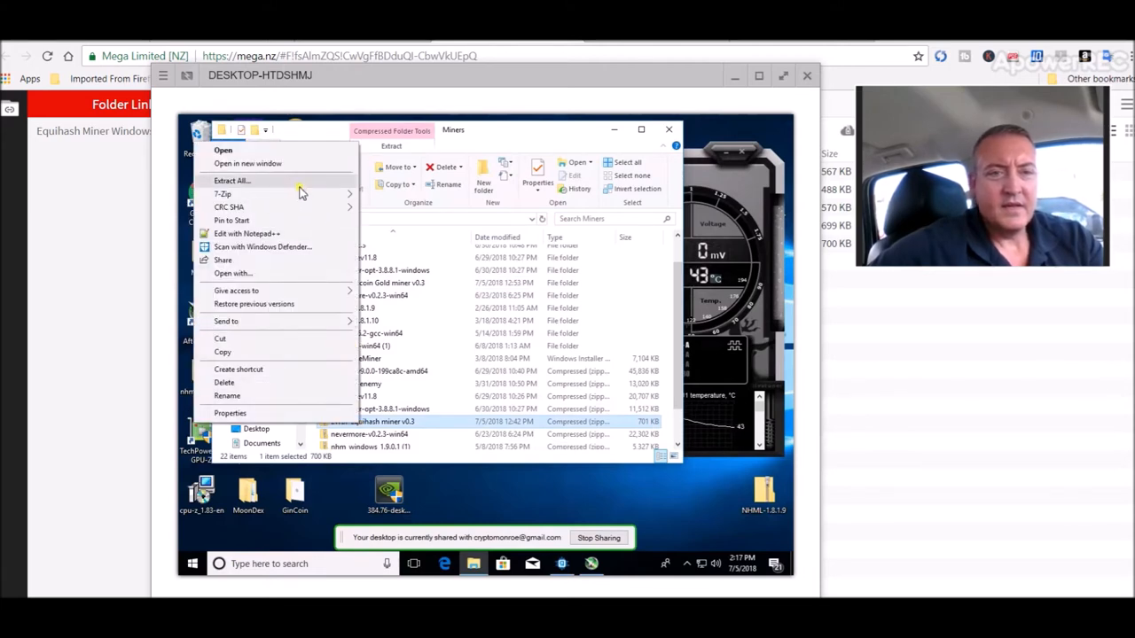
left_click(233, 181)
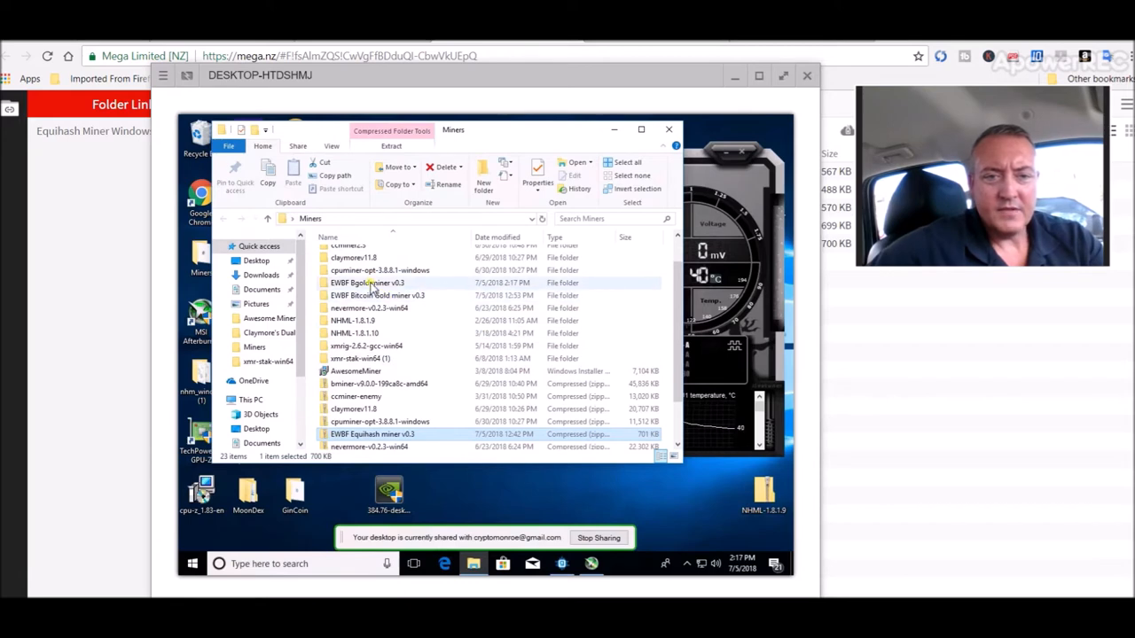
mouse_move(373, 283)
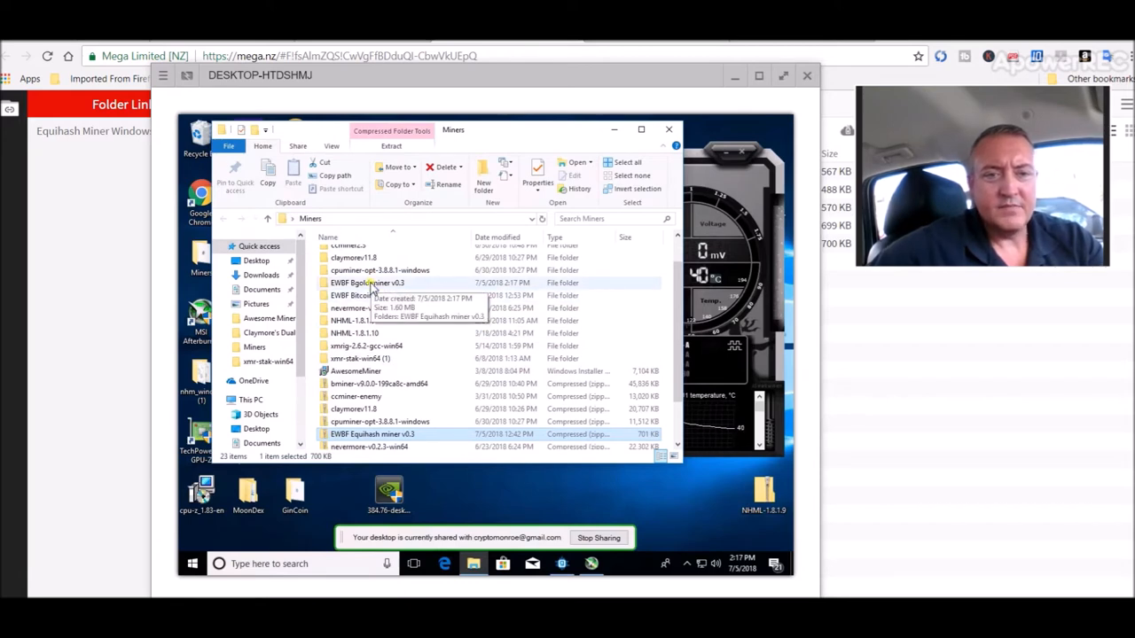
Open the extracted miner's run batch file in Notepad, dismissing the SmartScreen warning
double_click(366, 282)
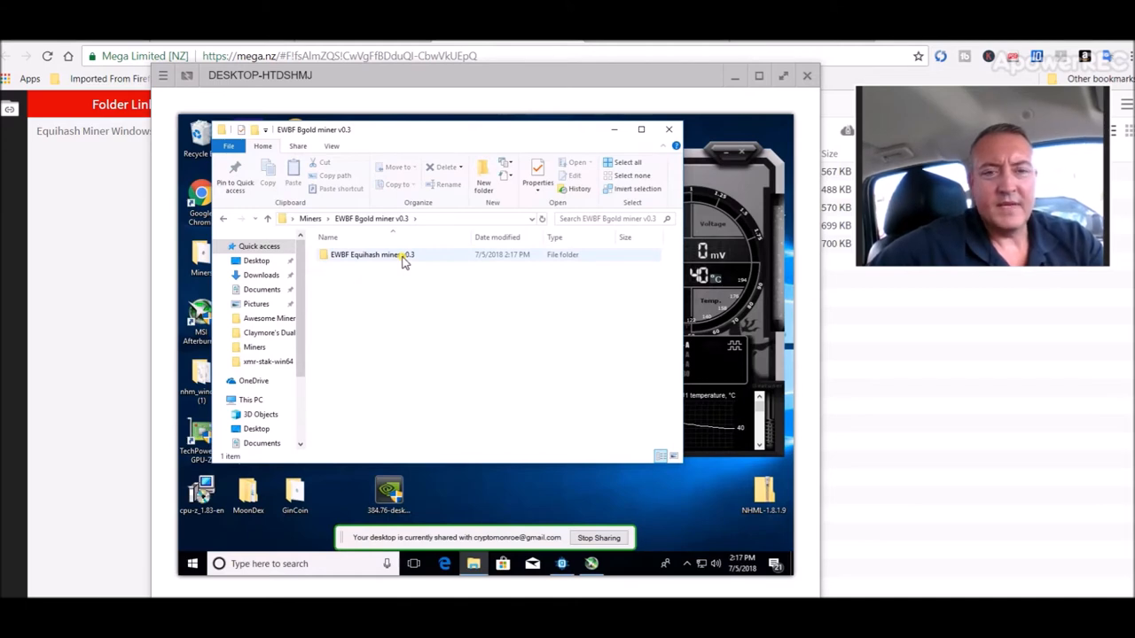
double_click(371, 254)
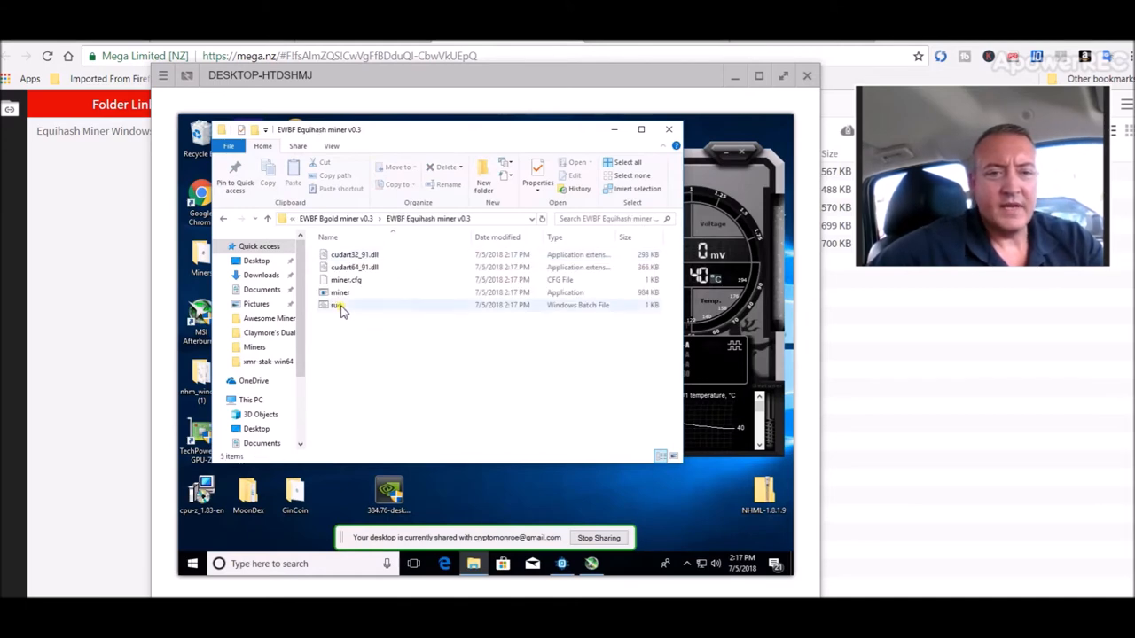
left_click(336, 305)
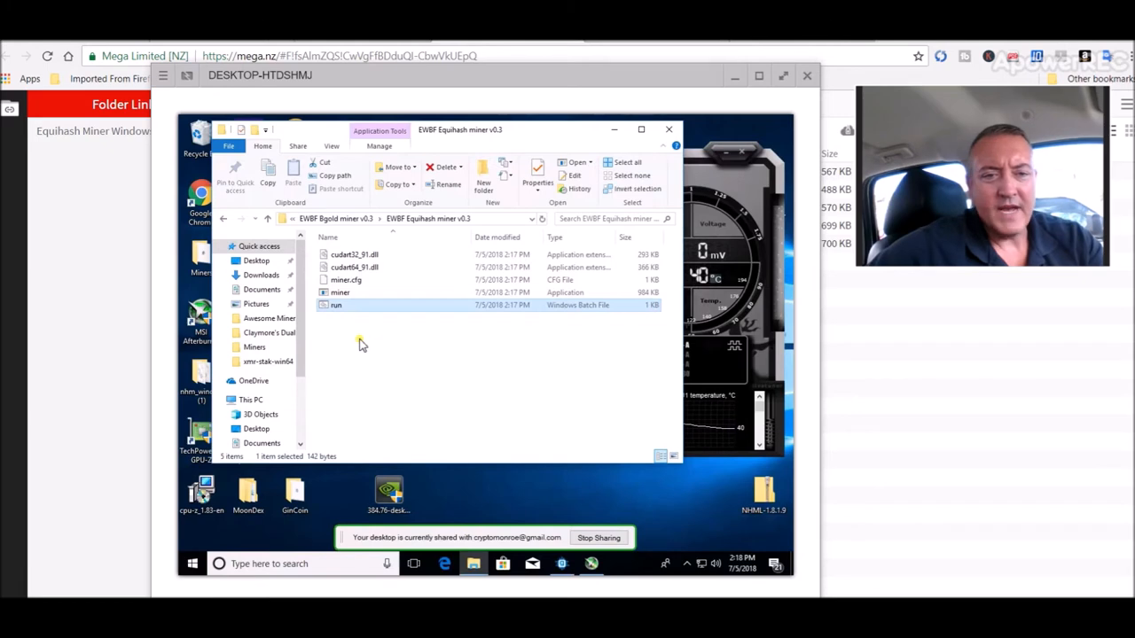
right_click(335, 305)
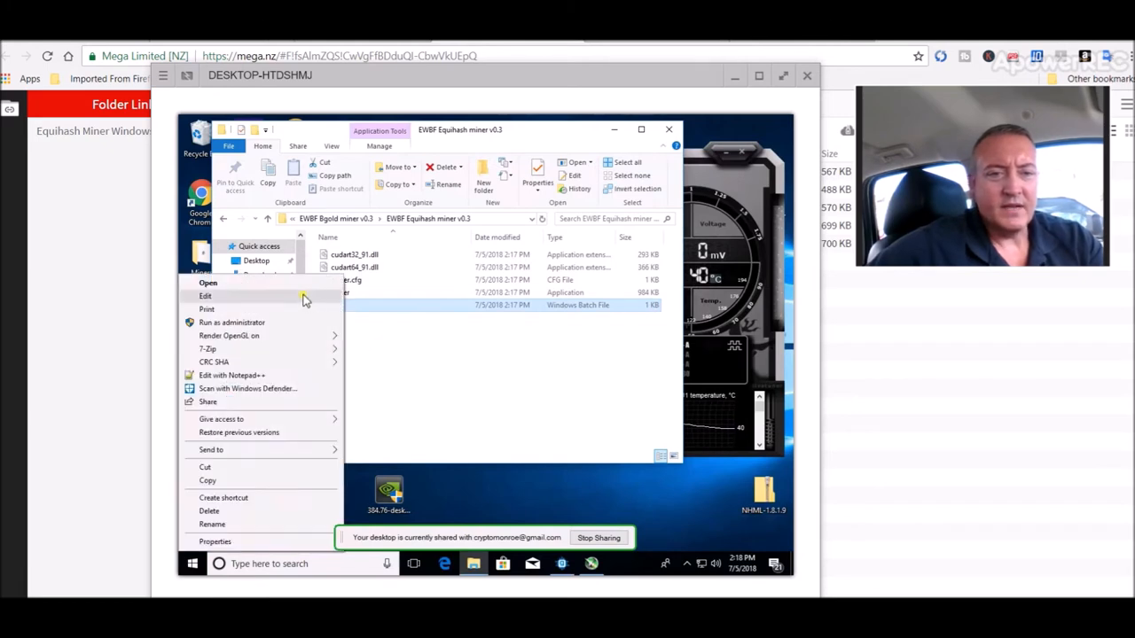
left_click(208, 282)
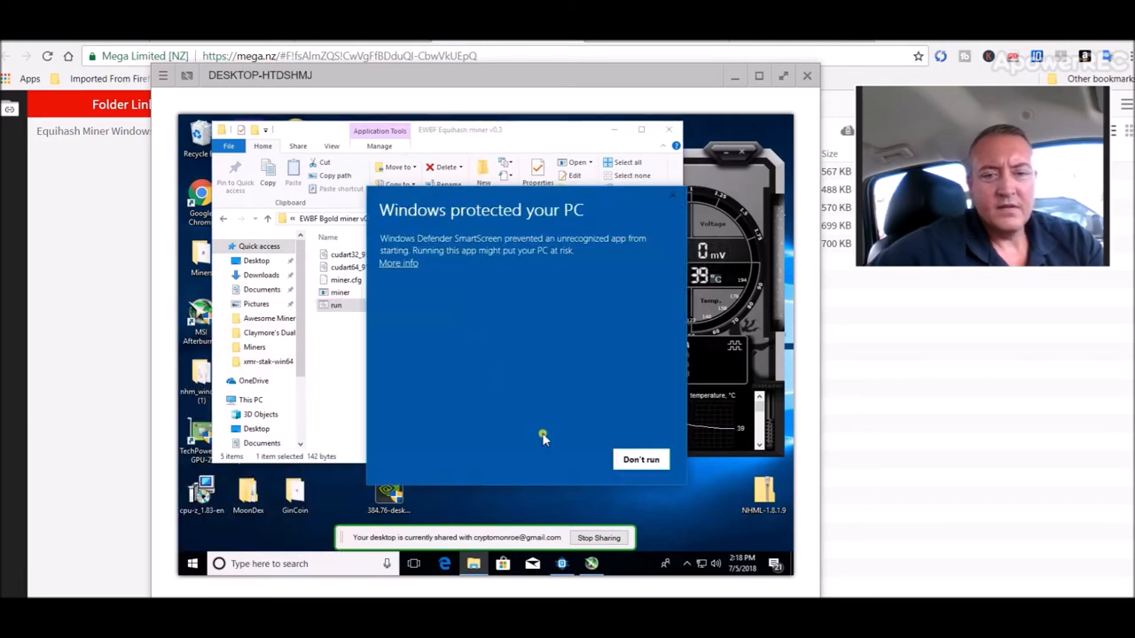
left_click(398, 264)
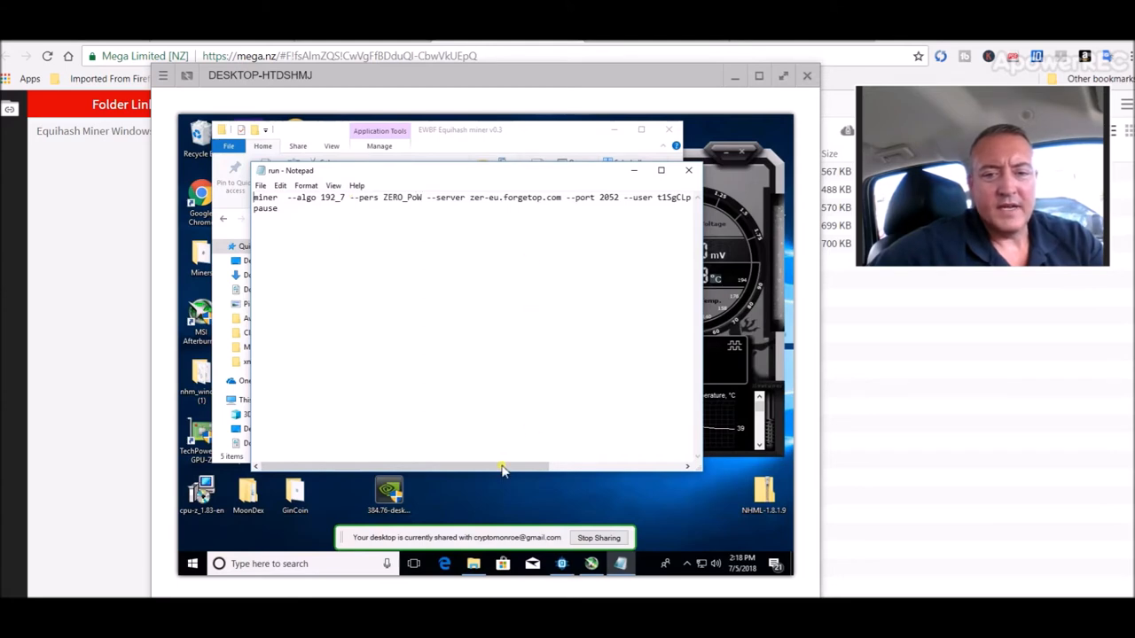
Edit the run command toward algo 144_5 and pers BgoldPoW
left_click_drag(503, 467, 466, 467)
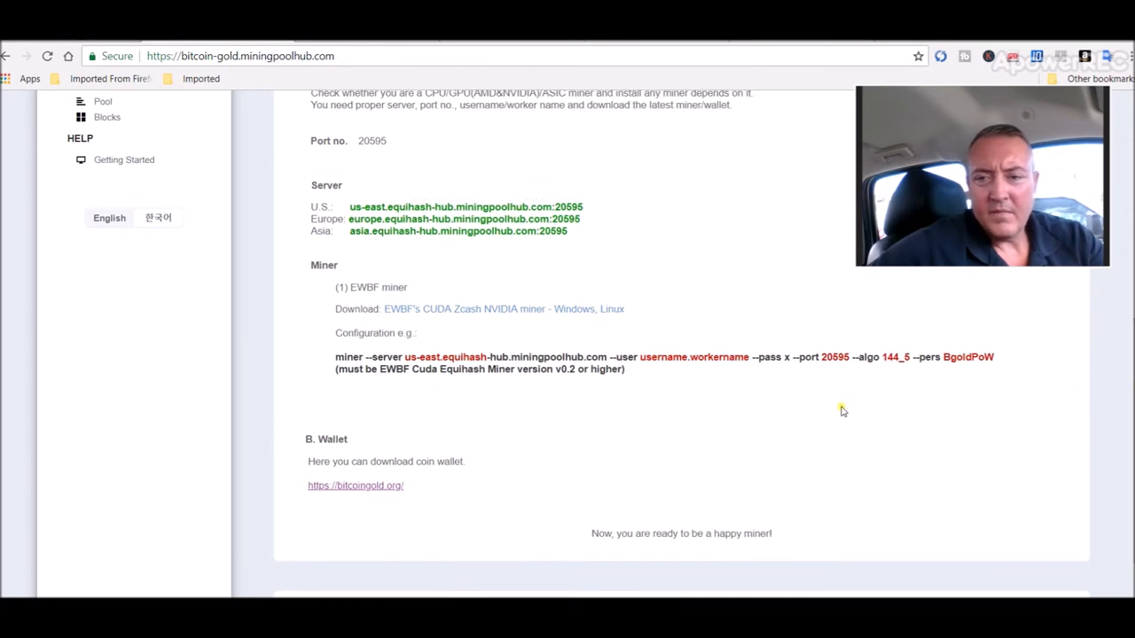
mouse_move(938, 371)
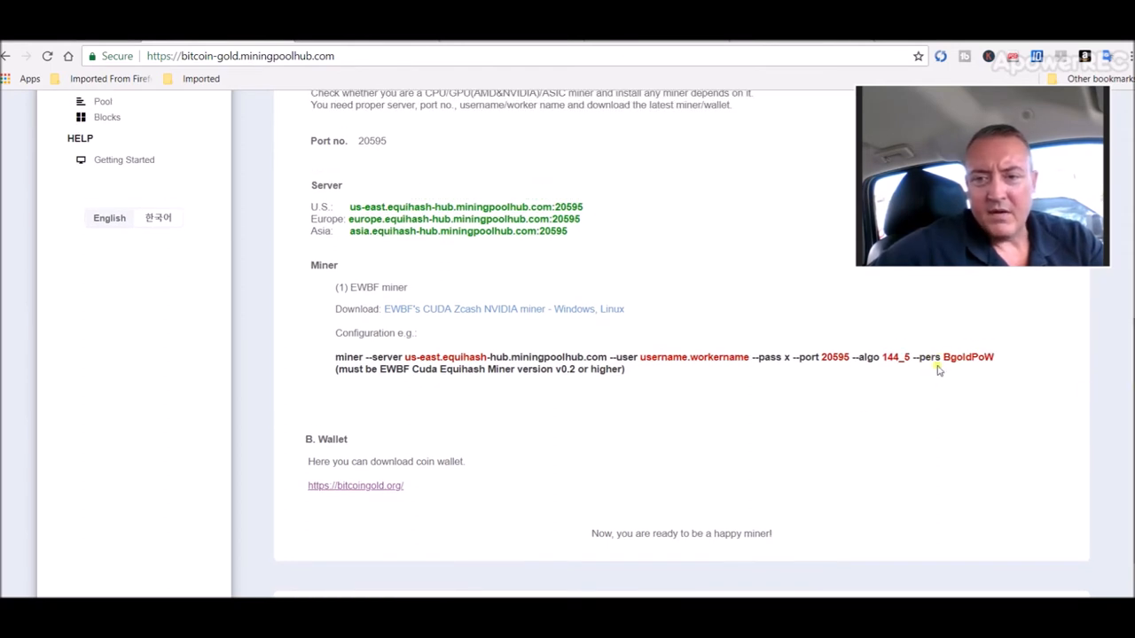
mouse_move(969, 382)
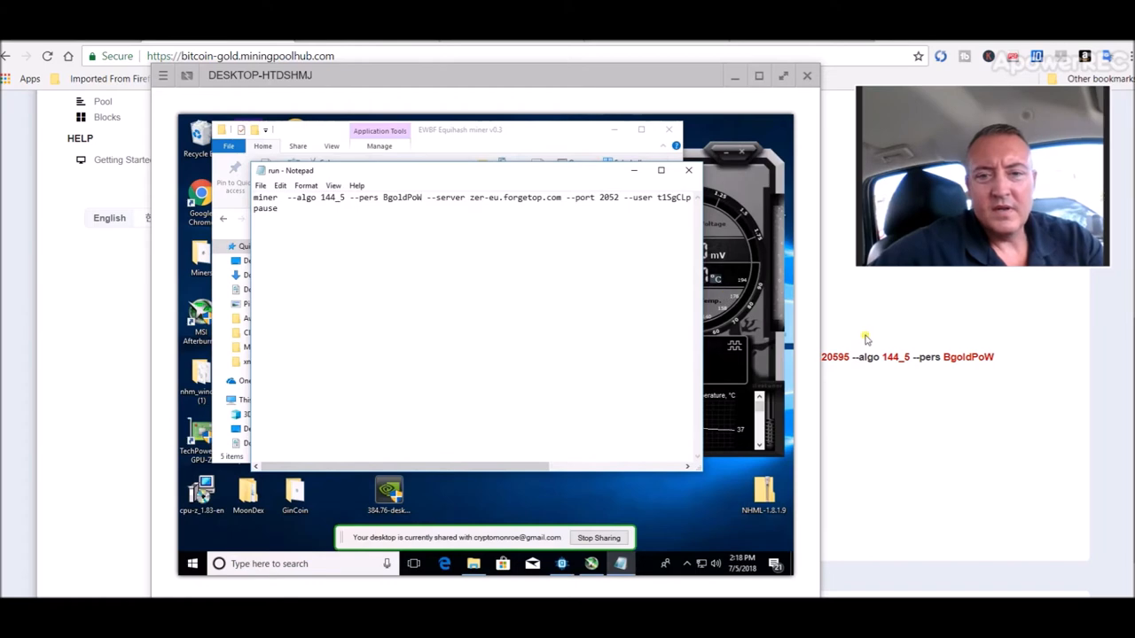
mouse_move(552, 219)
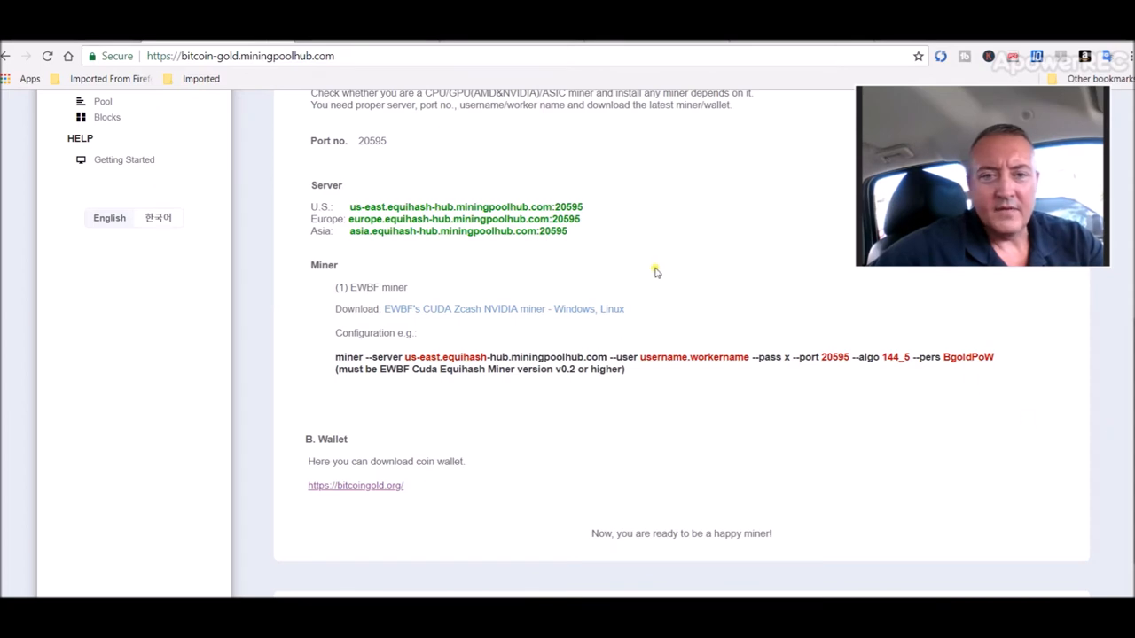
mouse_move(545, 202)
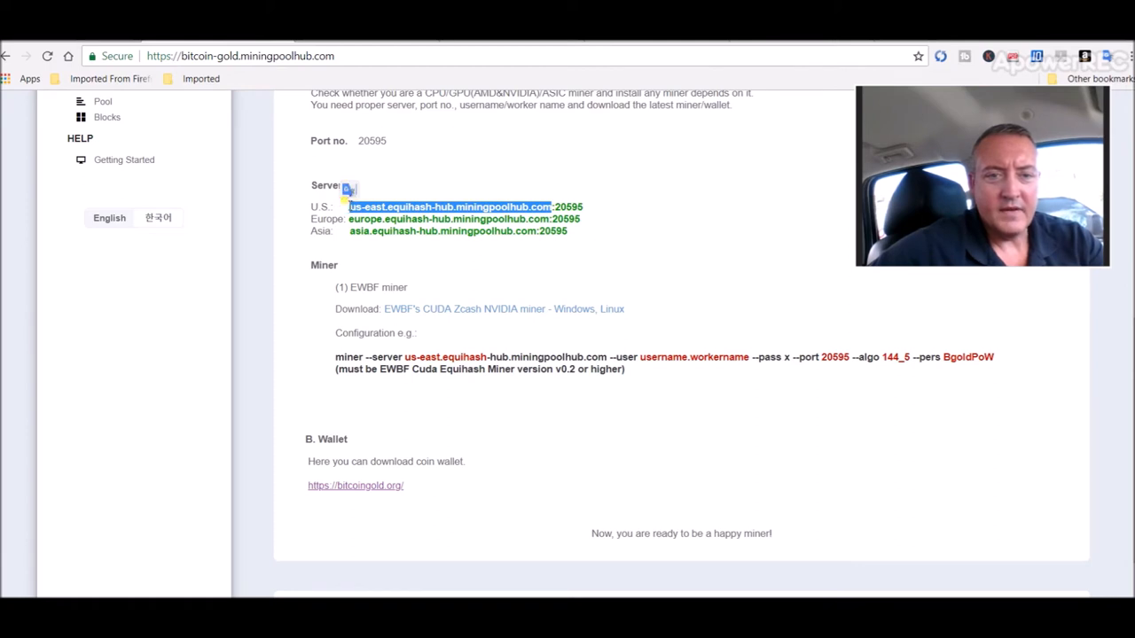
mouse_move(530, 181)
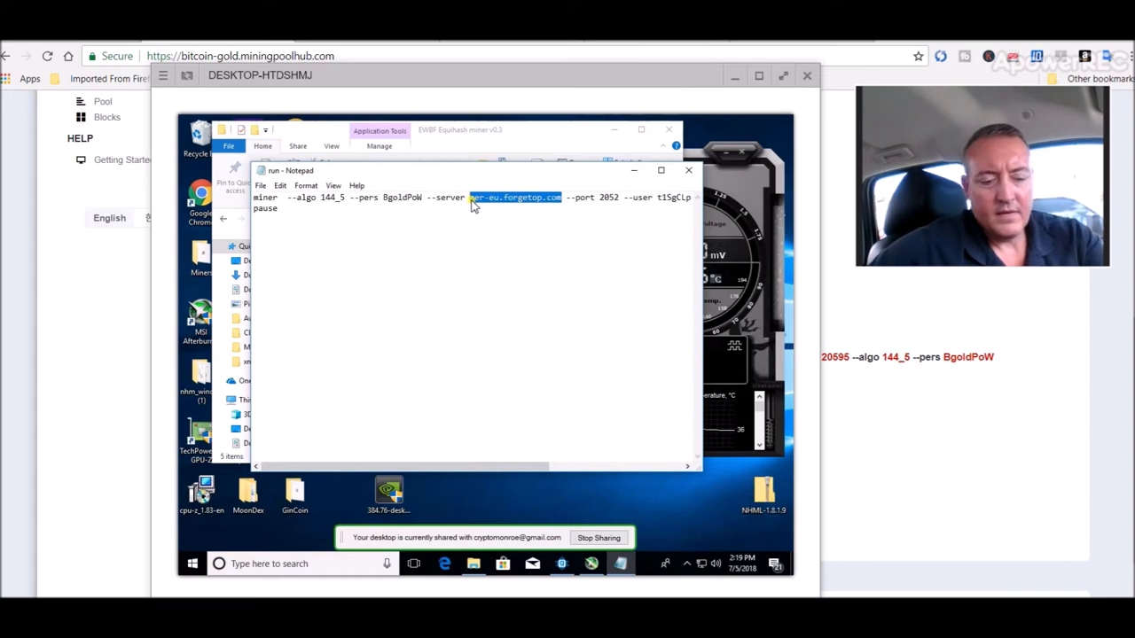
Point run.bat at us-east.equihash-hub.miningpoolhub.com and set the user to the account with worker NvidiaRig
type("us-east.equihash-hub.miningpoolhub.com")
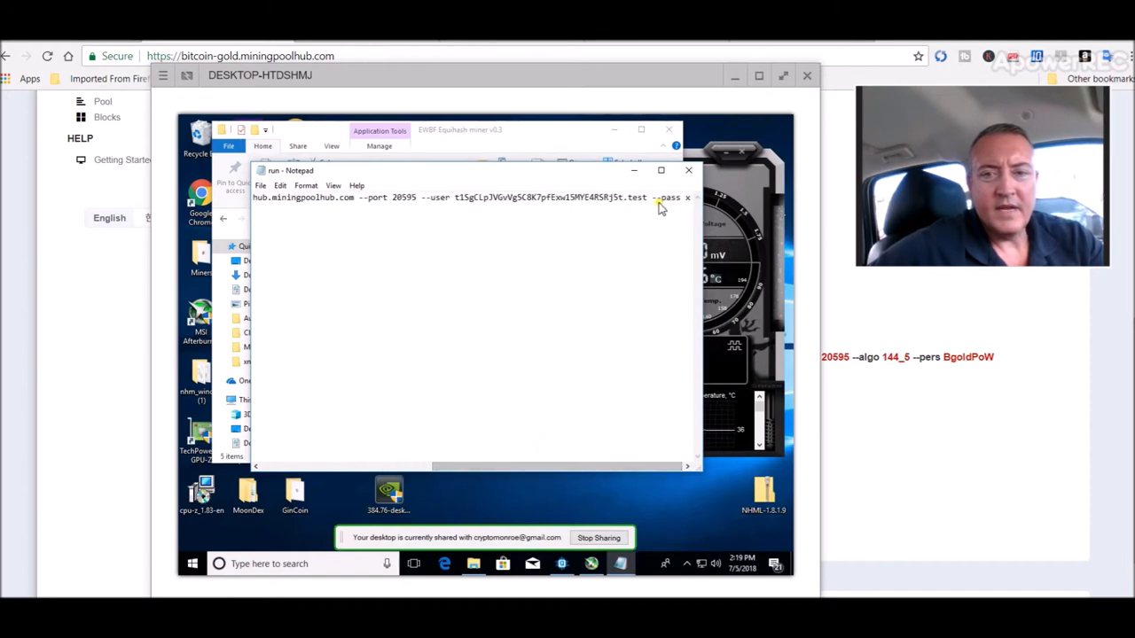
left_click_drag(660, 197, 550, 197)
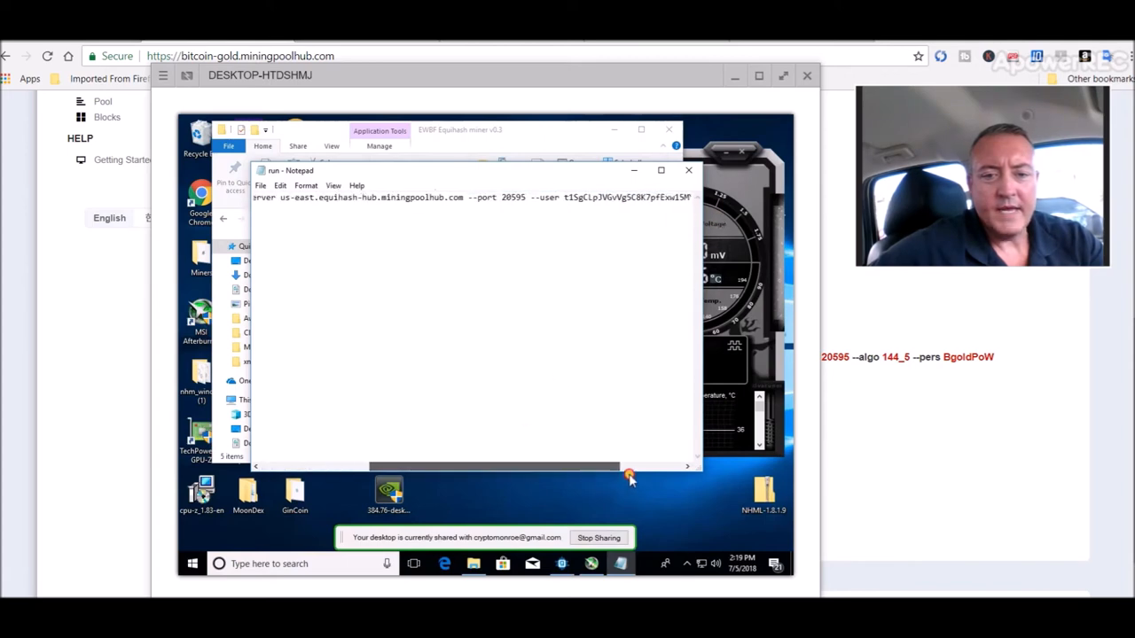
left_click_drag(621, 467, 674, 468)
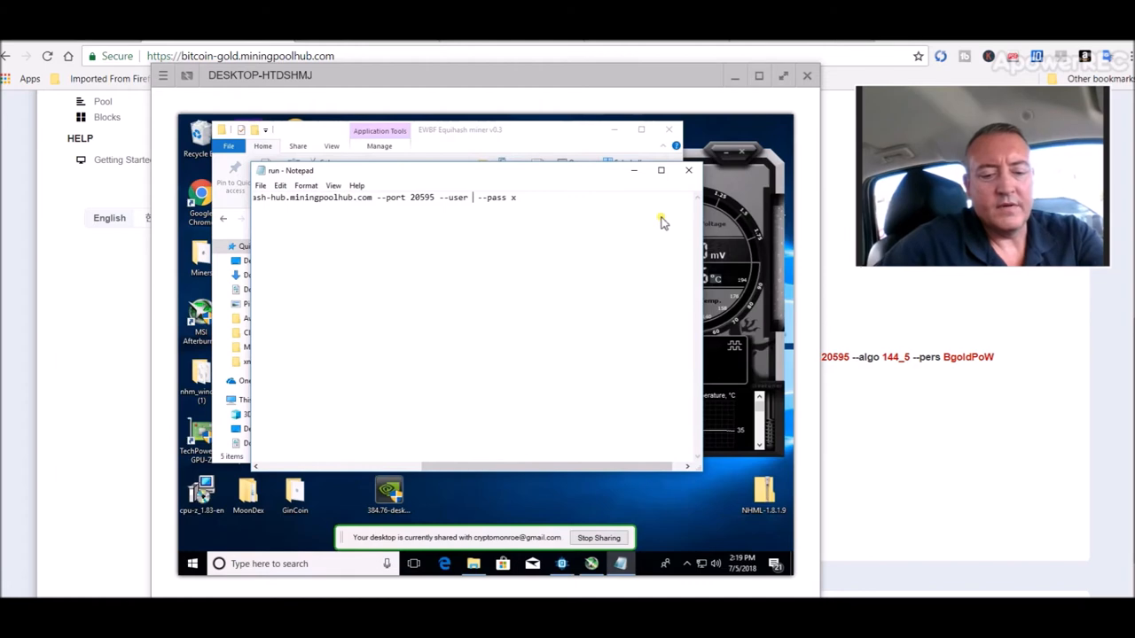
type("ritsamillion.")
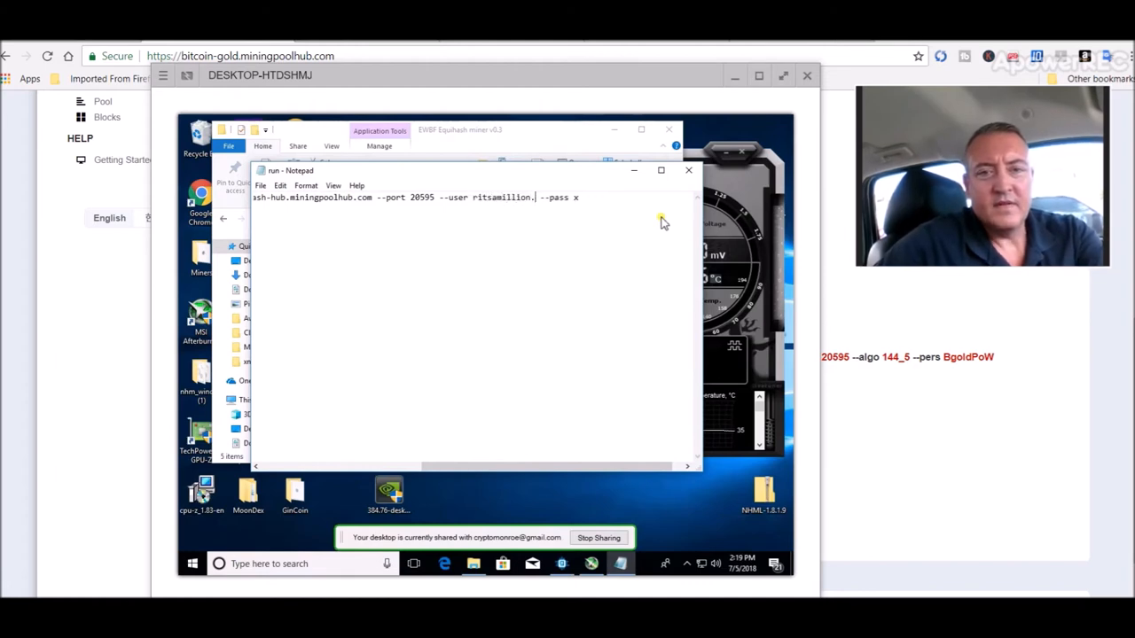
type("8")
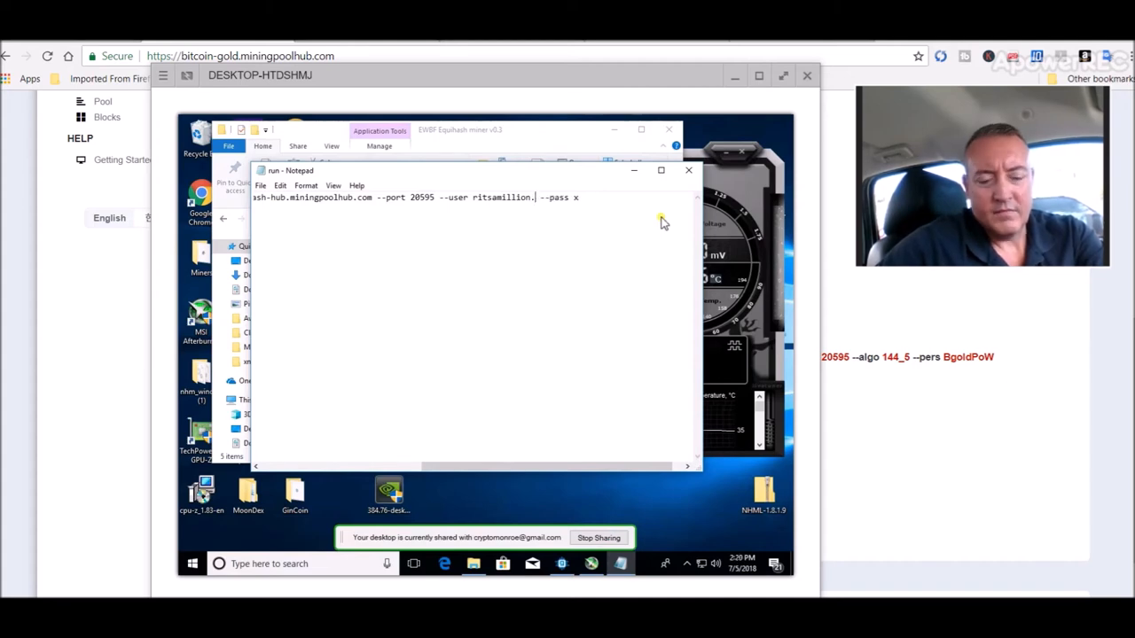
type("NvidiaRig")
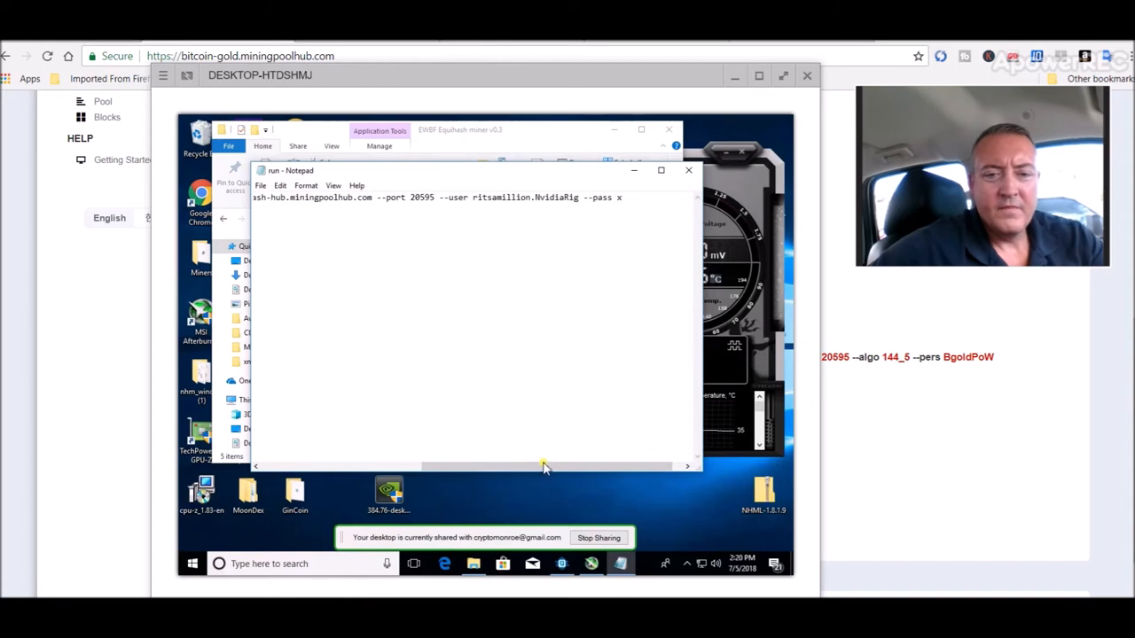
left_click_drag(545, 466, 311, 454)
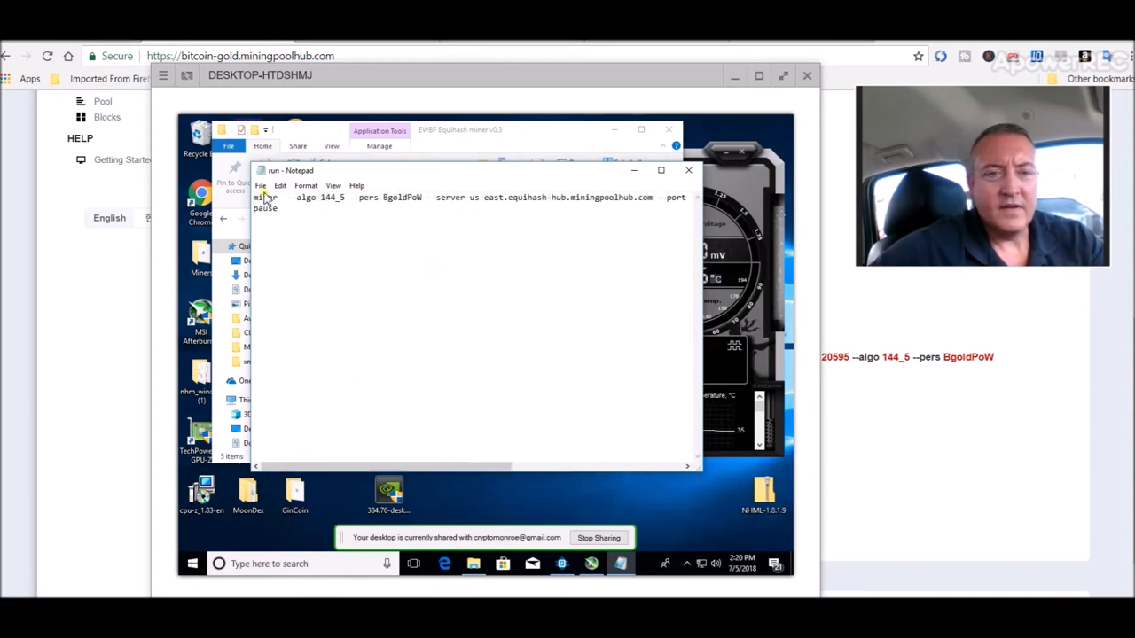
Close the edited run.bat in Notepad and double-click it to start the EWBF miner
left_click(261, 185)
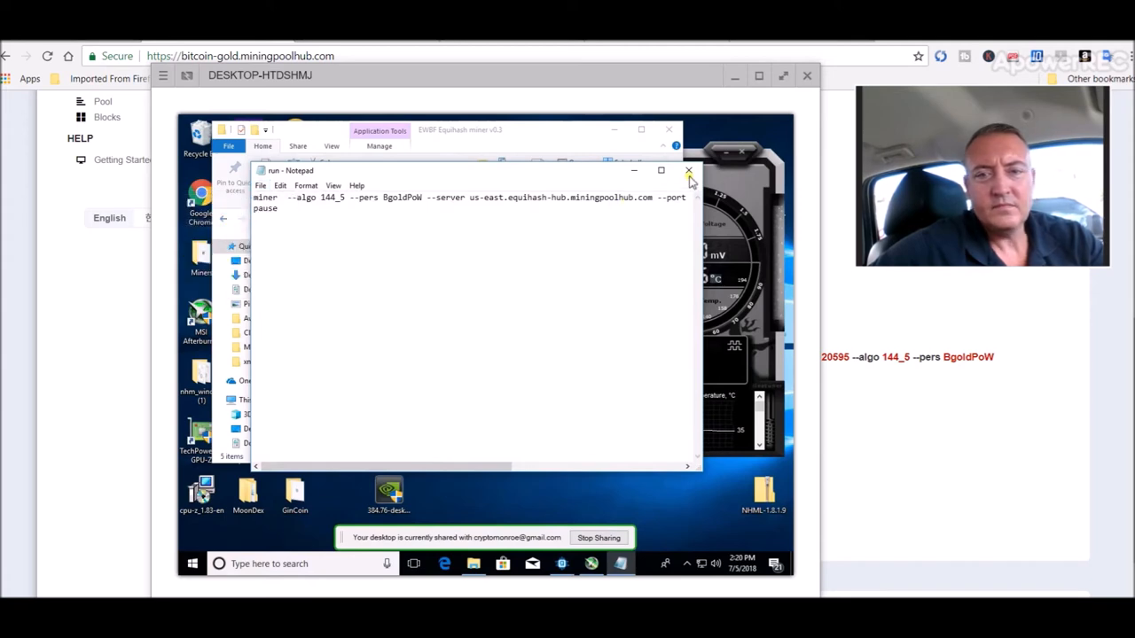
left_click(688, 169)
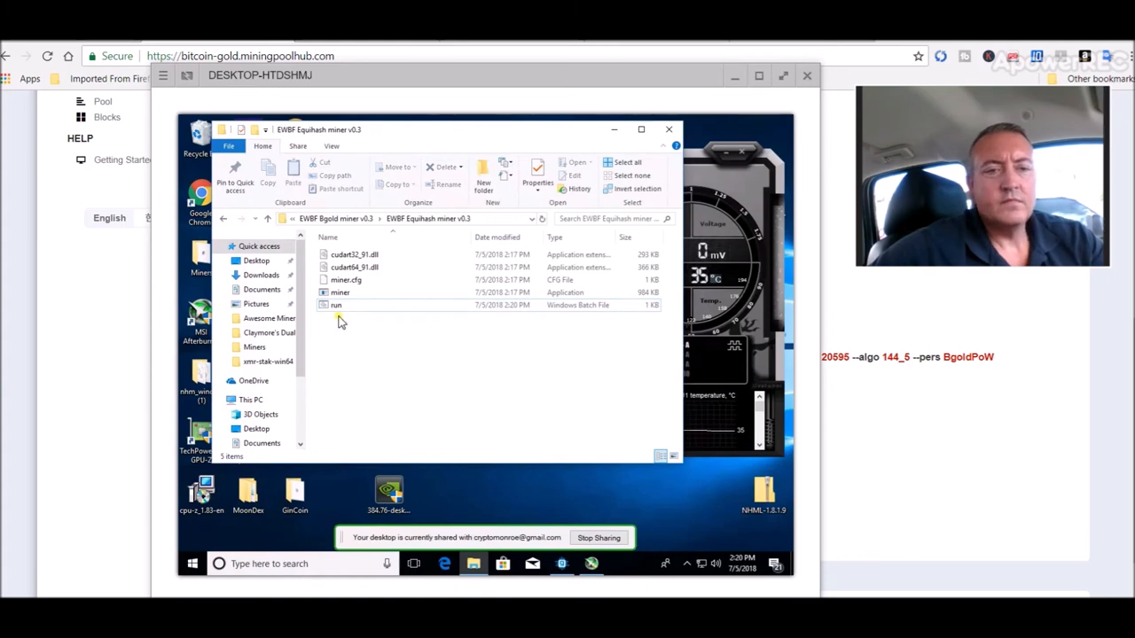
double_click(336, 305)
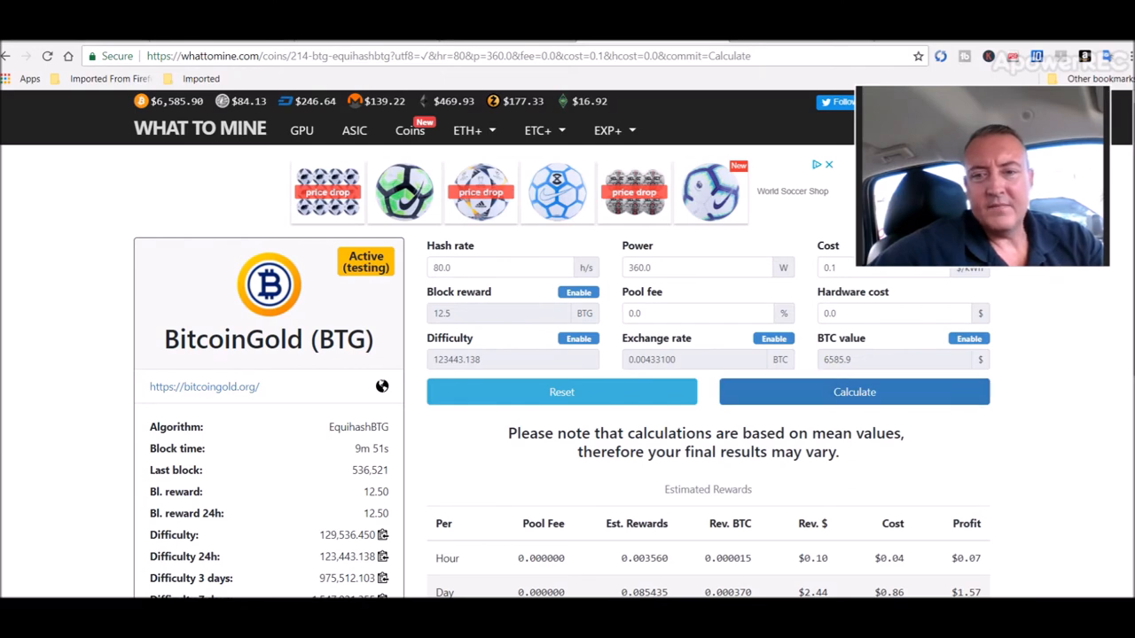
Scroll to WhatToMine's Bitcoin Gold Estimated Rewards table and return to the profitability page
scroll("down", 3)
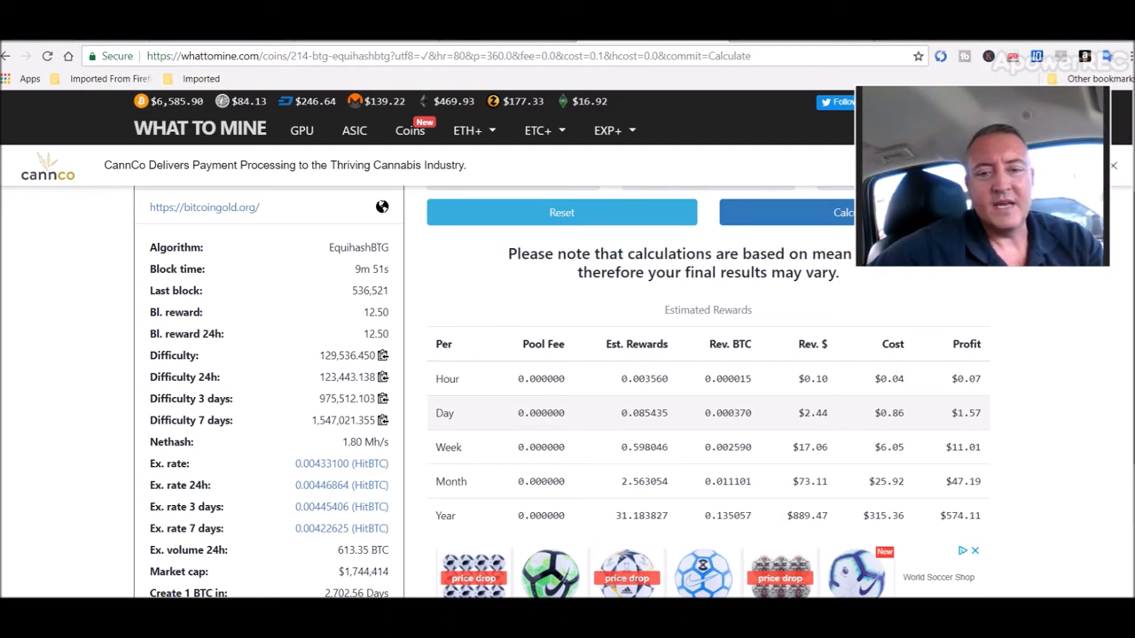
mouse_move(593, 431)
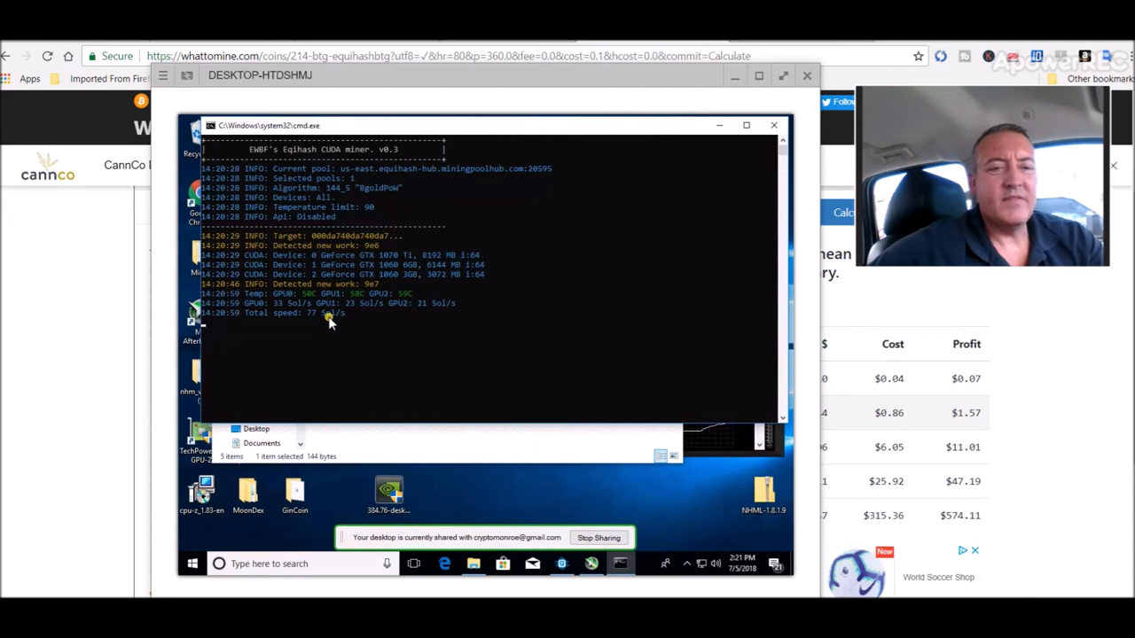
mouse_move(443, 319)
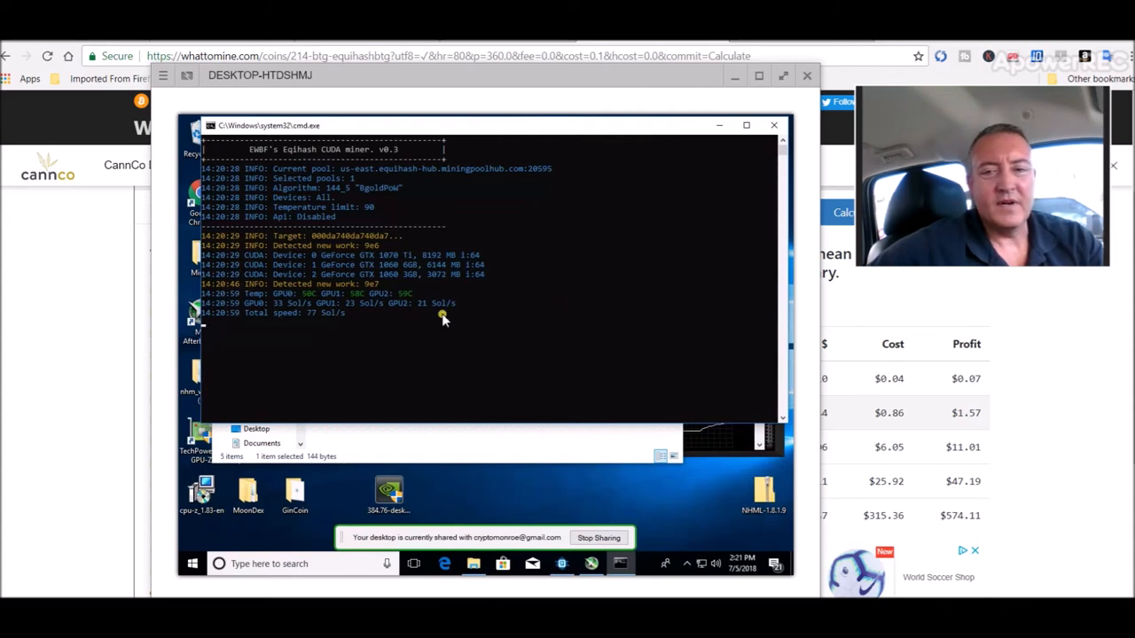
left_click(774, 125)
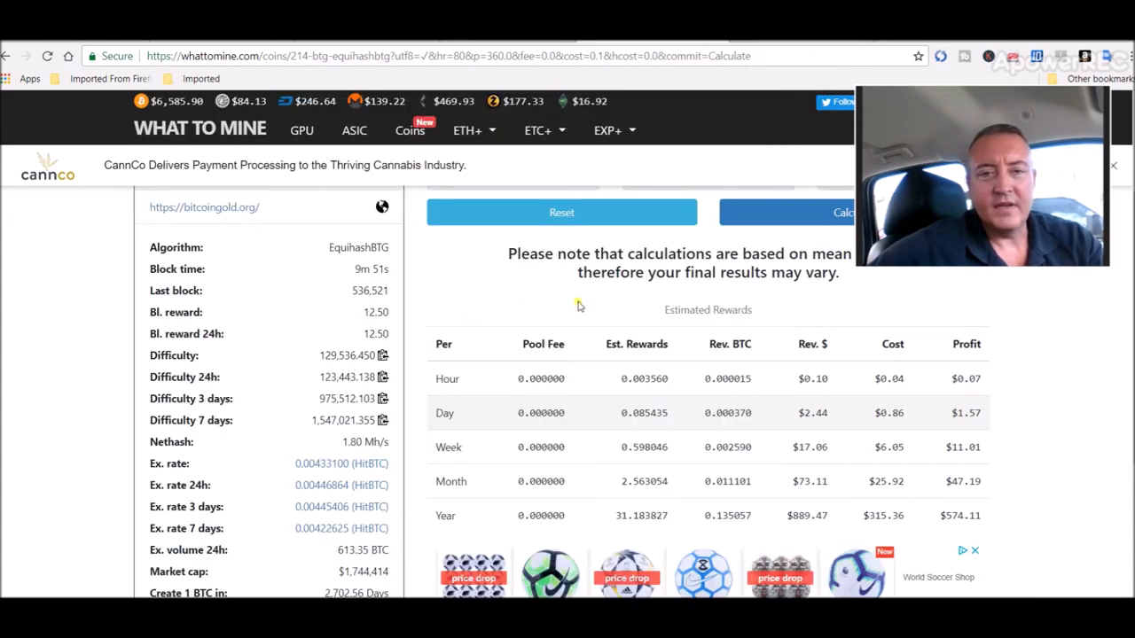
mouse_move(620, 279)
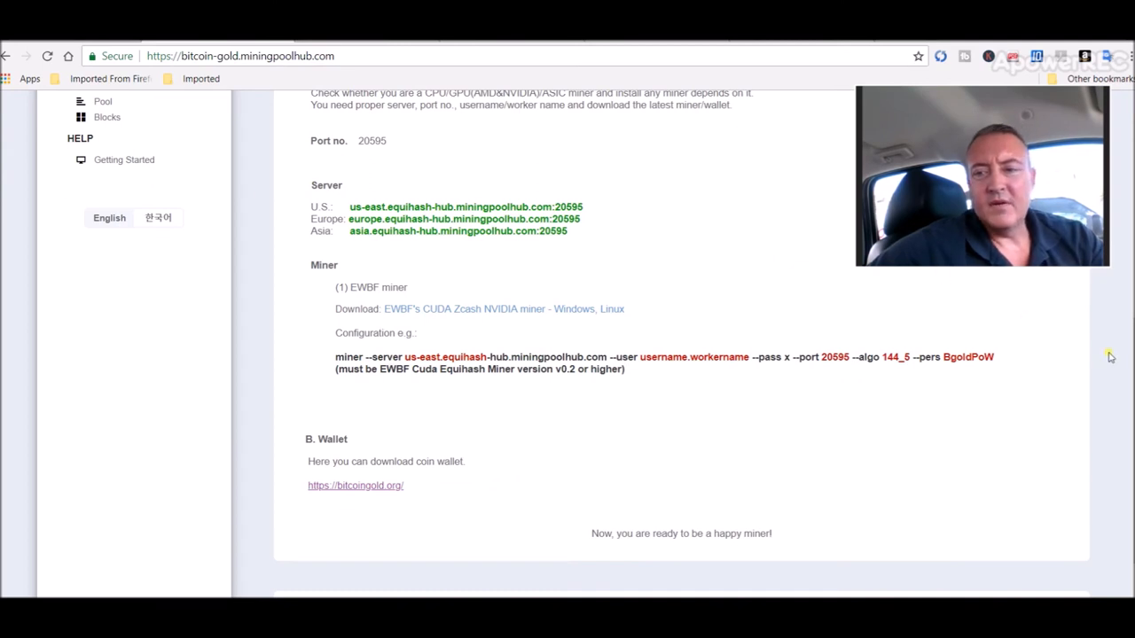
Open the Bitcoin-Gold Dashboard under My Account and scroll to its hashrate and share stats
scroll("up", 3)
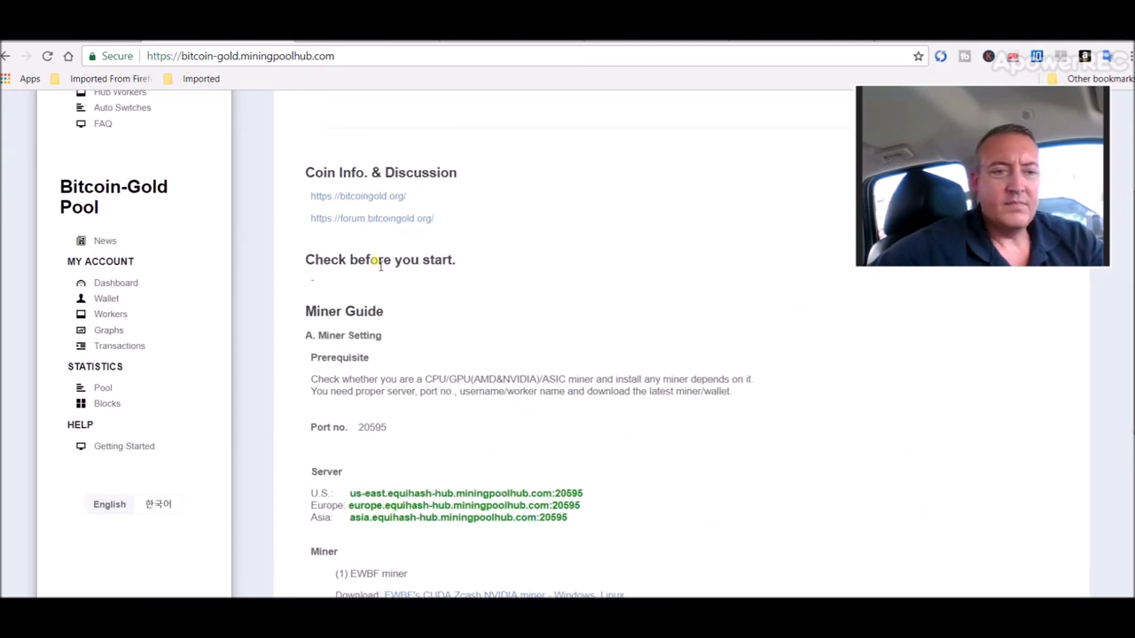
left_click(115, 282)
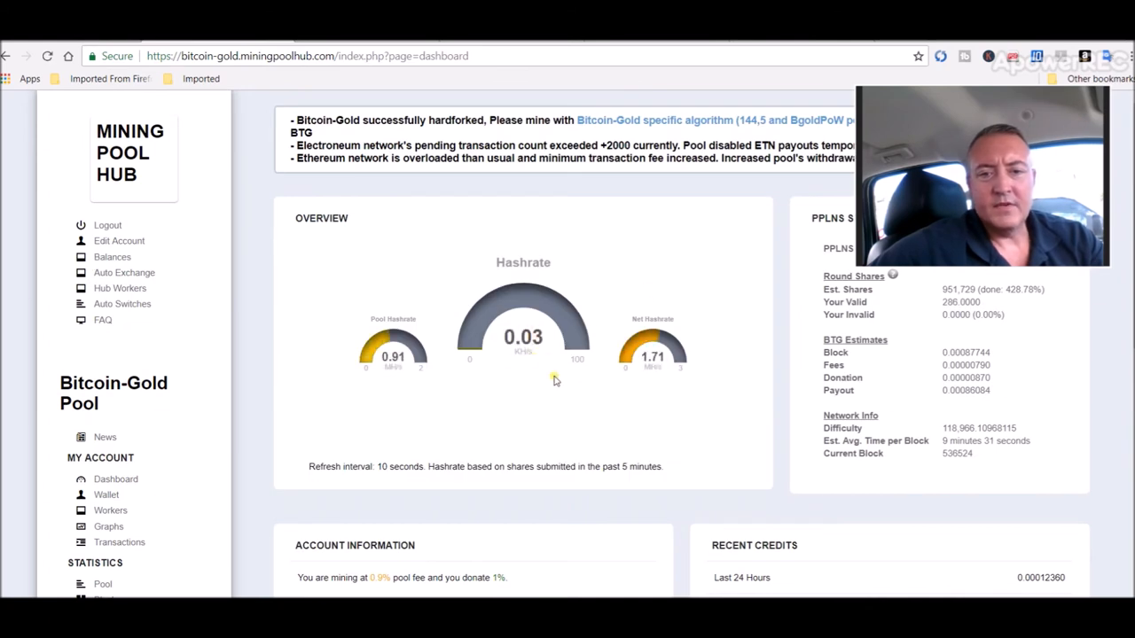
mouse_move(524, 345)
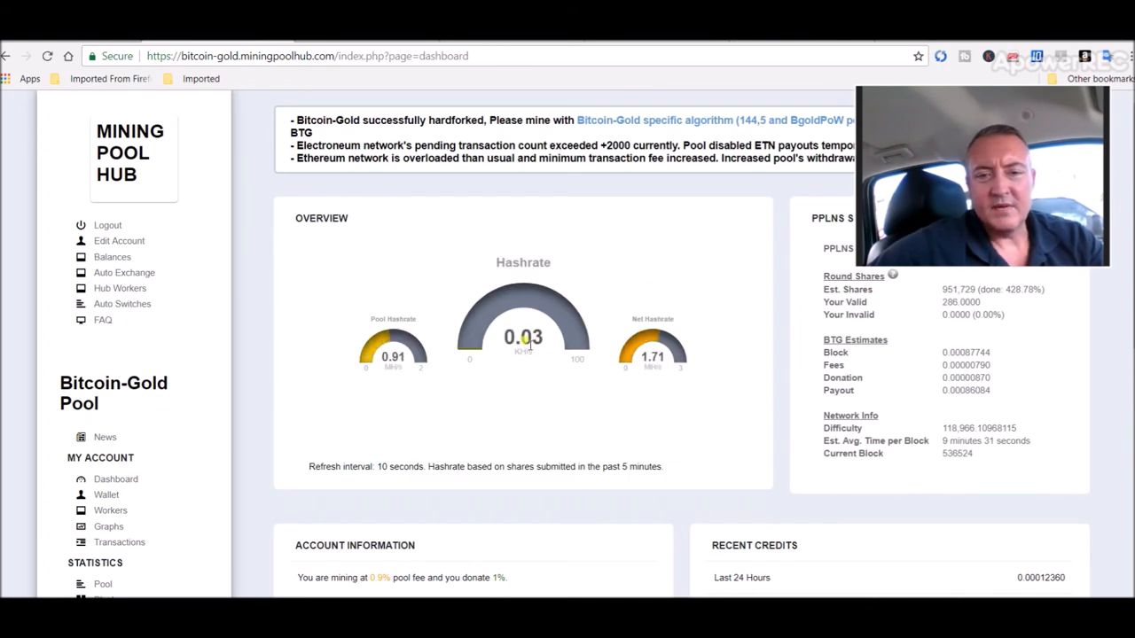
scroll("down", 3)
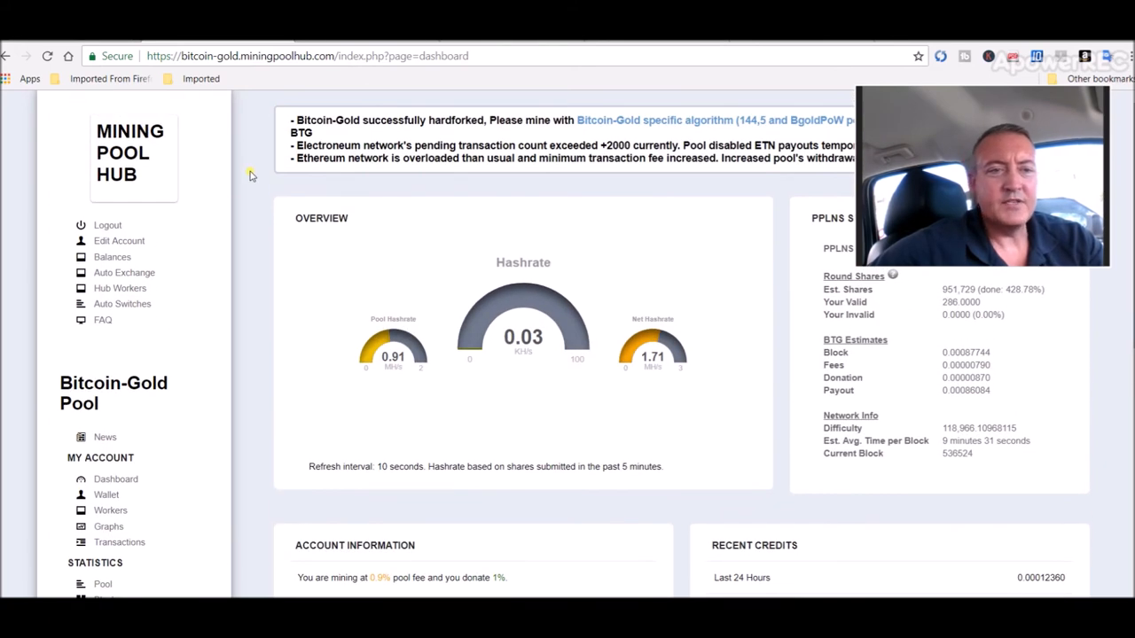
mouse_move(189, 262)
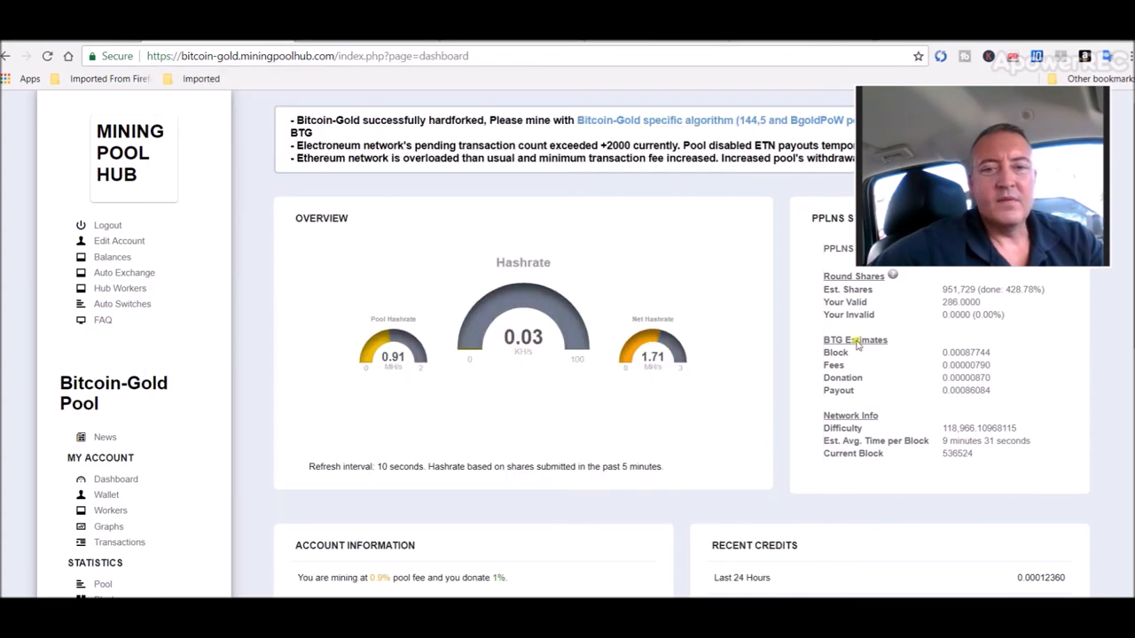
mouse_move(446, 199)
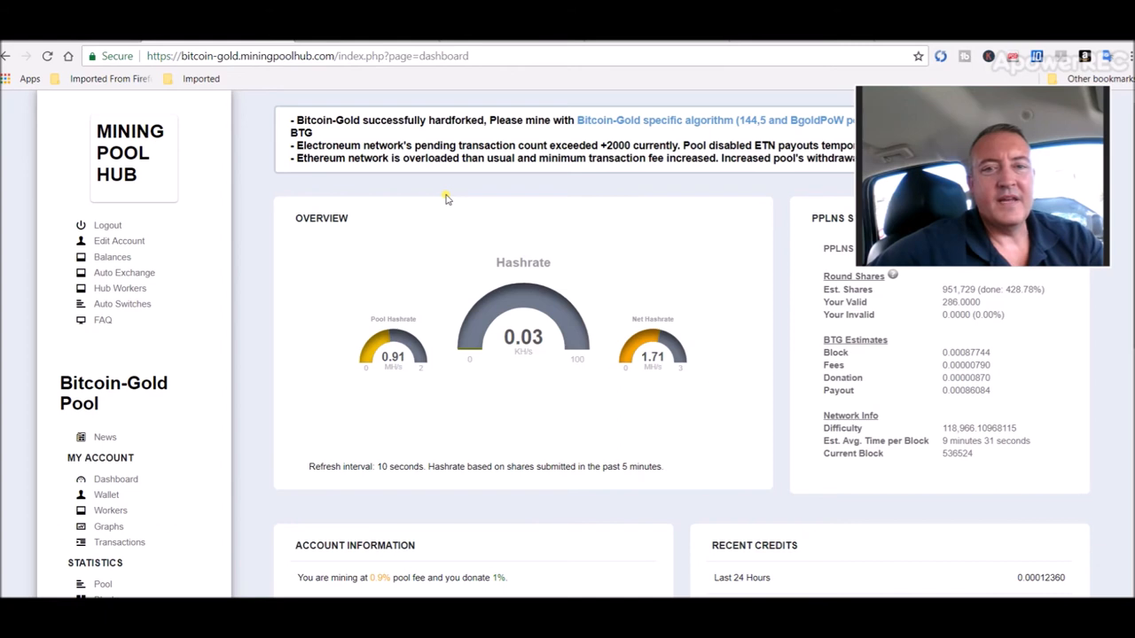
mouse_move(583, 190)
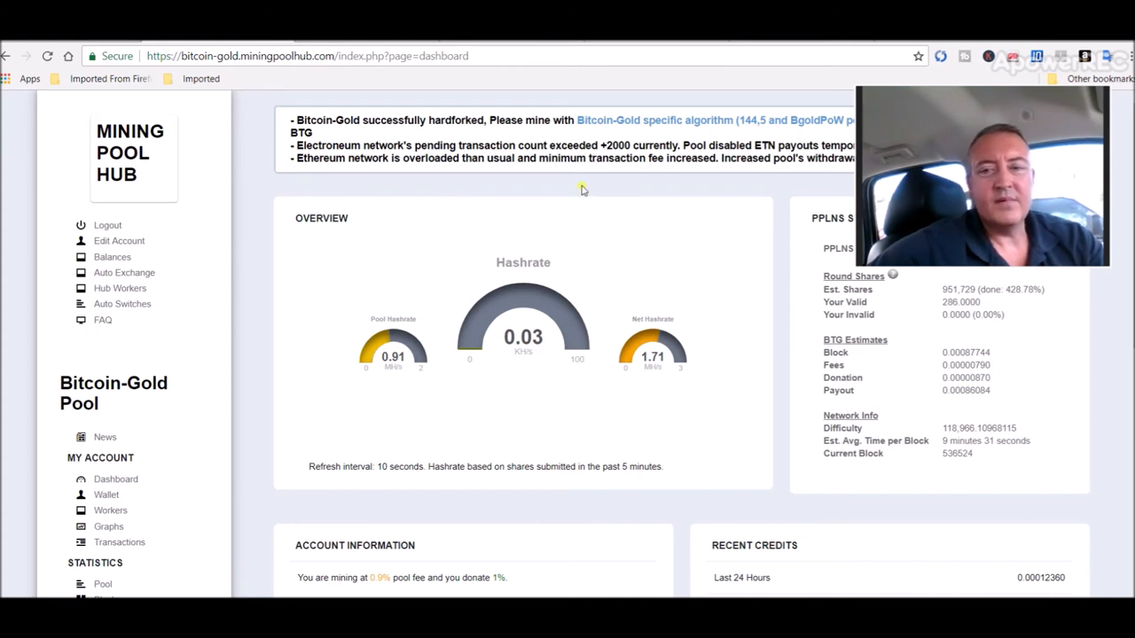
mouse_move(757, 219)
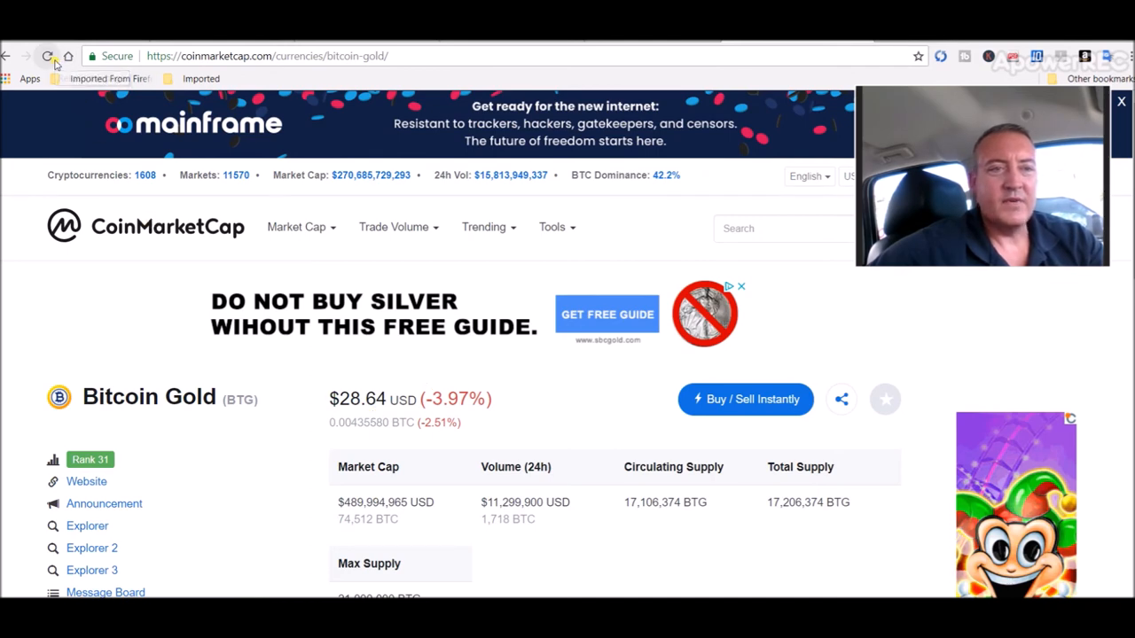
Reload the CoinMarketCap Bitcoin Gold page for the latest ~$28.62 price and scroll down
left_click(48, 56)
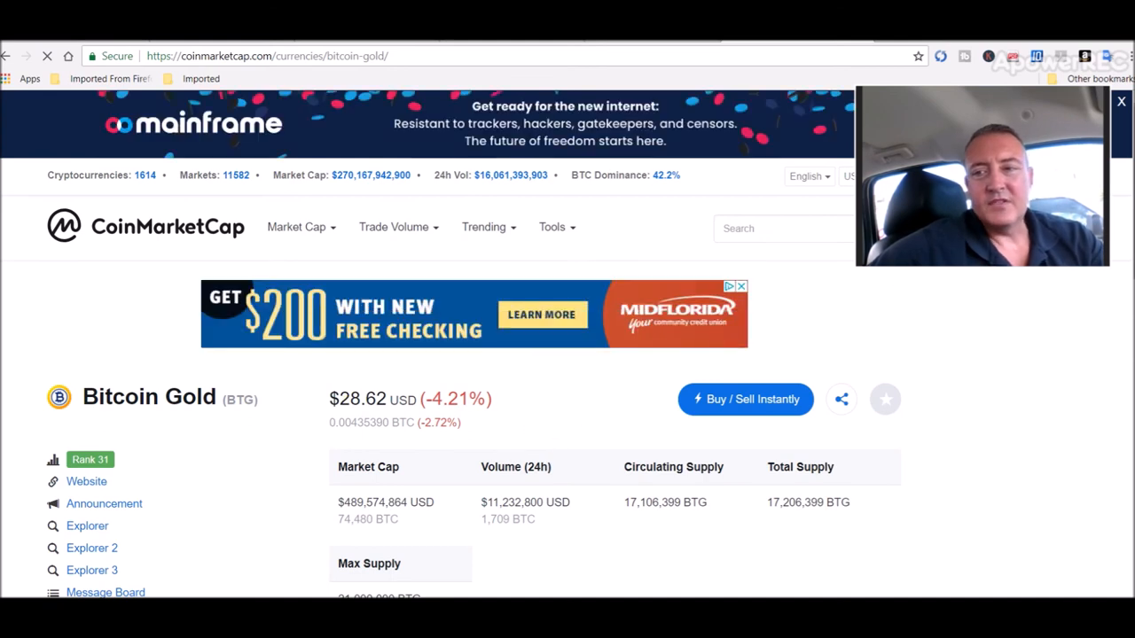
scroll("down", 3)
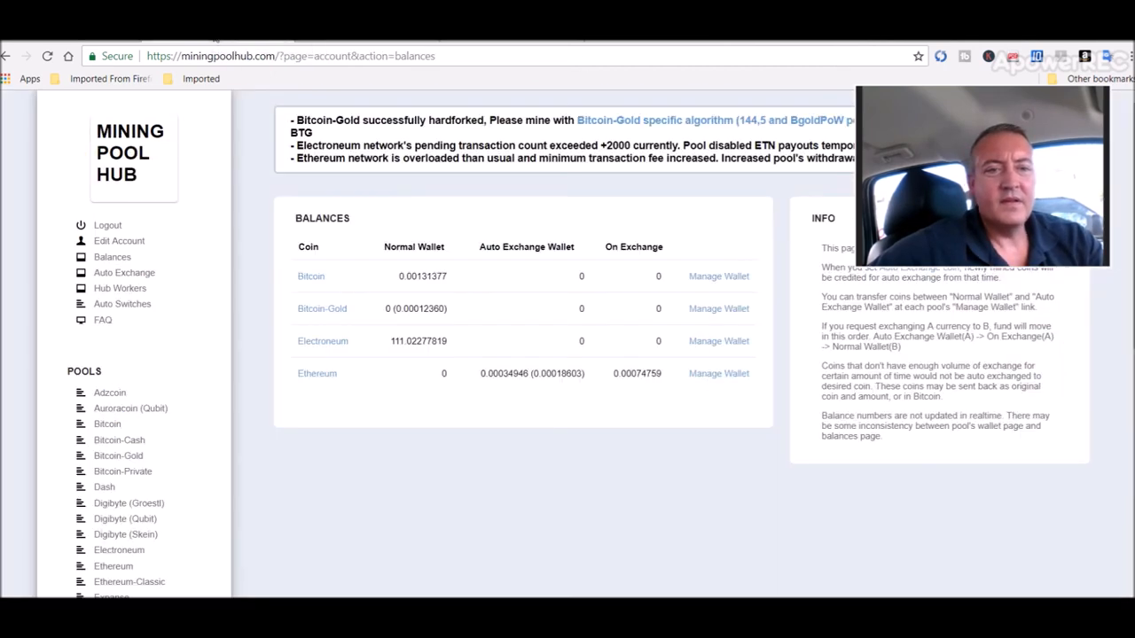
mouse_move(325, 318)
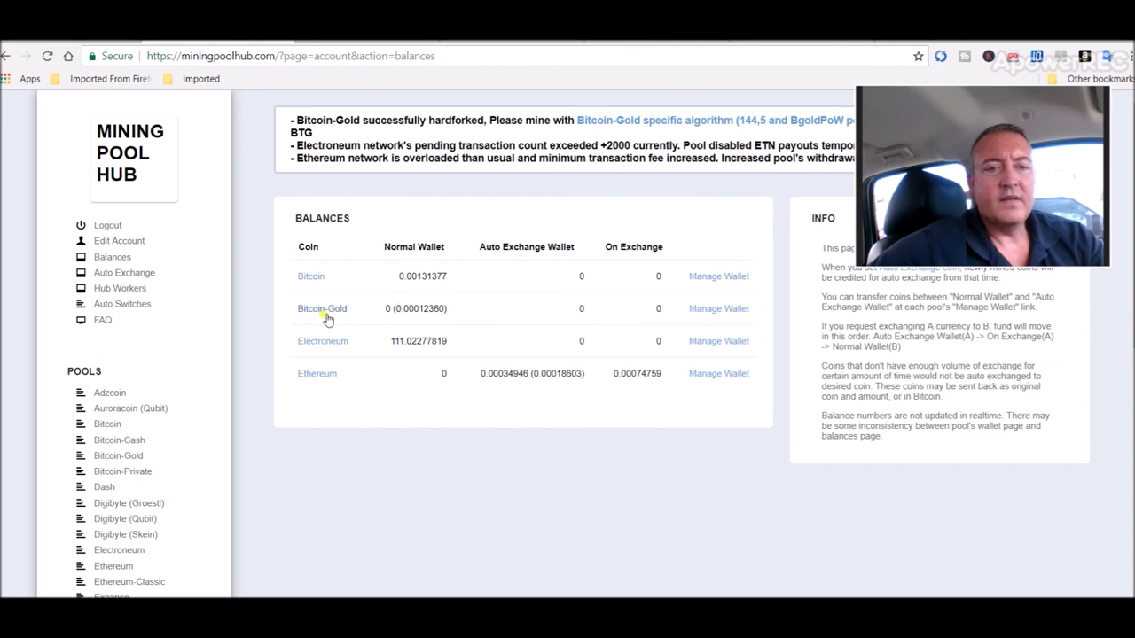
mouse_move(326, 332)
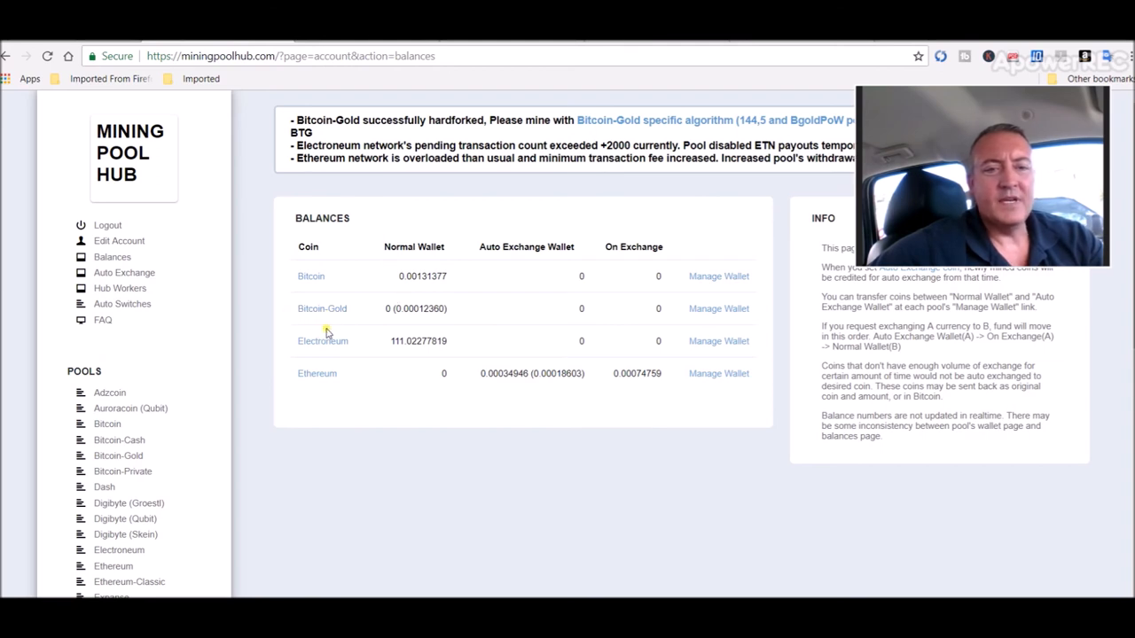
mouse_move(528, 326)
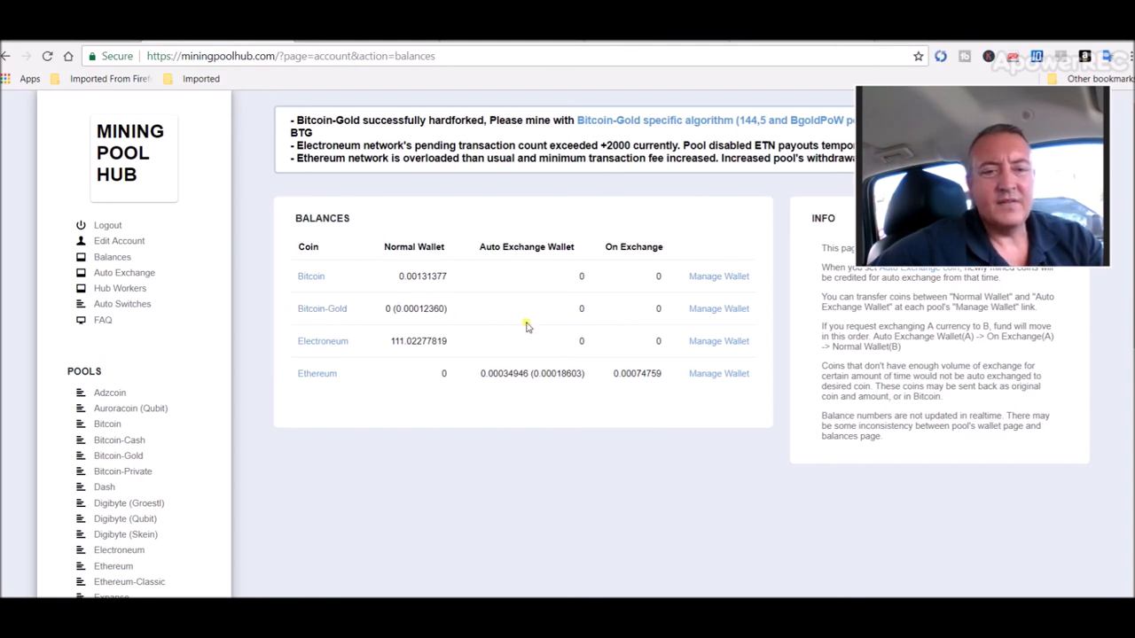
mouse_move(595, 377)
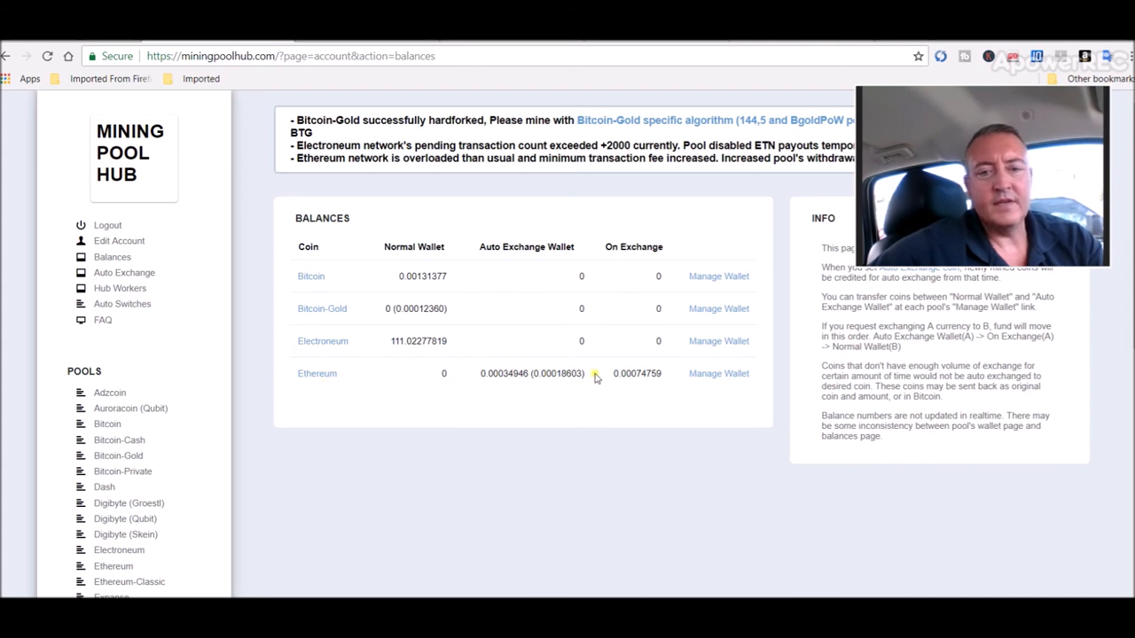
mouse_move(468, 327)
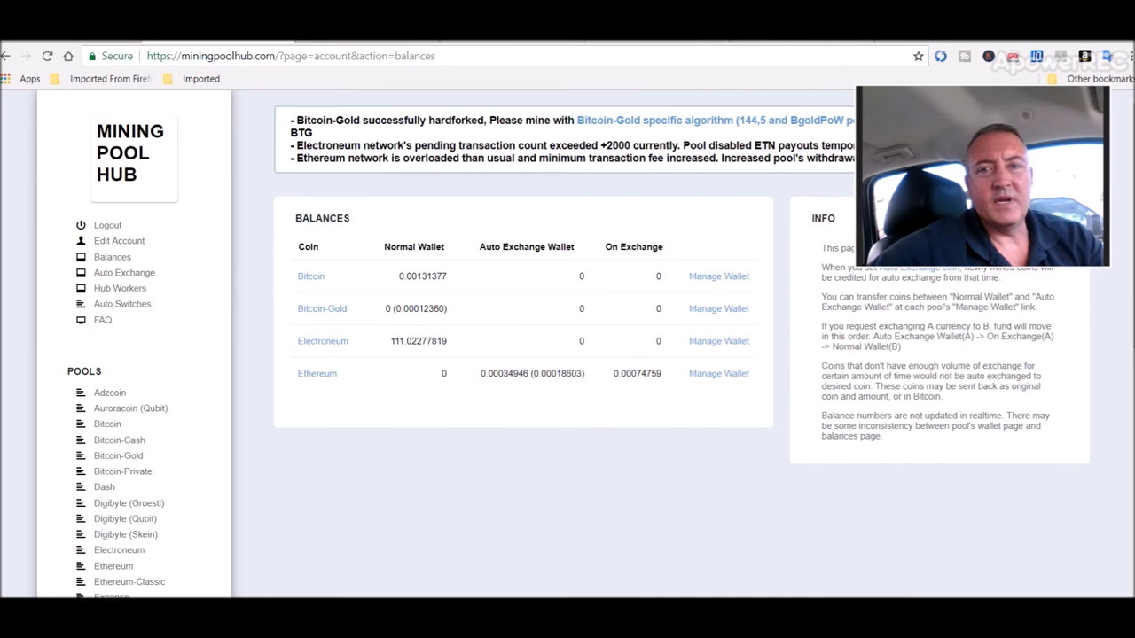
Return to the Bitcoin Gold price page and scroll down to its price history chart
left_click(322, 308)
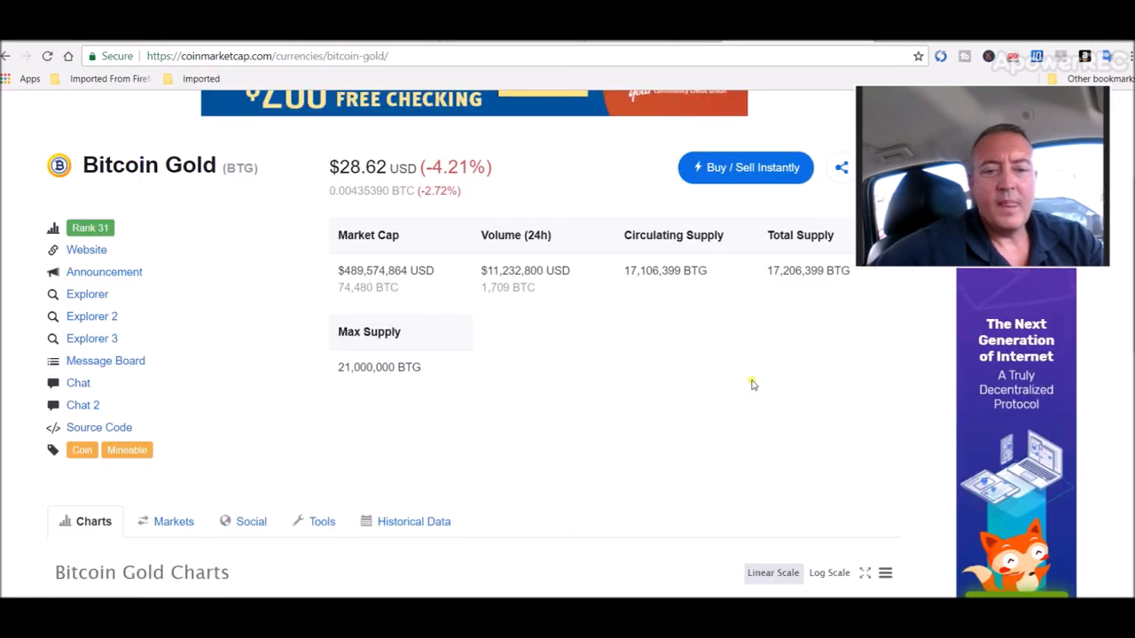
scroll("down", 3)
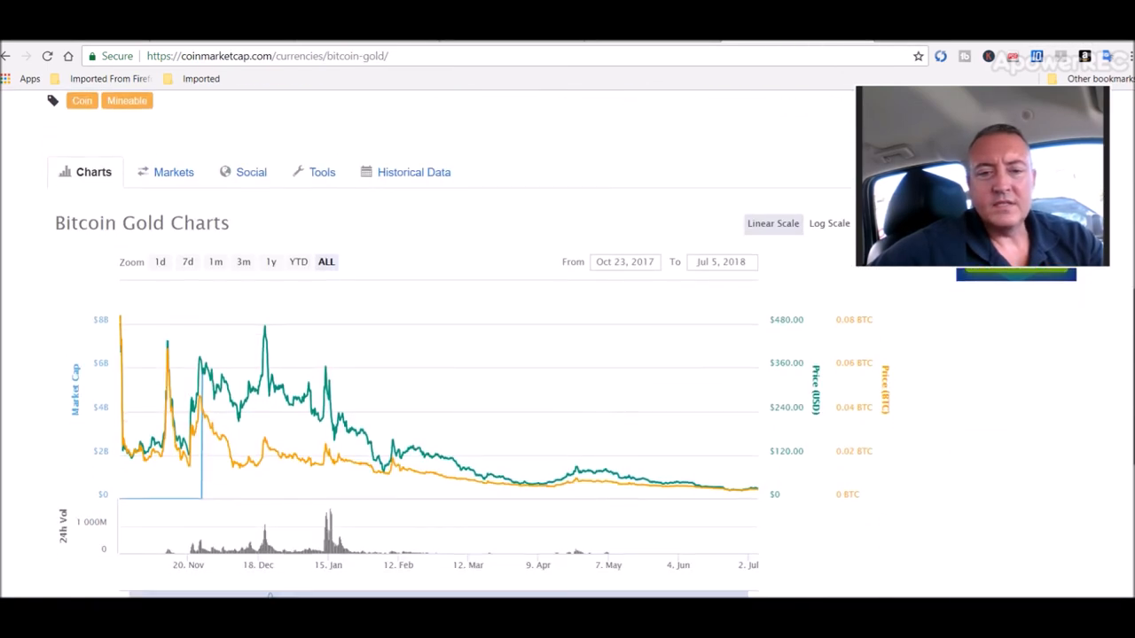
scroll("down", 3)
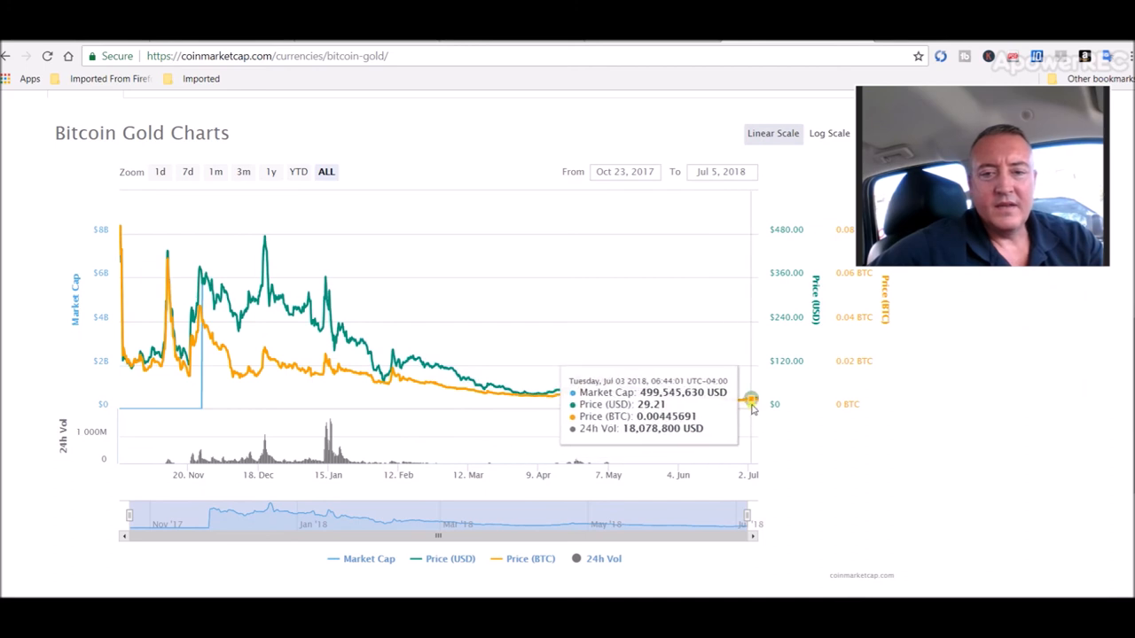
mouse_move(752, 399)
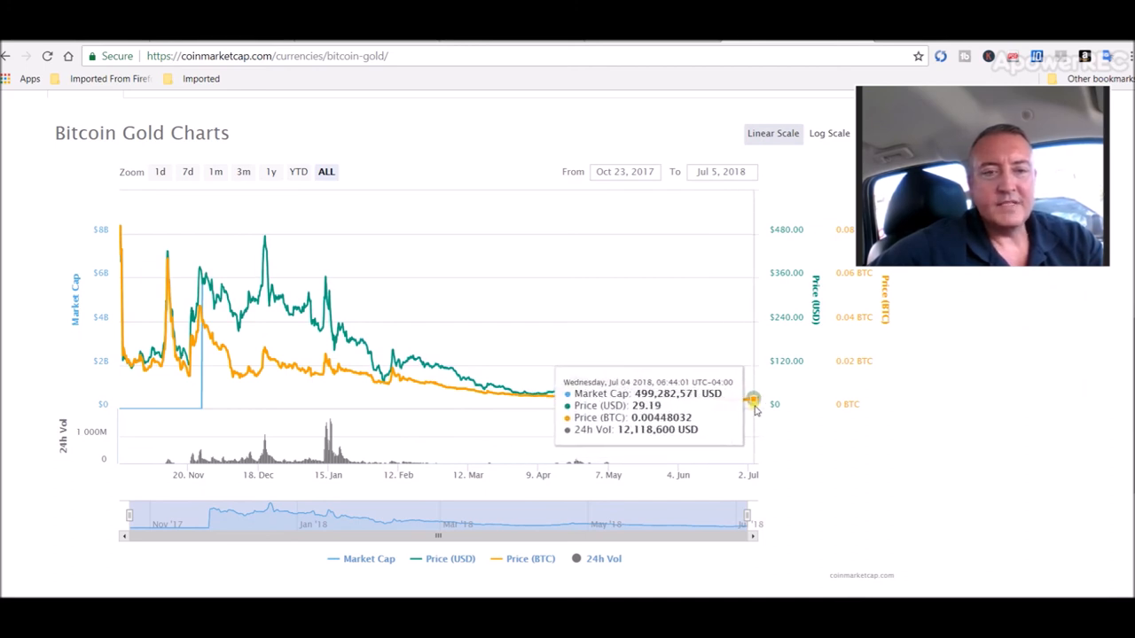
mouse_move(732, 403)
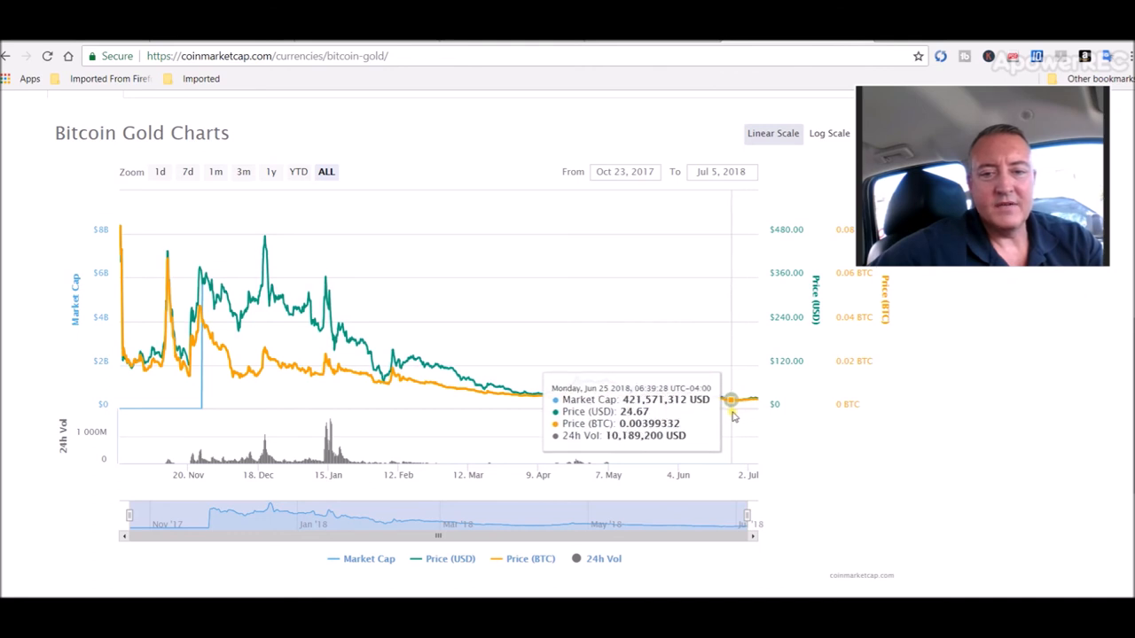
mouse_move(727, 402)
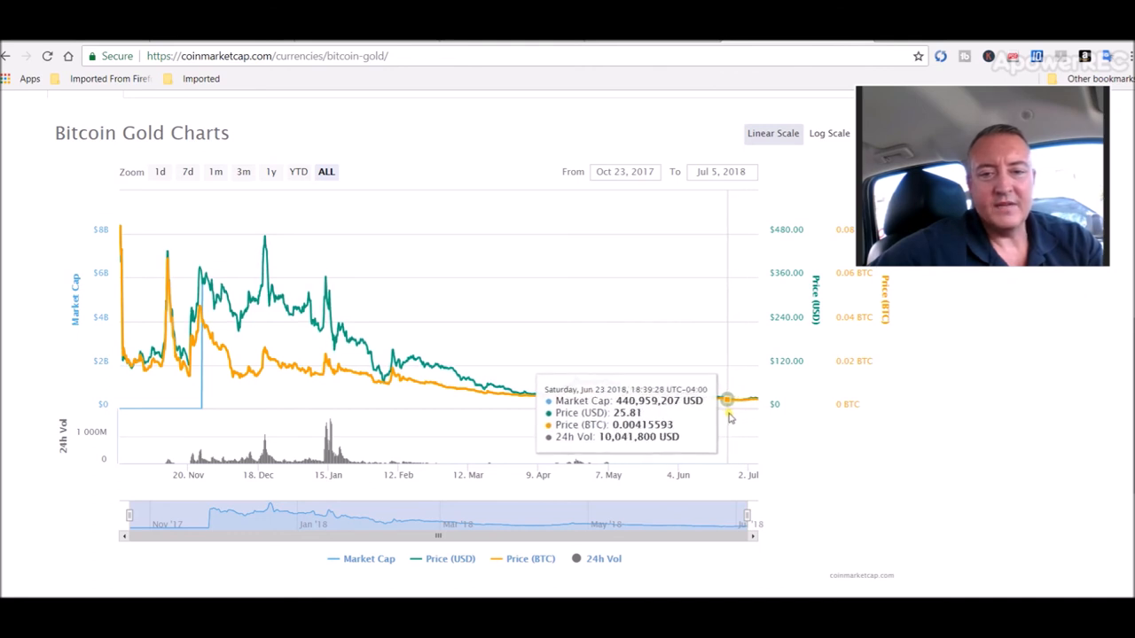
mouse_move(426, 390)
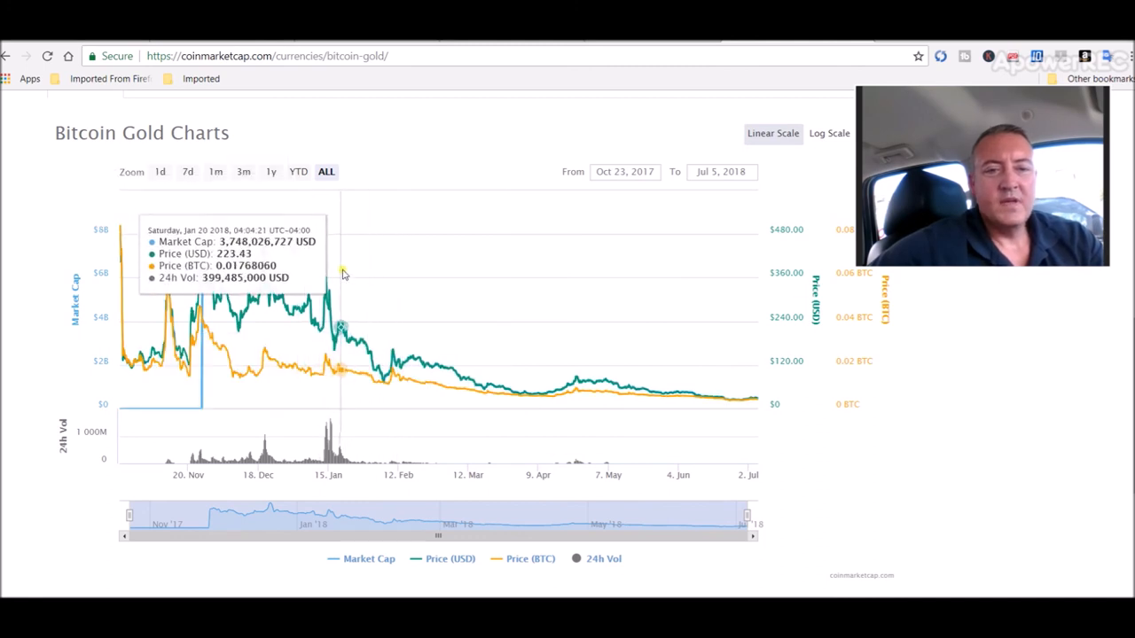
mouse_move(300, 291)
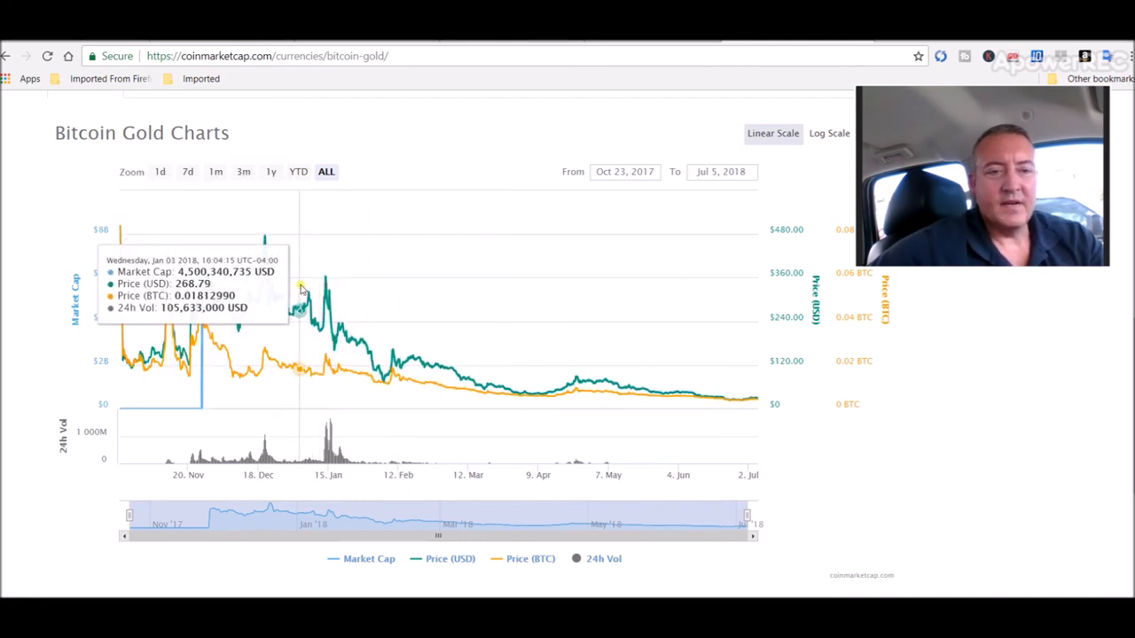
mouse_move(257, 288)
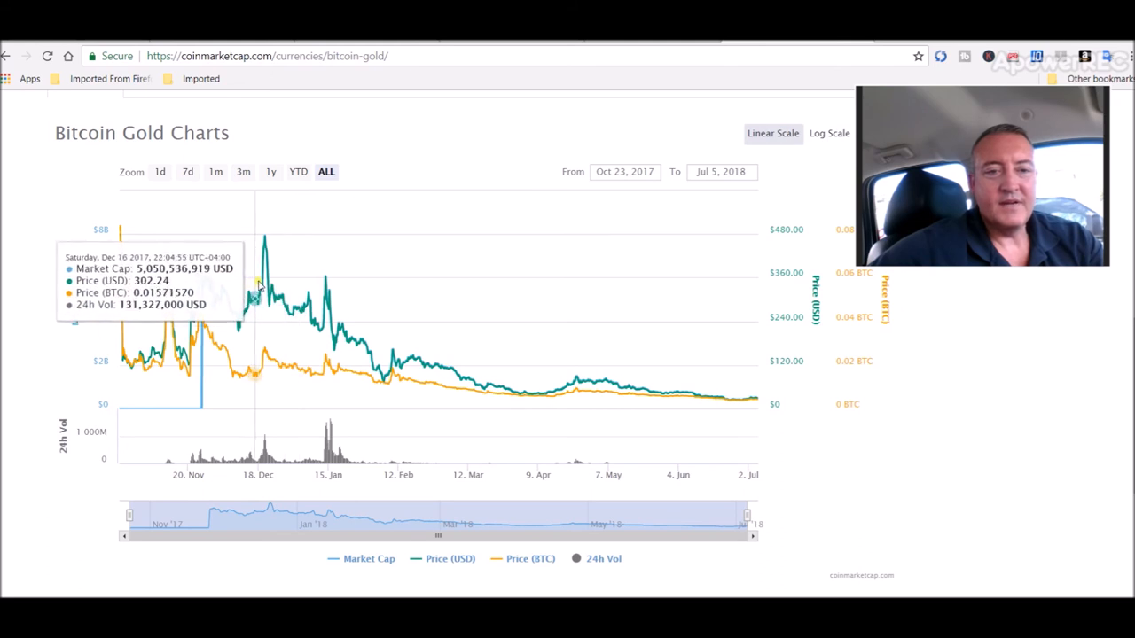
mouse_move(263, 249)
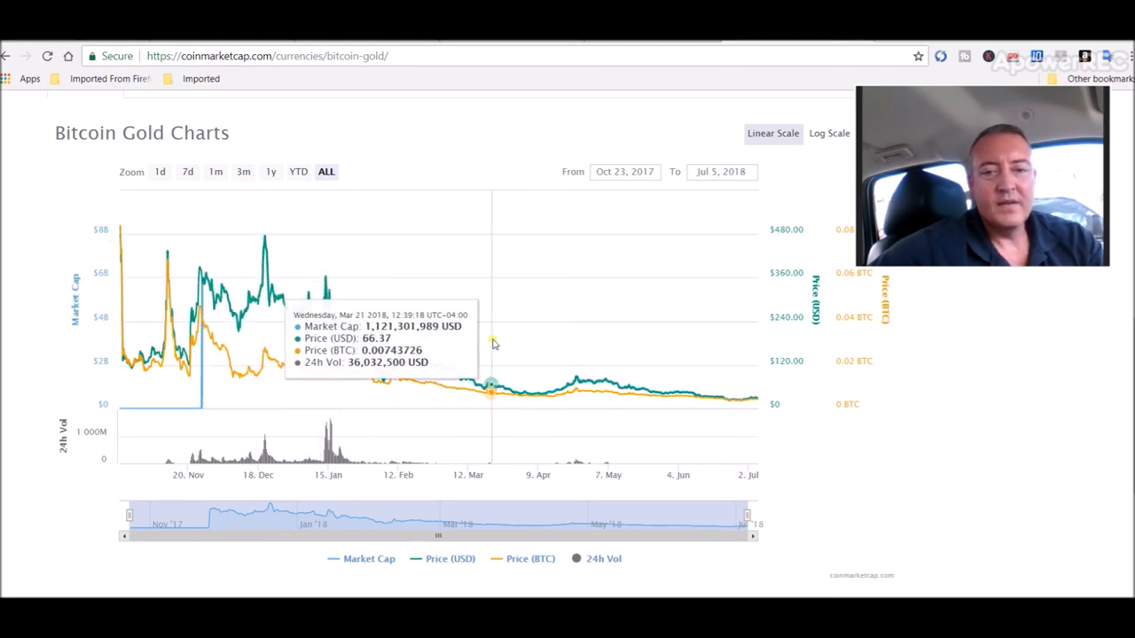
mouse_move(751, 373)
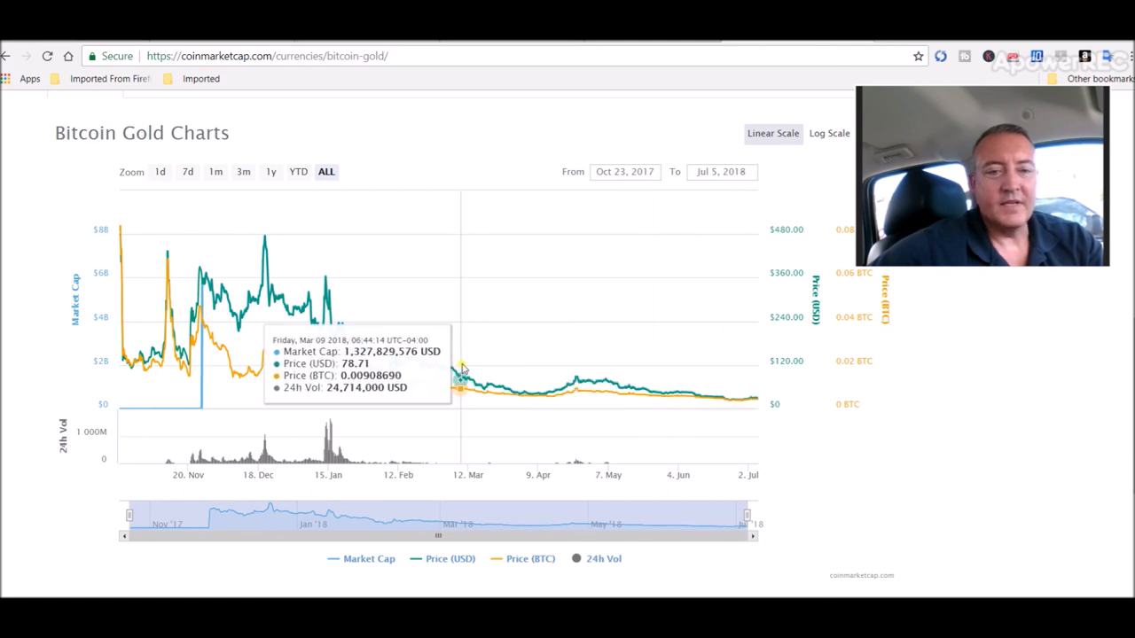
mouse_move(404, 373)
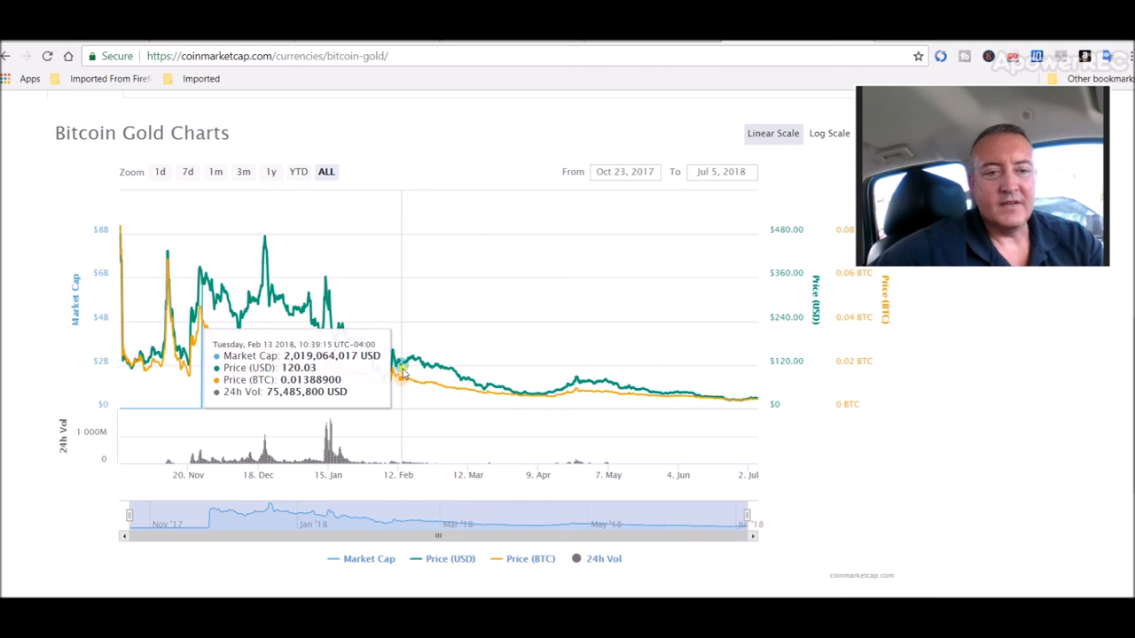
mouse_move(439, 383)
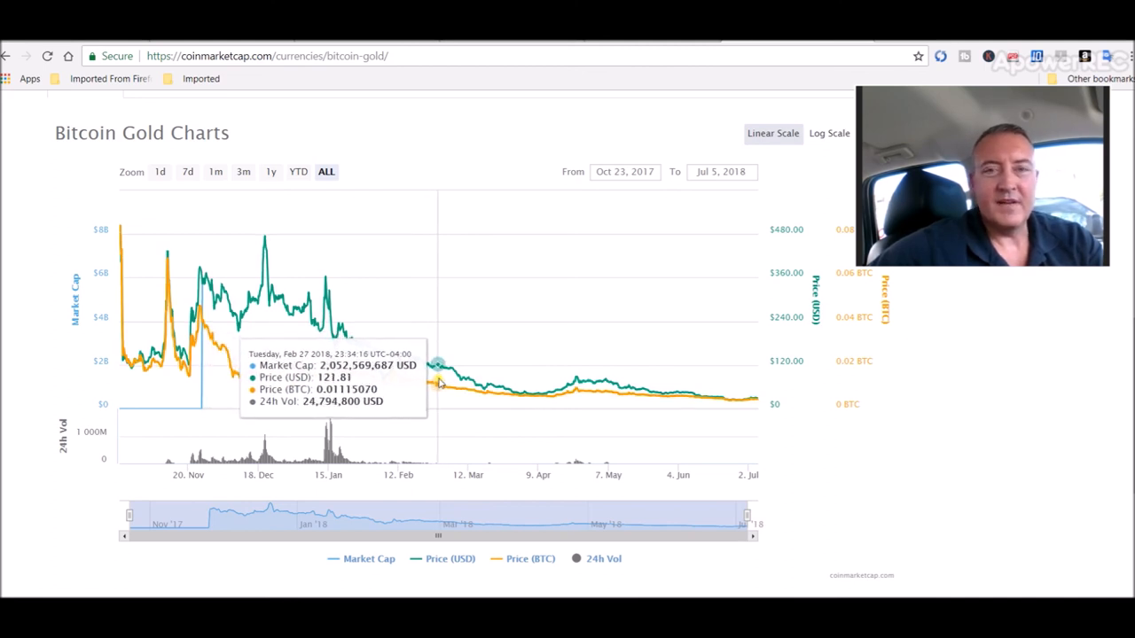
mouse_move(538, 213)
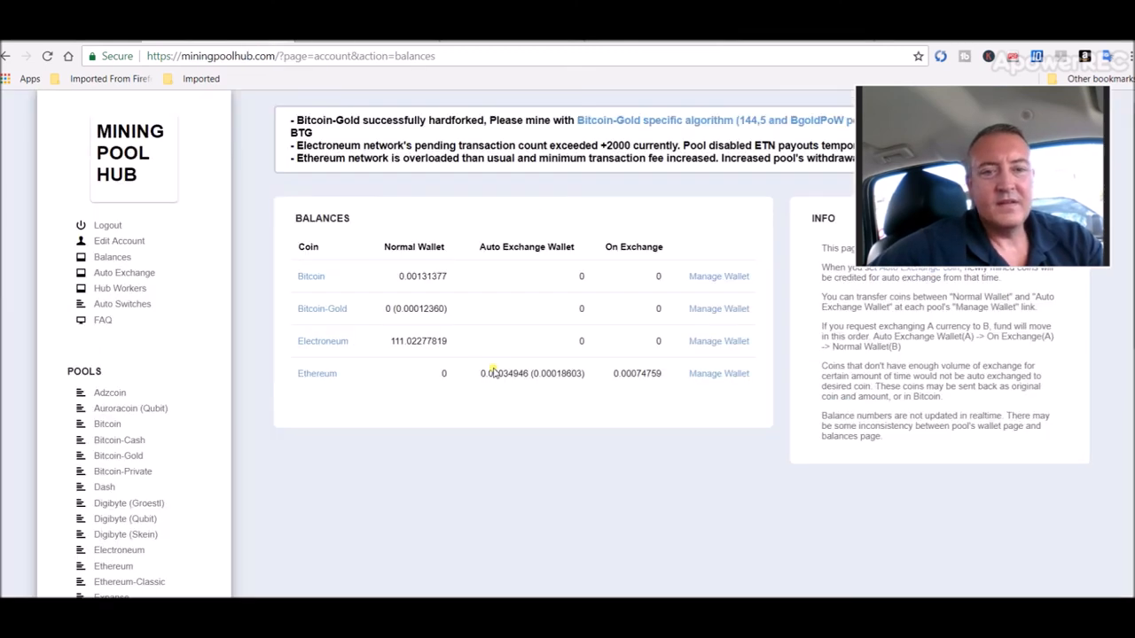
mouse_move(466, 306)
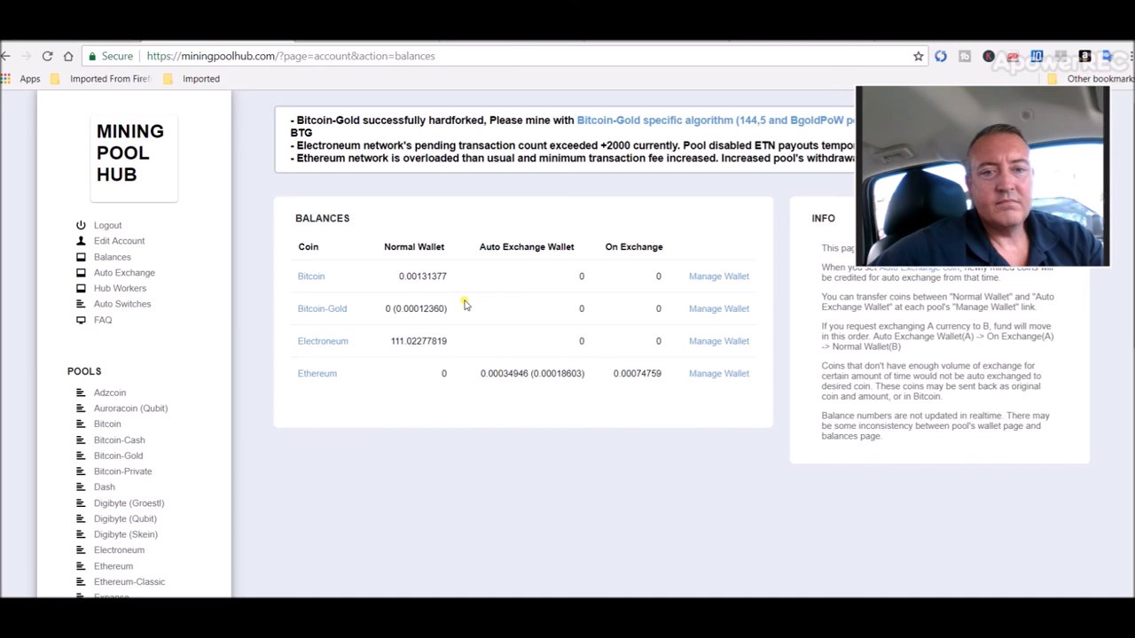
mouse_move(628, 46)
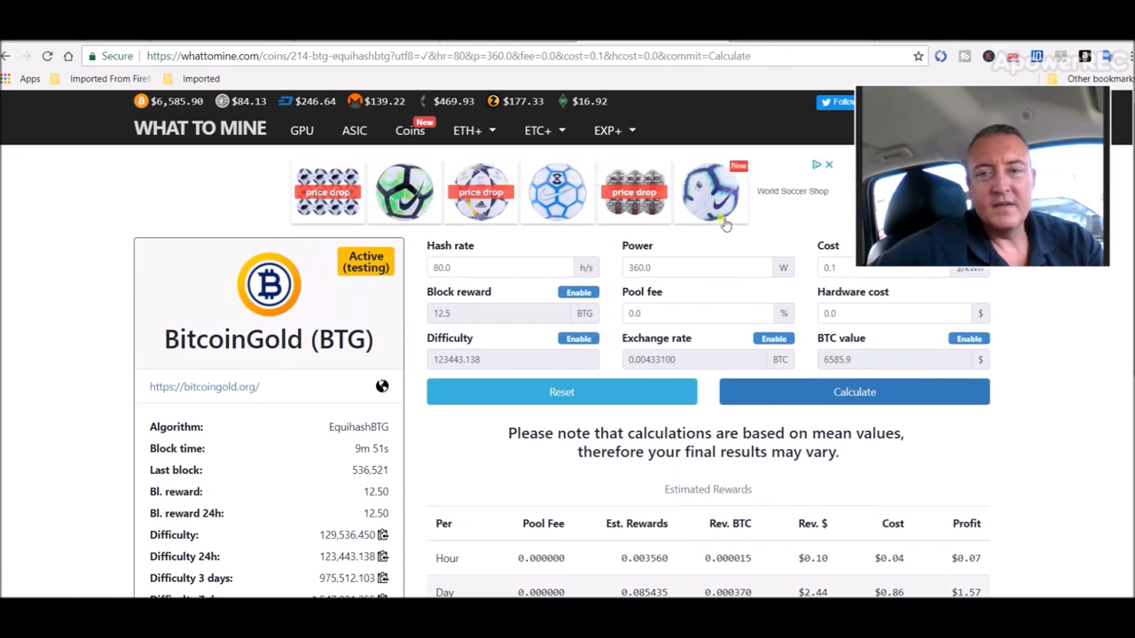
mouse_move(212, 202)
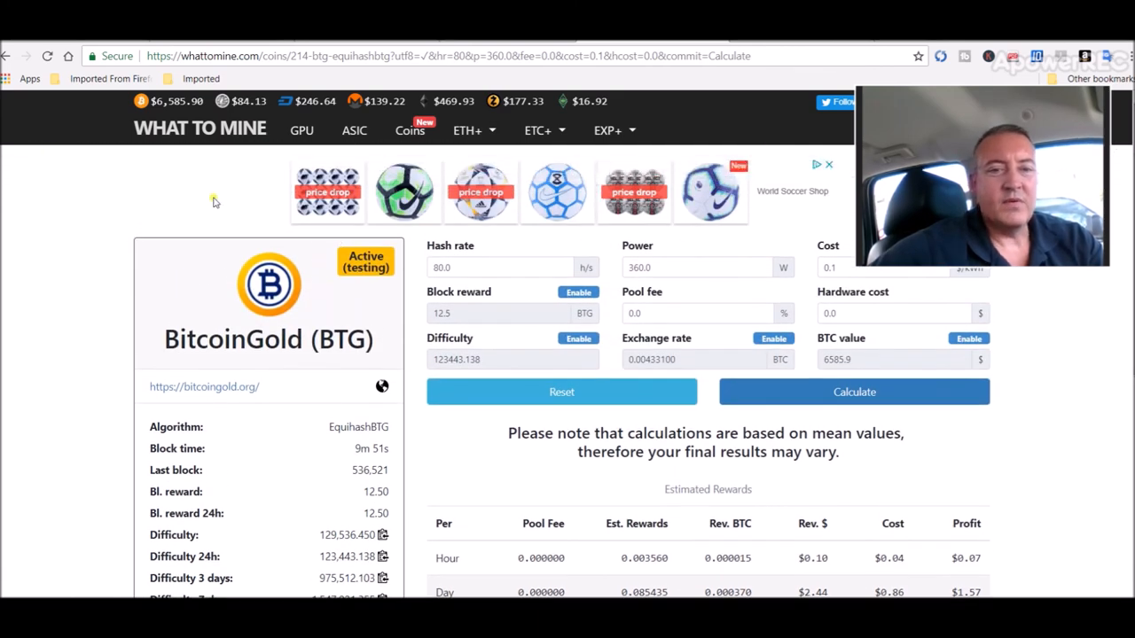
mouse_move(198, 200)
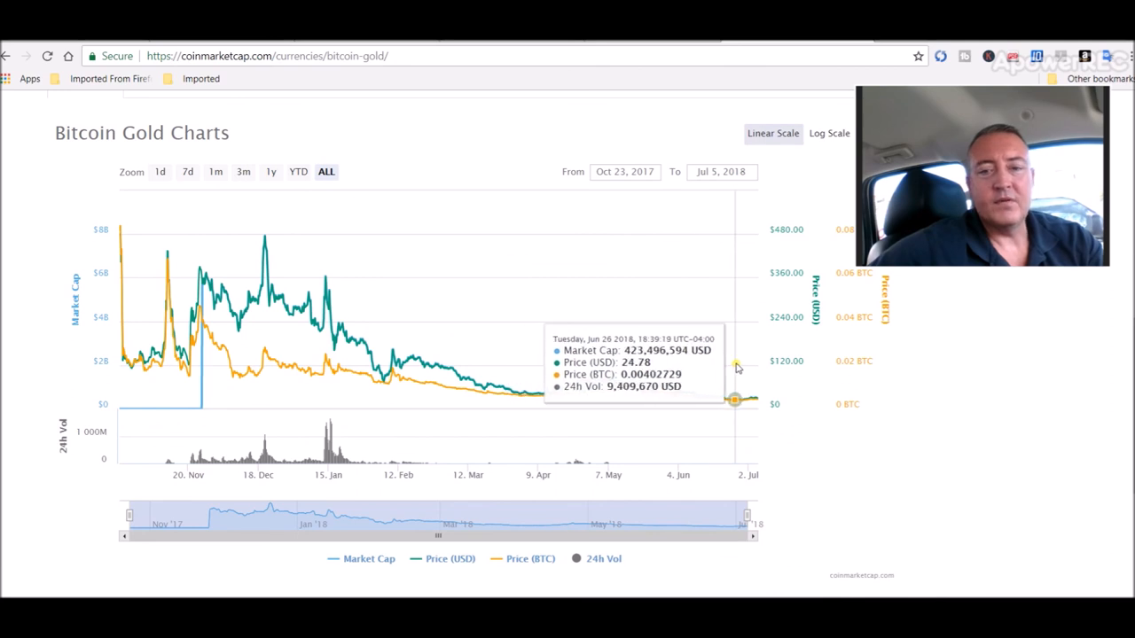
mouse_move(572, 372)
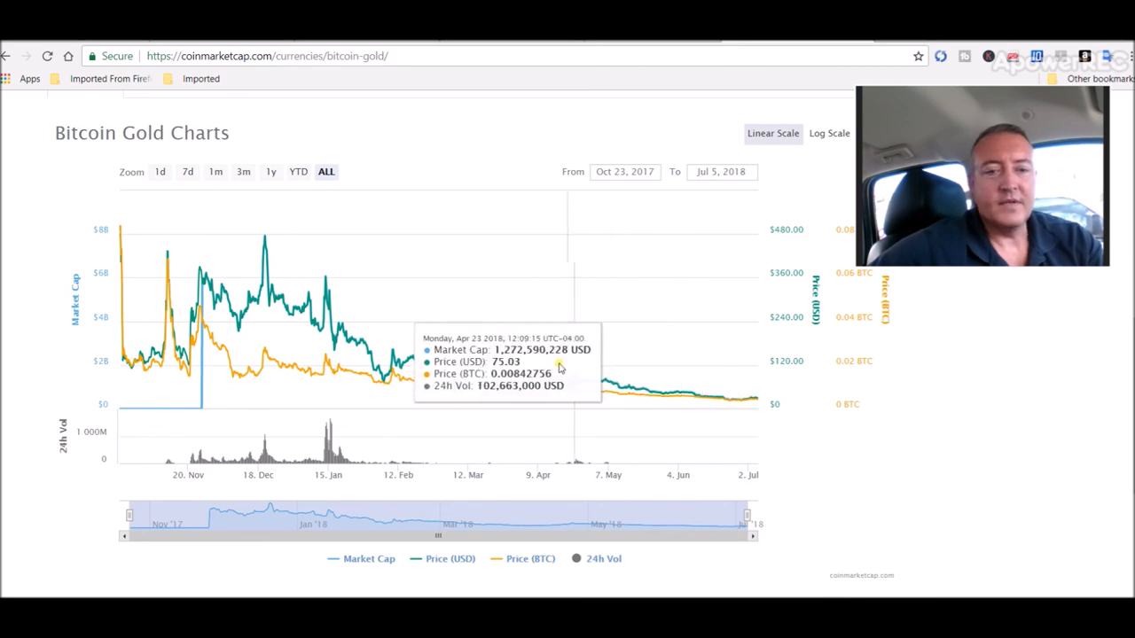
mouse_move(616, 381)
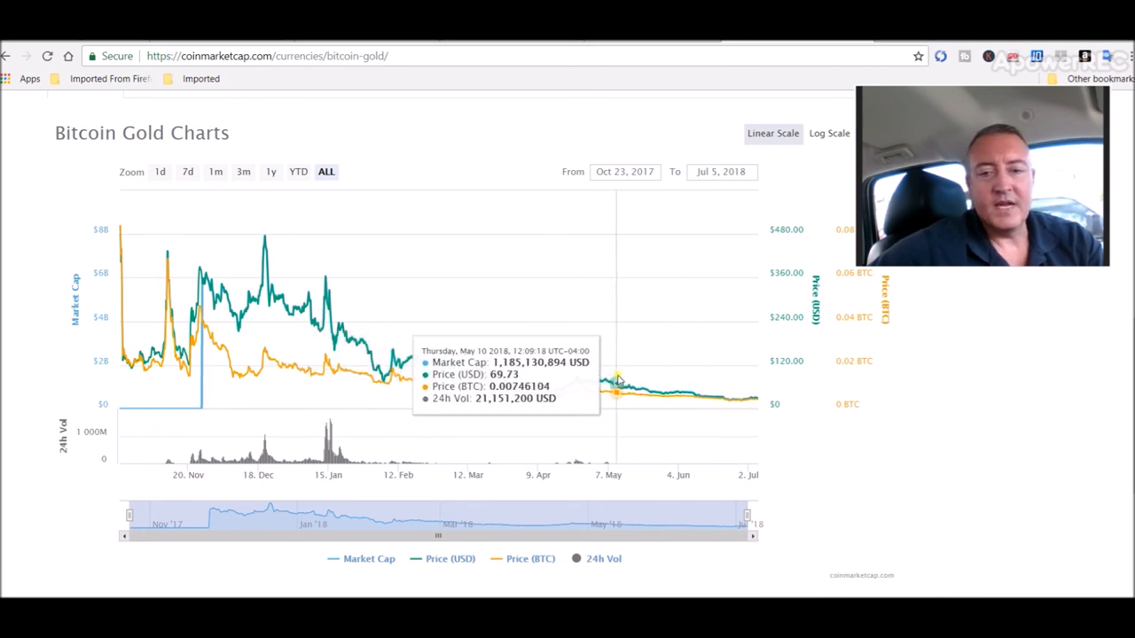
mouse_move(771, 383)
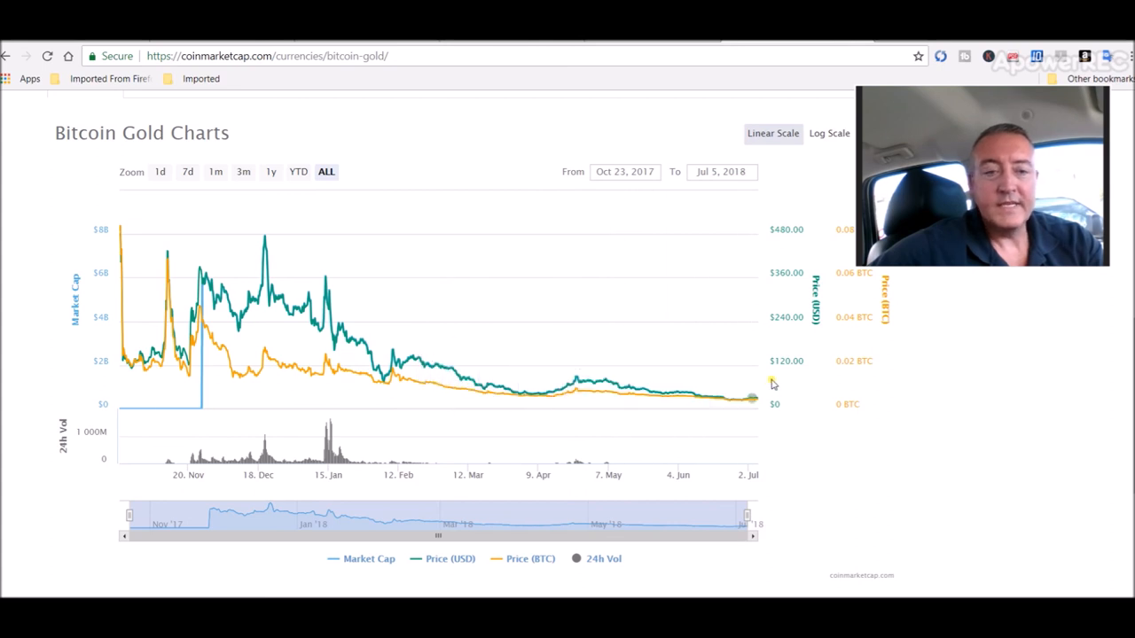
mouse_move(1006, 343)
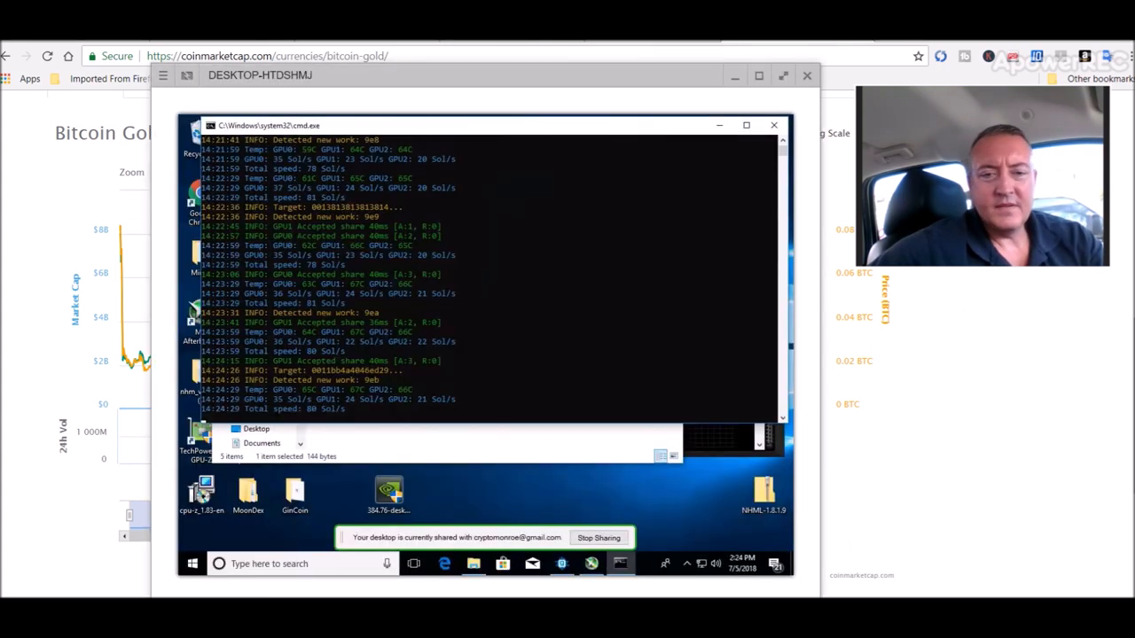
mouse_move(449, 364)
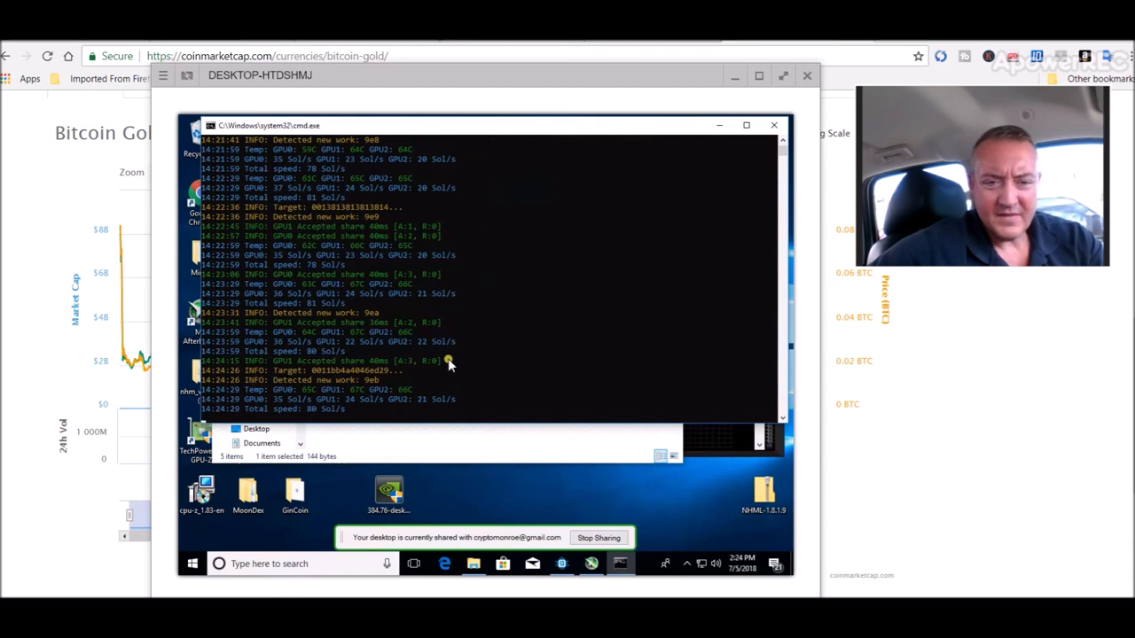
mouse_move(514, 349)
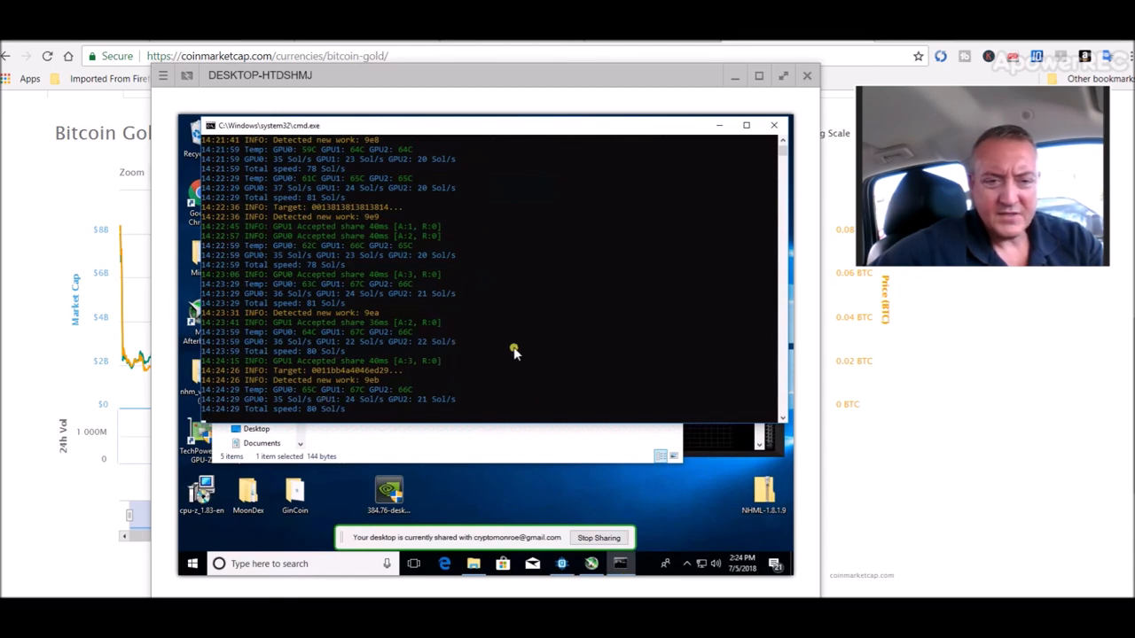
mouse_move(532, 461)
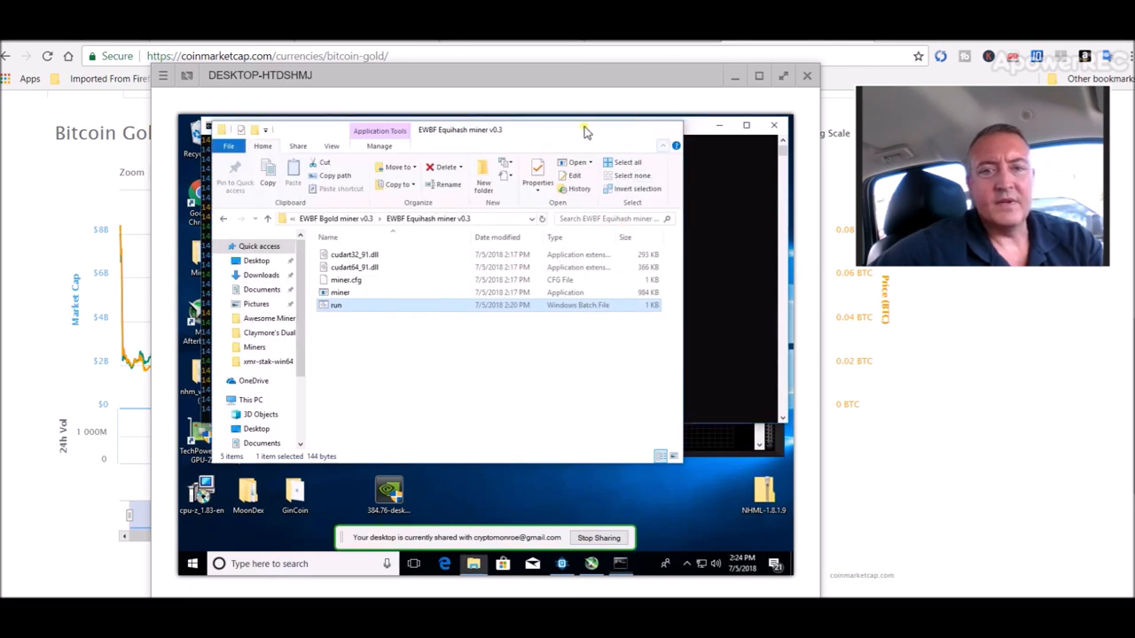
Bring the remote EWBF miner console, running near 80 Sol/s, back to the front
double_click(335, 305)
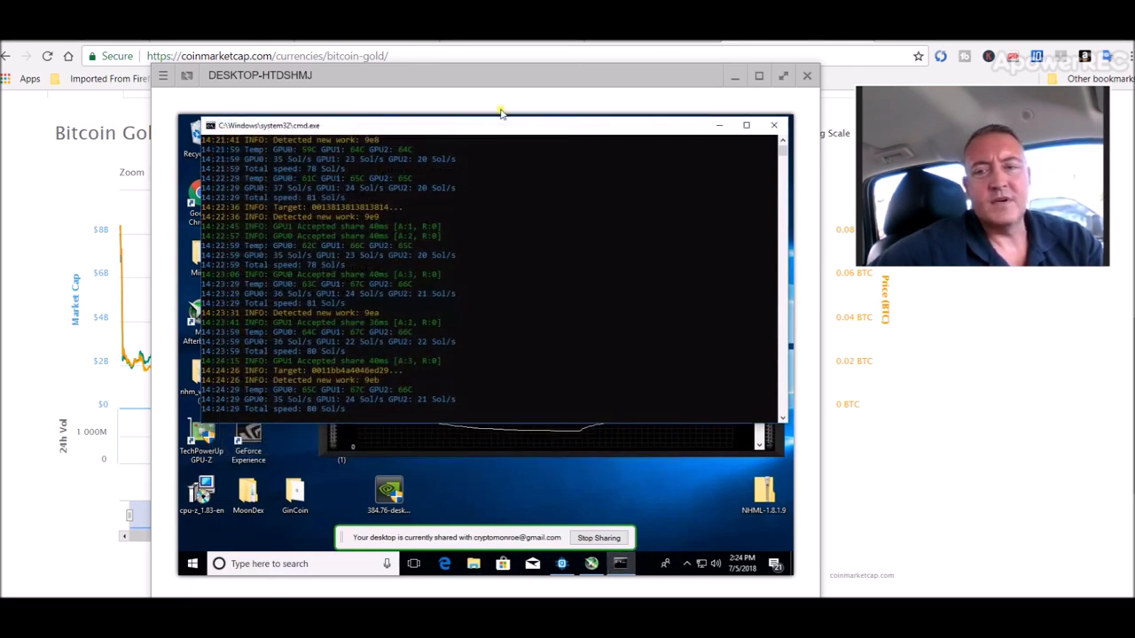